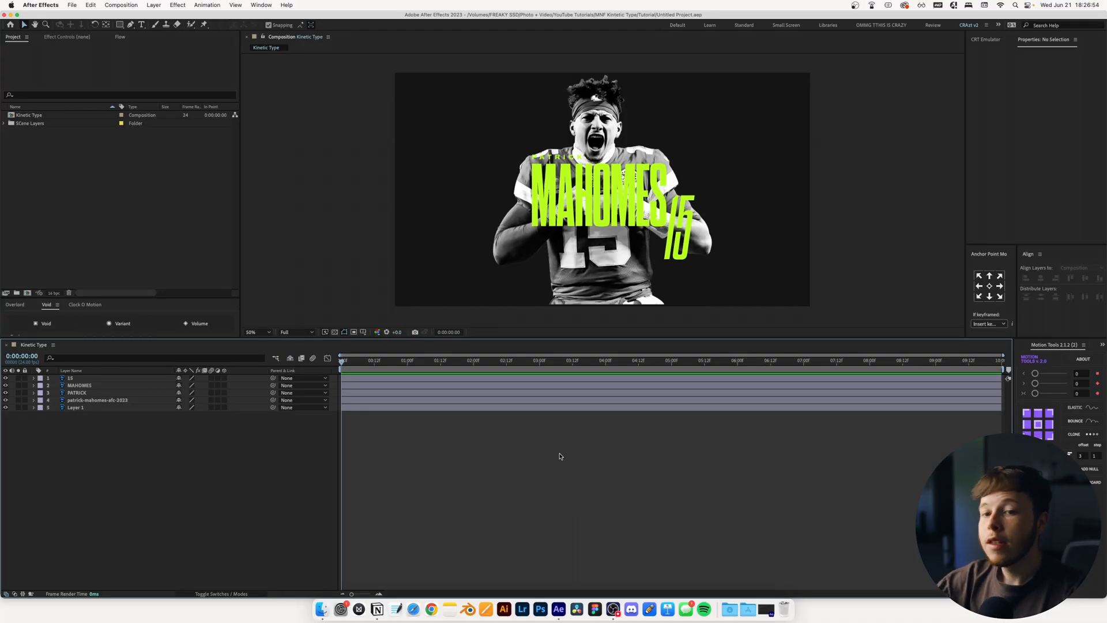
Convert the 15, MAHOMES and PATRICK title layers into editable text layers
{"action": "left_click", "coordinate": [77, 392]}
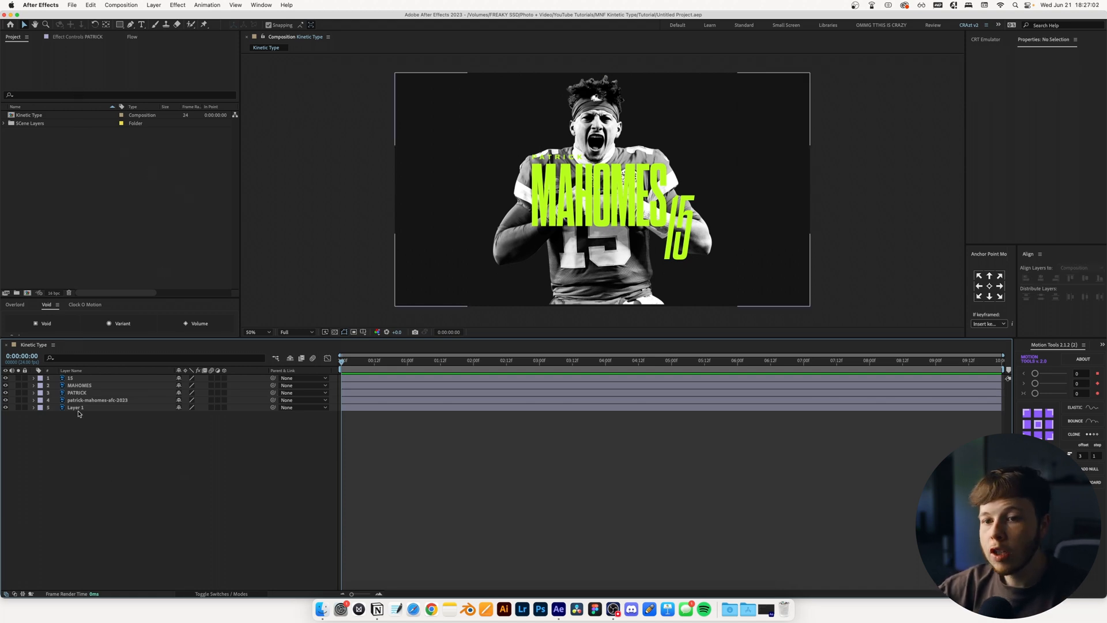
{"action": "left_click", "coordinate": [97, 400]}
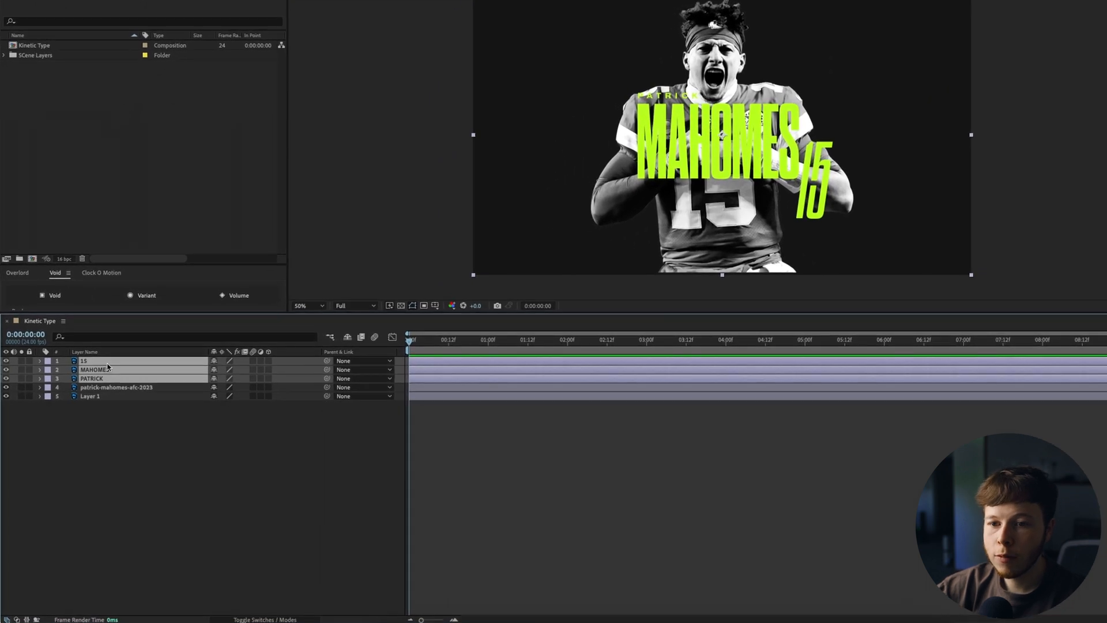
{"action": "right_click", "coordinate": [107, 361]}
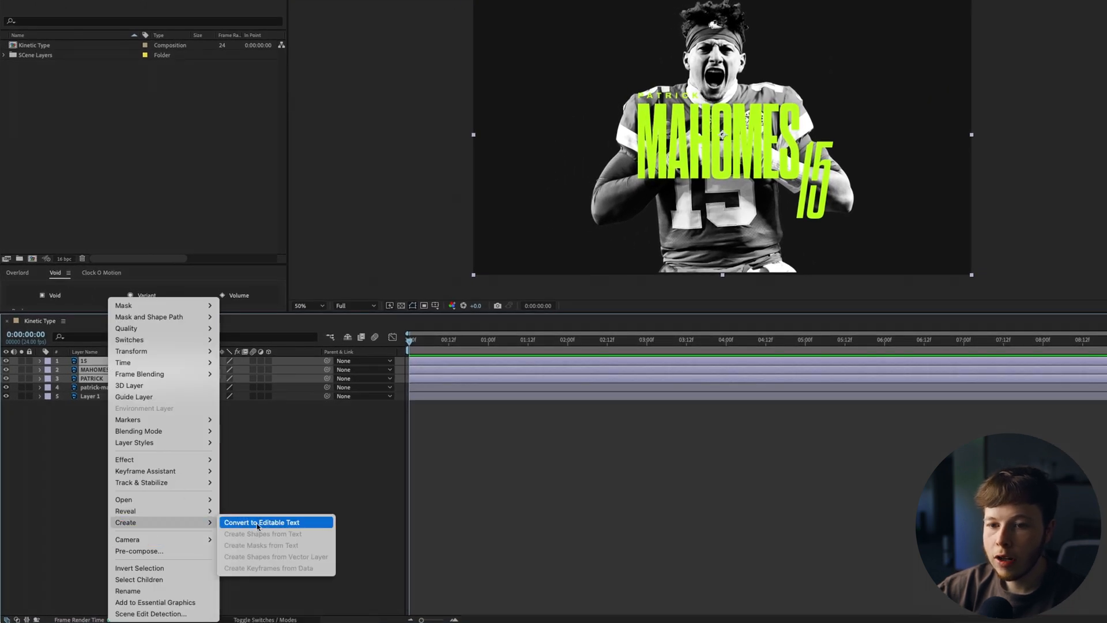
{"action": "left_click", "coordinate": [260, 522]}
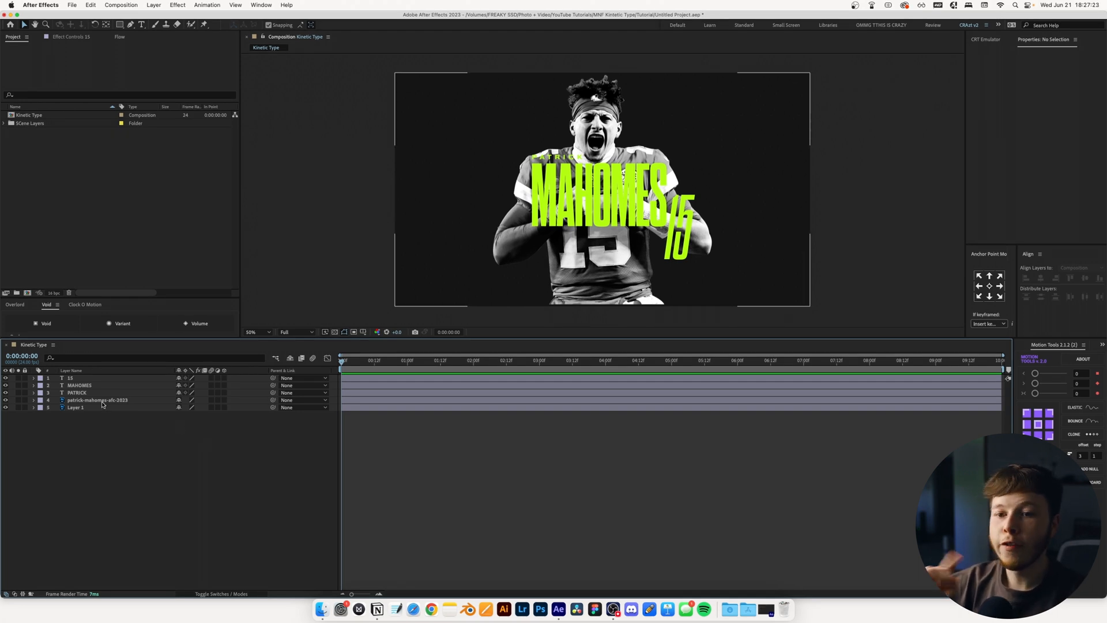
Keyframe the photo pushing in from 168% to 118% scale within one second, with eased keyframes
{"action": "left_click", "coordinate": [97, 400]}
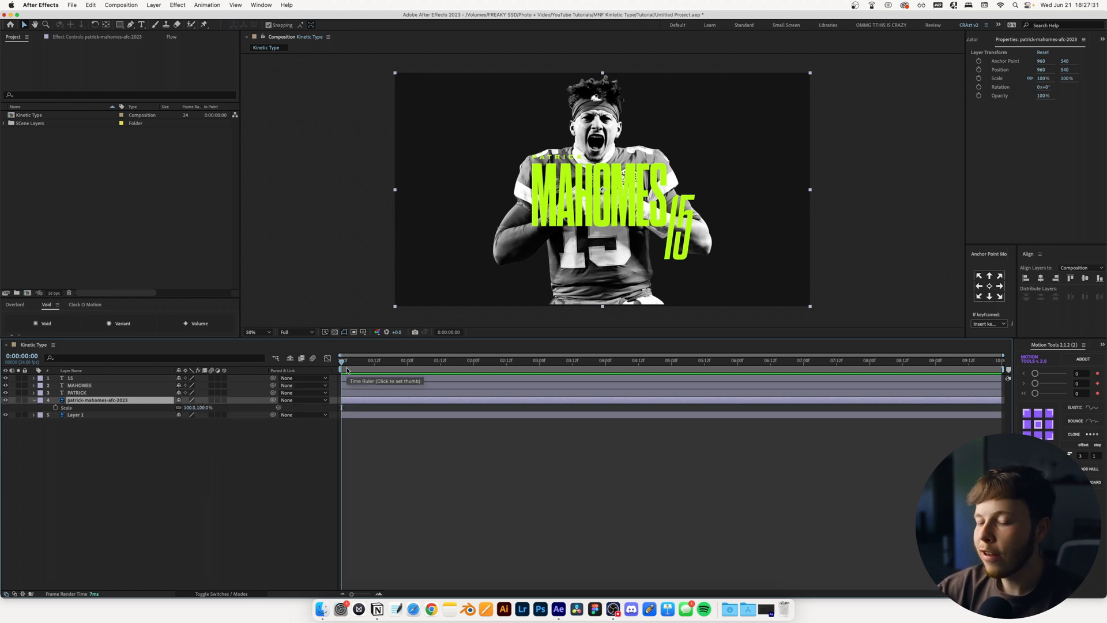
{"action": "mouse_move", "coordinate": [151, 439]}
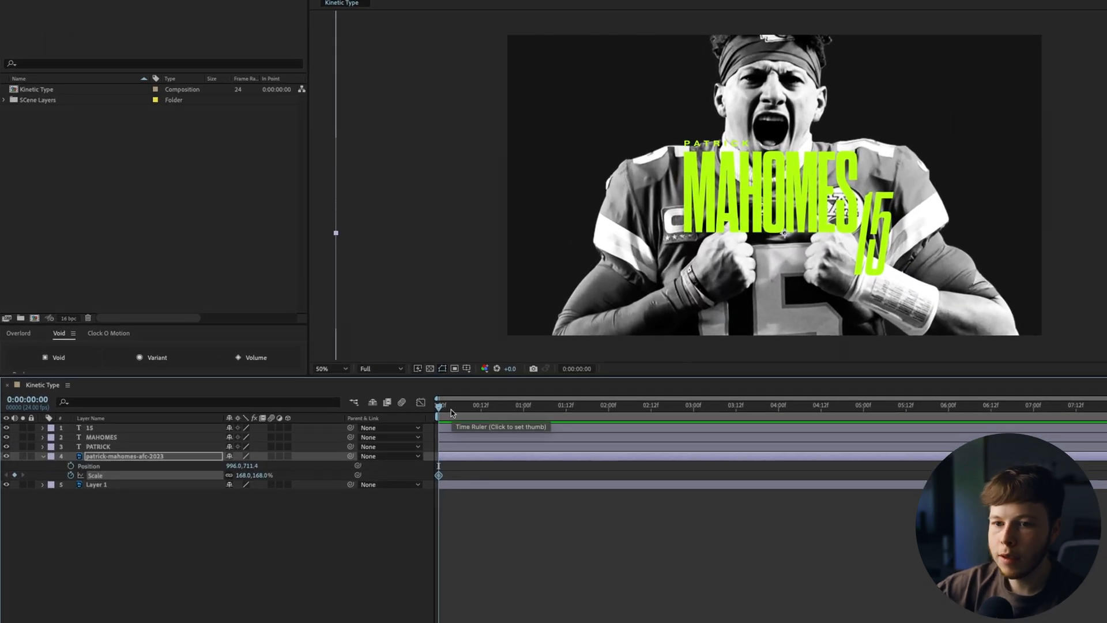
{"action": "left_click", "coordinate": [459, 406]}
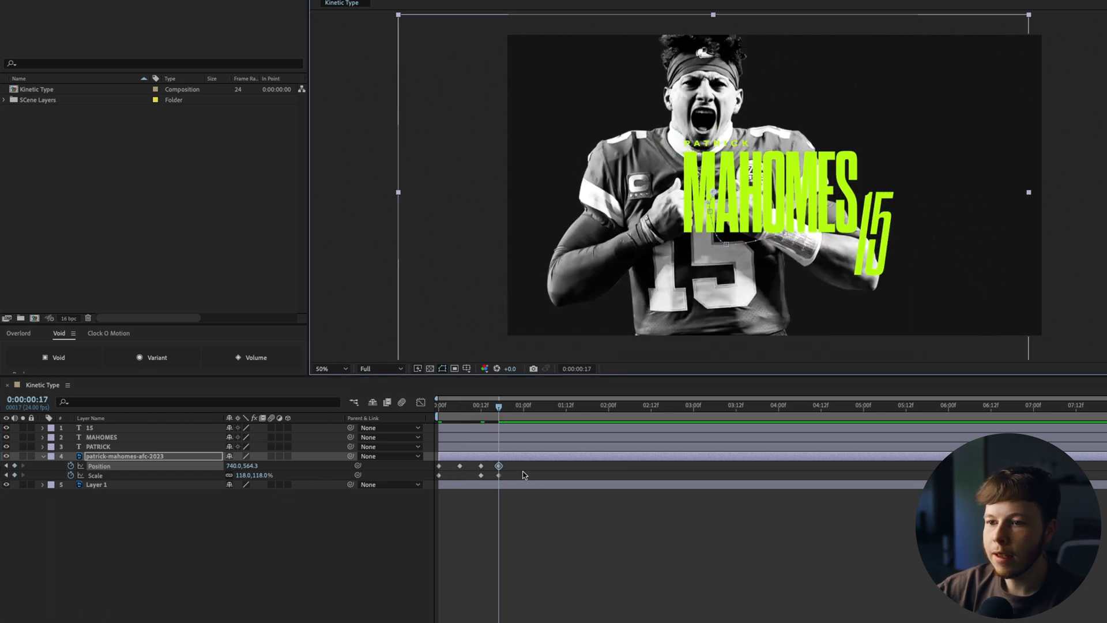
{"action": "right_click", "coordinate": [498, 466]}
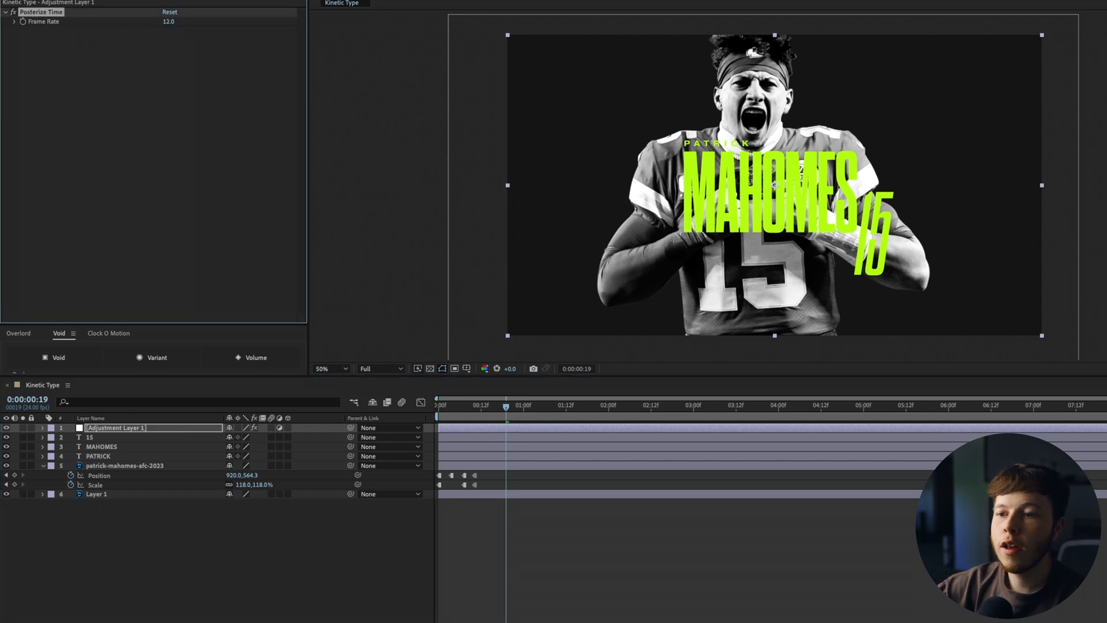
Jump to the start and preview an early frame of the posterized, inverted photo
{"action": "key", "text": "Home"}
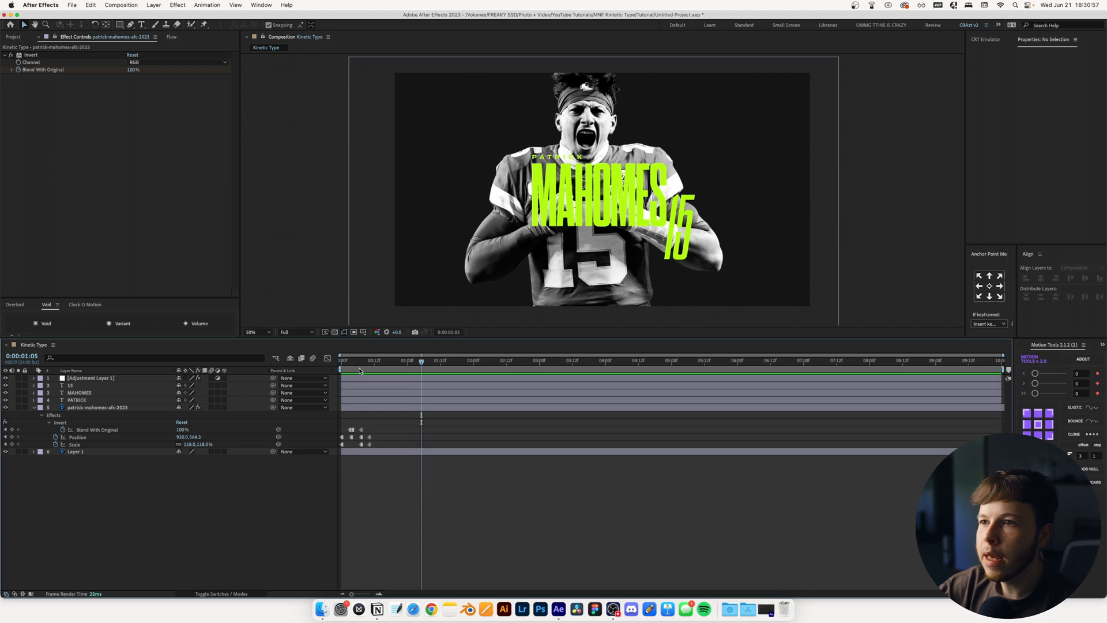
{"action": "left_click", "coordinate": [396, 360]}
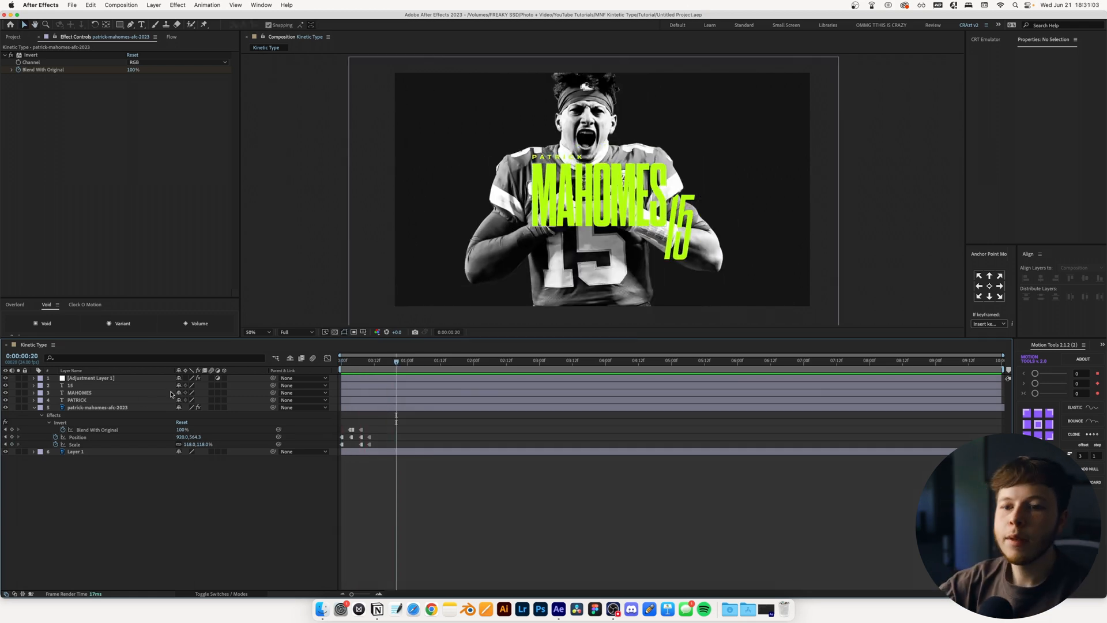
Create 15, MAHOMES and PATRICK Outlines shape layers from the title text
{"action": "left_click", "coordinate": [77, 400]}
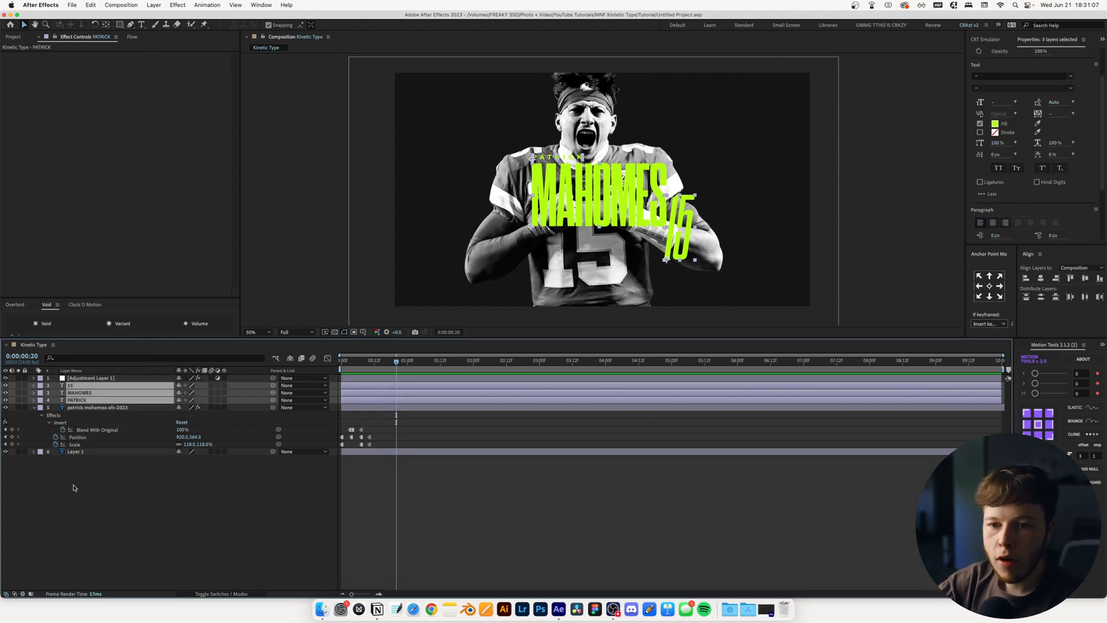
{"action": "right_click", "coordinate": [77, 400]}
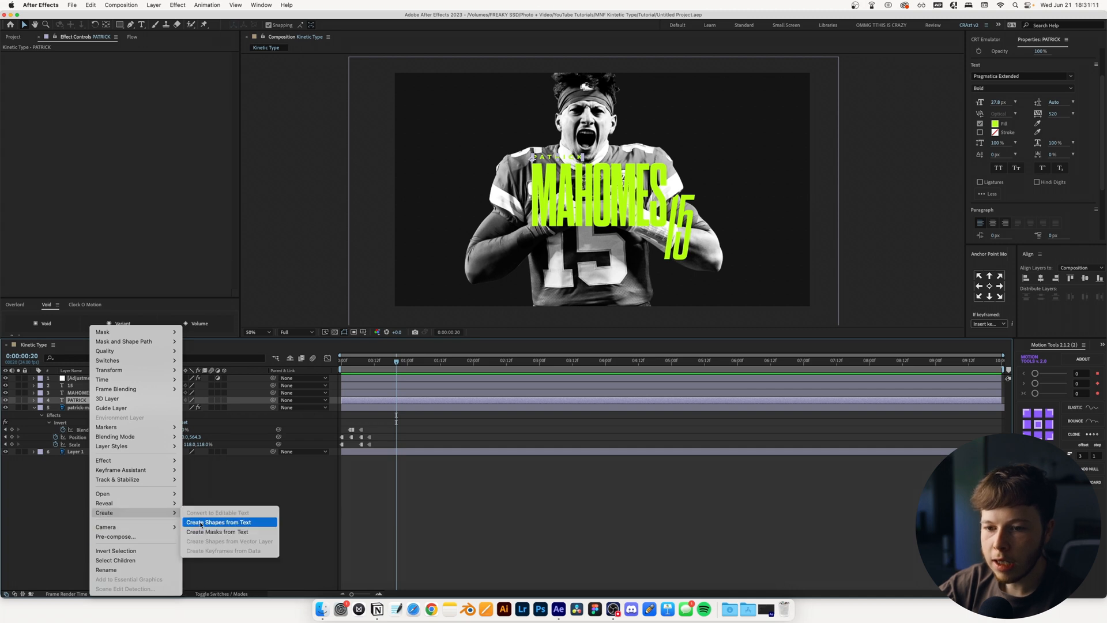
{"action": "left_click", "coordinate": [217, 522]}
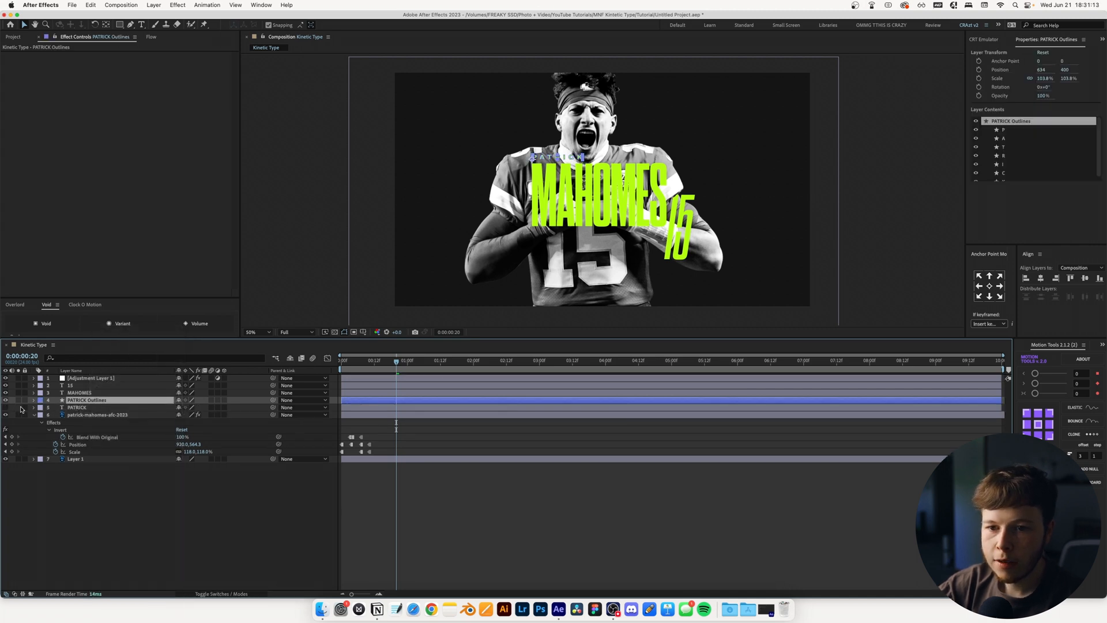
Move the original title text layers down to the bottom of the layer stack
{"action": "right_click", "coordinate": [79, 392]}
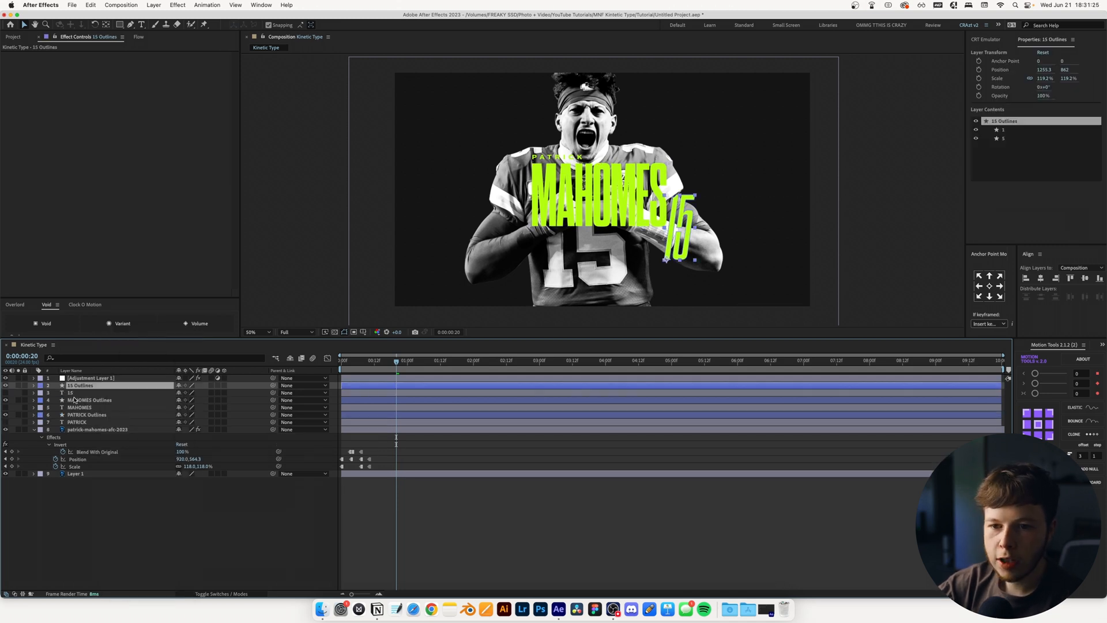
{"action": "left_click", "coordinate": [79, 406]}
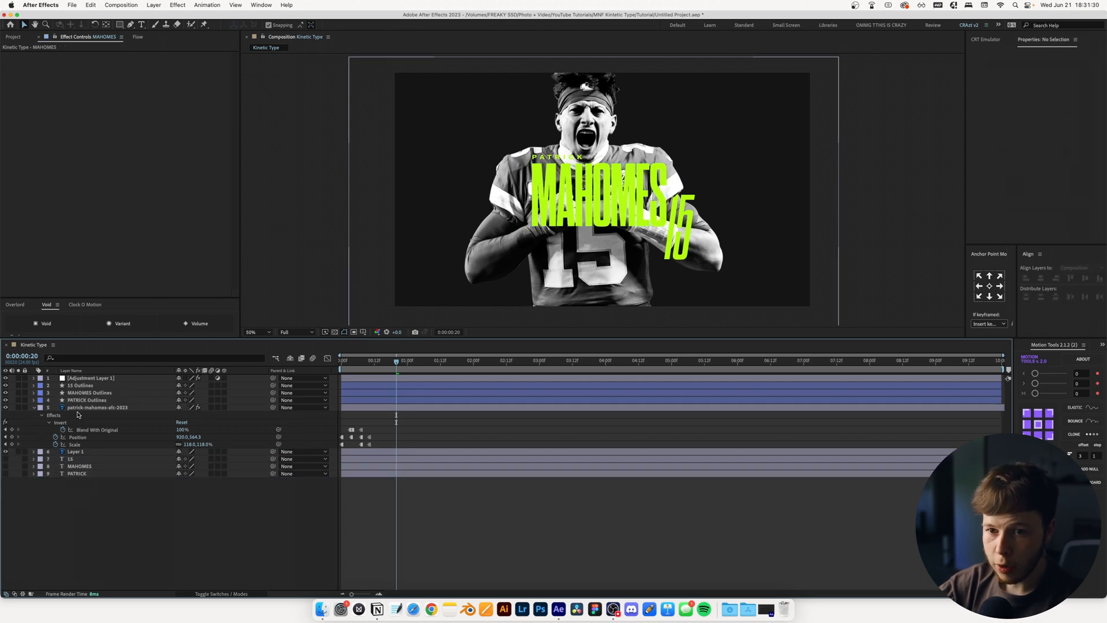
{"action": "left_click", "coordinate": [80, 385]}
{"action": "type", "text": "path"}
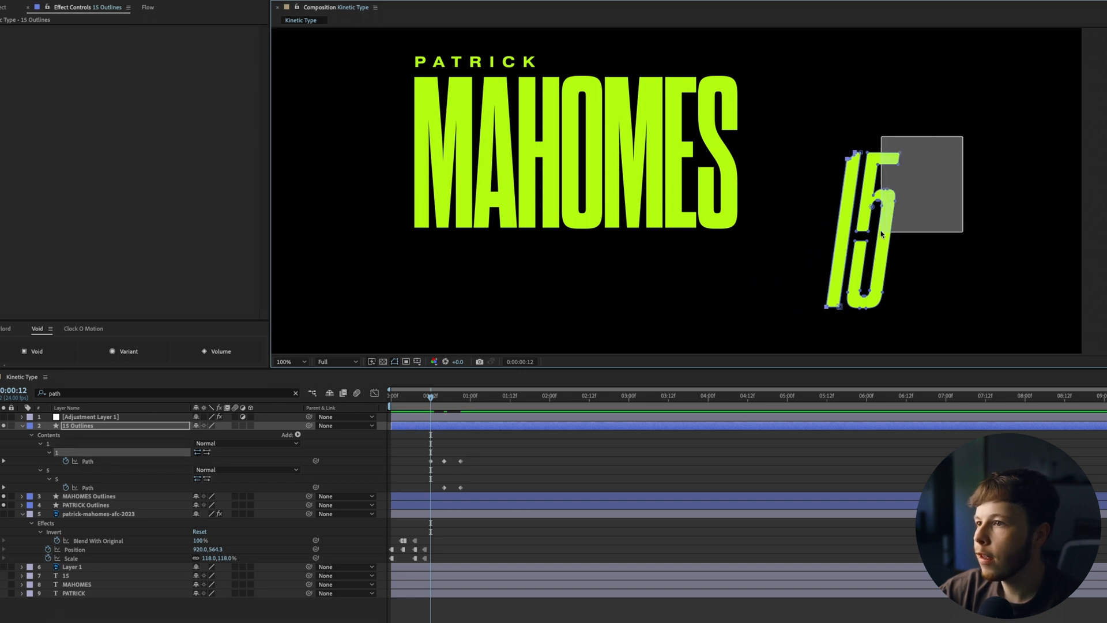
Reshape the 5's corner points on 15 Outlines and convert its path keyframes to hold keyframes
{"action": "left_click", "coordinate": [289, 361]}
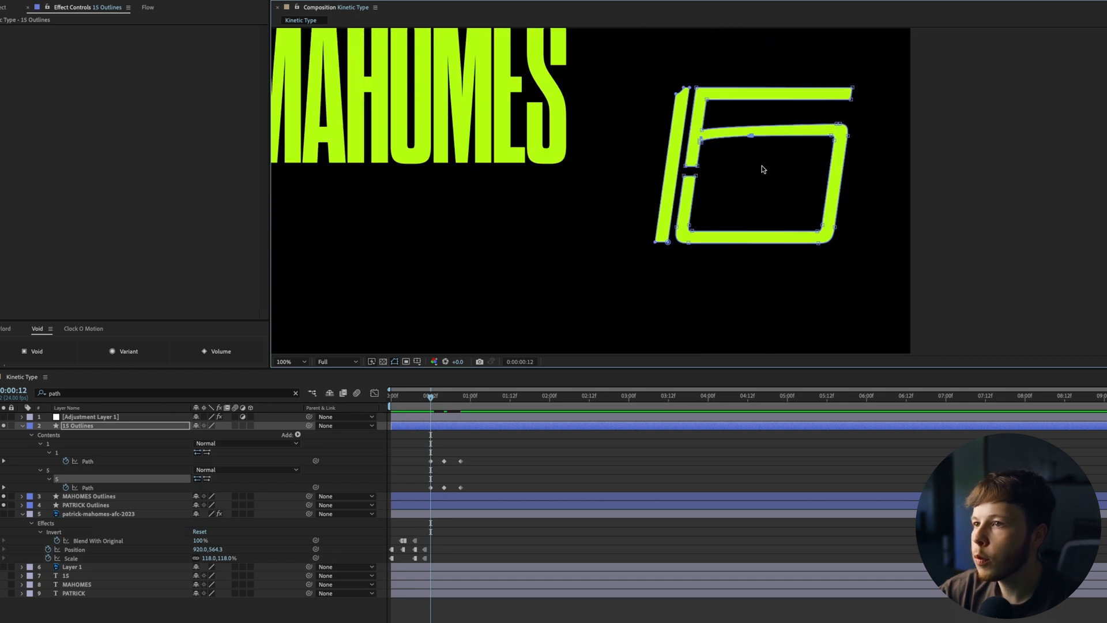
{"action": "left_click", "coordinate": [286, 362]}
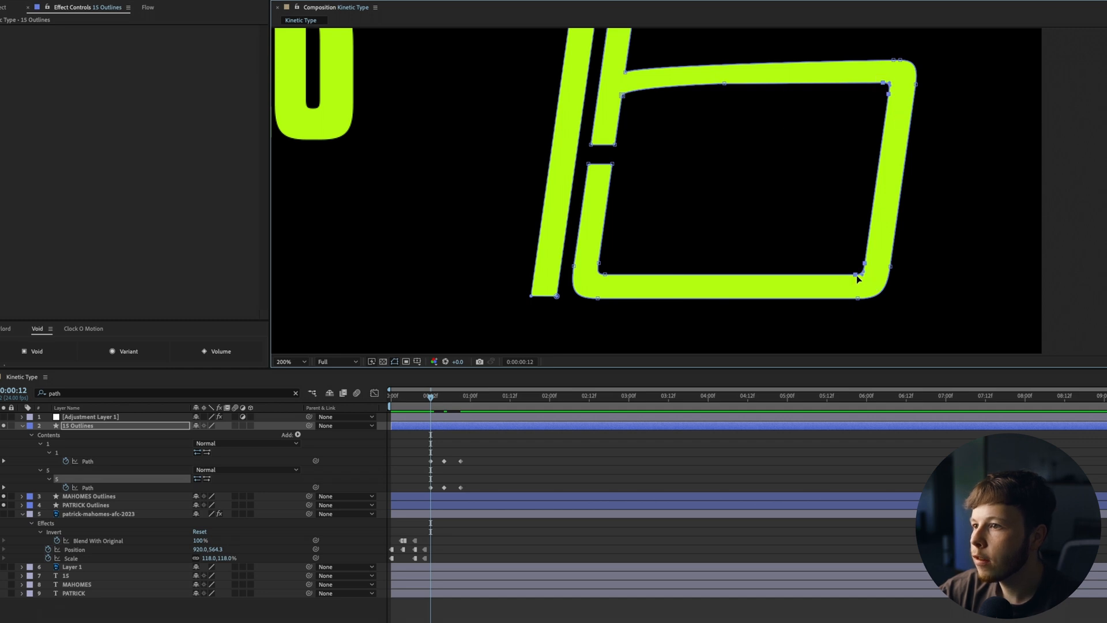
{"action": "left_click", "coordinate": [285, 361]}
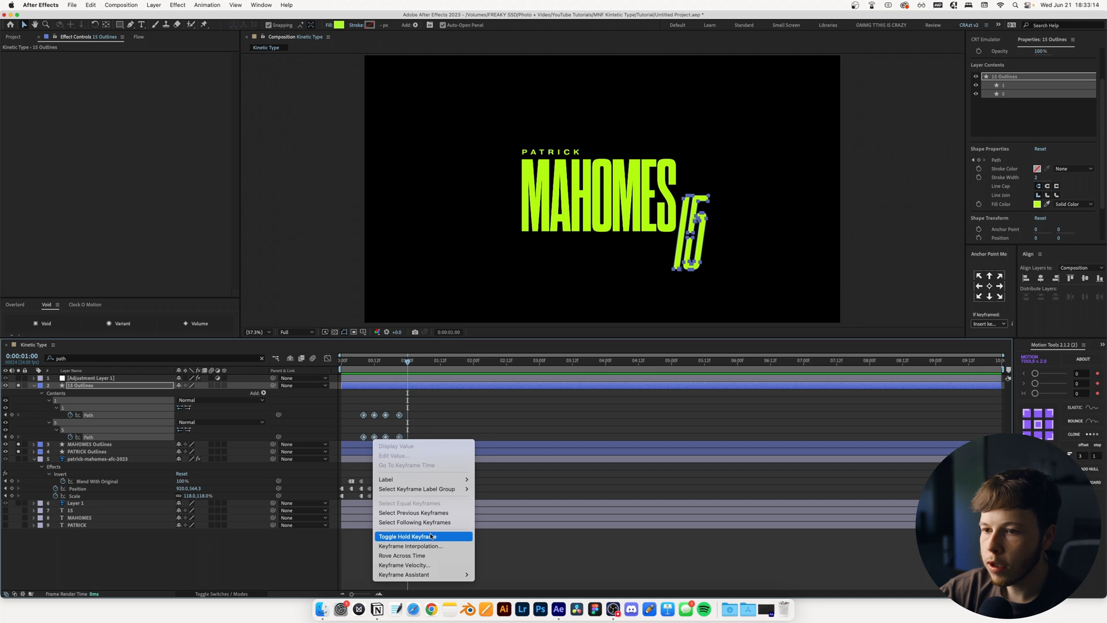
{"action": "left_click", "coordinate": [405, 536]}
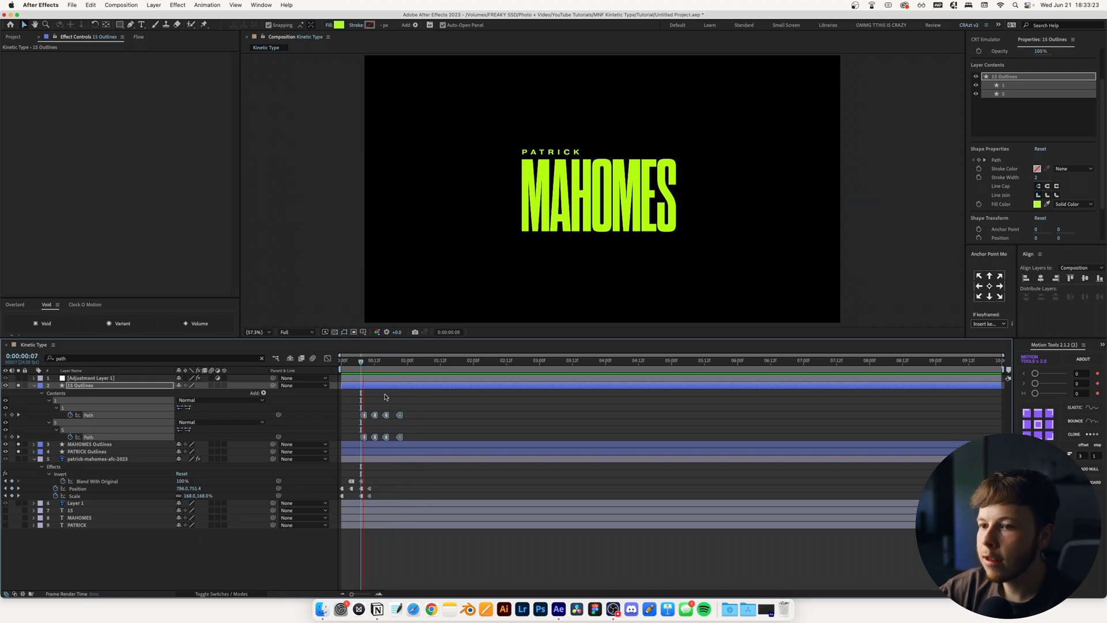
{"action": "left_click", "coordinate": [399, 360]}
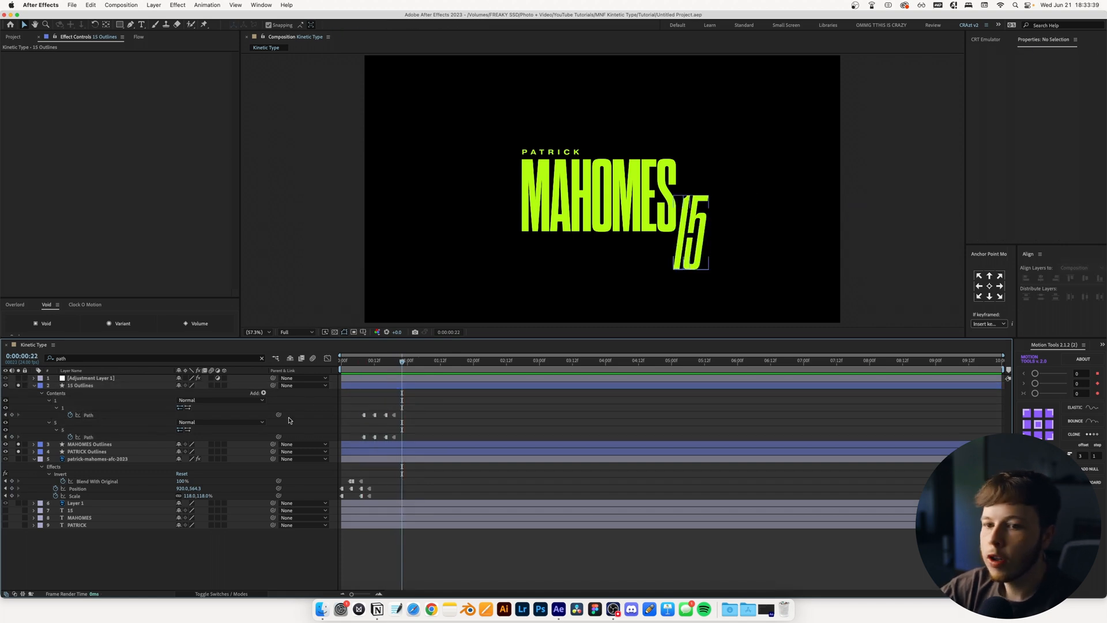
Explode MAHOMES Outlines into M, A, H, O, M, E, S letter layers; hide 15 and PATRICK
{"action": "left_click", "coordinate": [90, 392]}
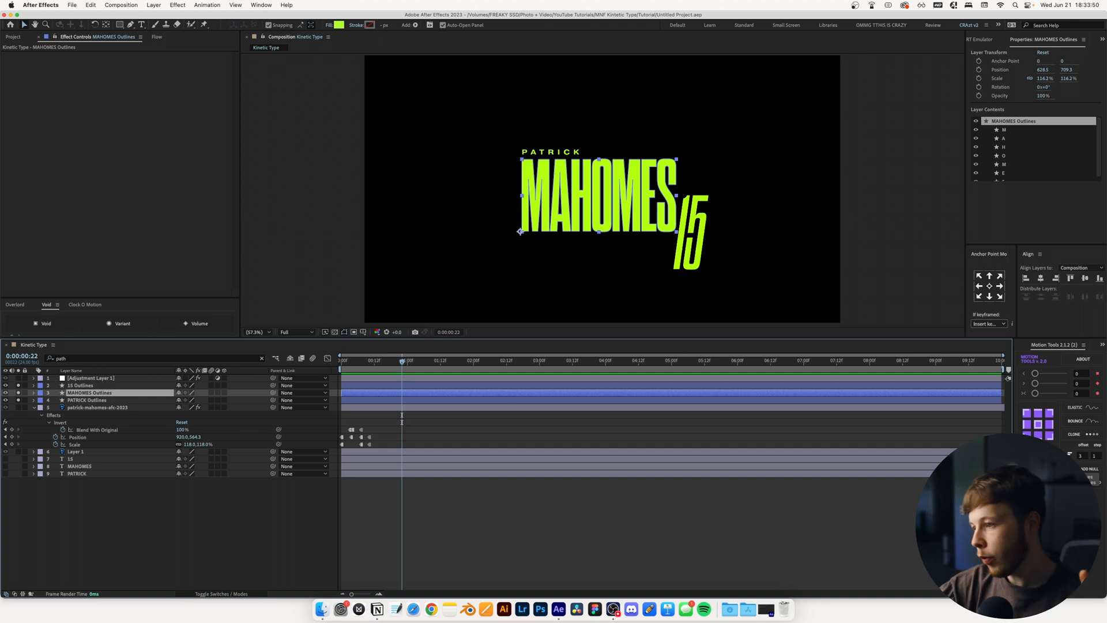
{"action": "left_click", "coordinate": [33, 393]}
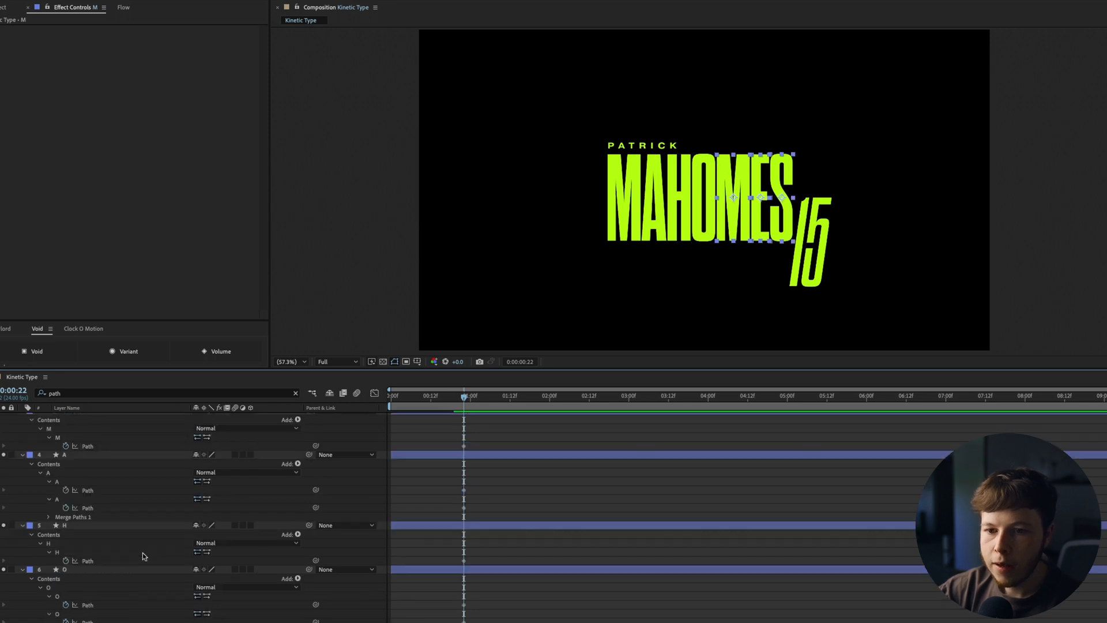
{"action": "left_click", "coordinate": [295, 393]}
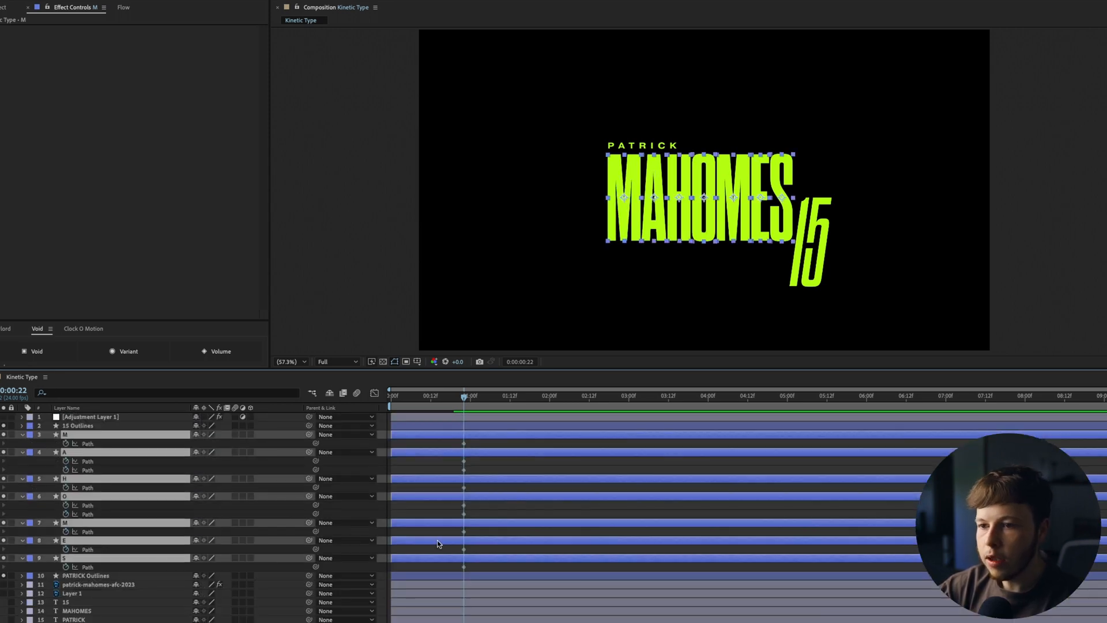
{"action": "left_click", "coordinate": [76, 425]}
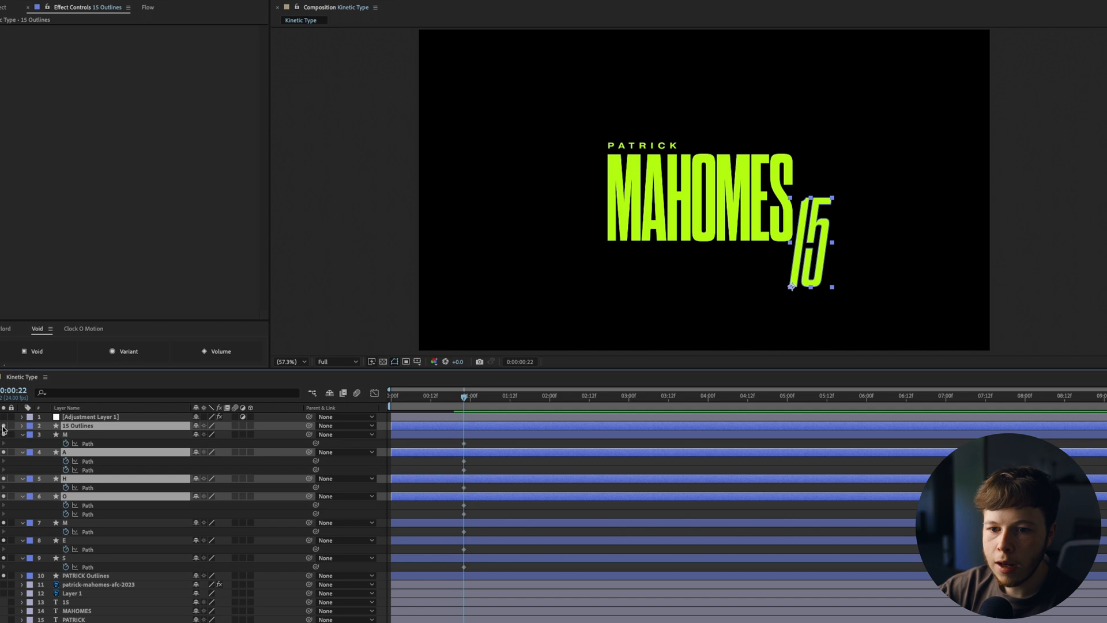
{"action": "left_click", "coordinate": [4, 425]}
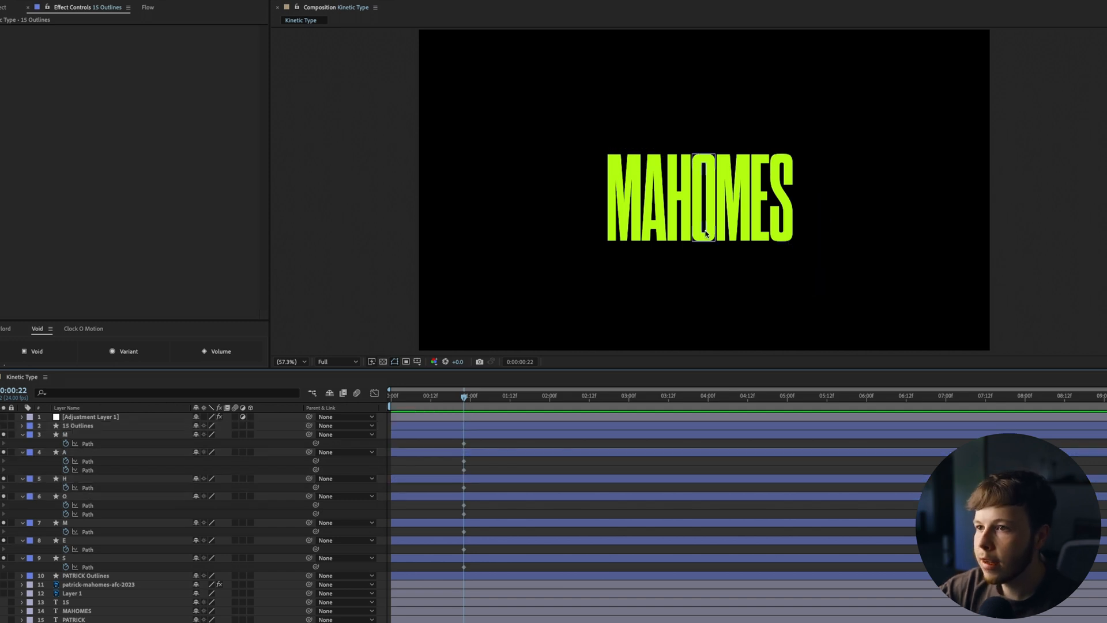
Keyframe the M letter's Path, then the following letters' paths, reshaping their outlines
{"action": "left_click", "coordinate": [85, 496]}
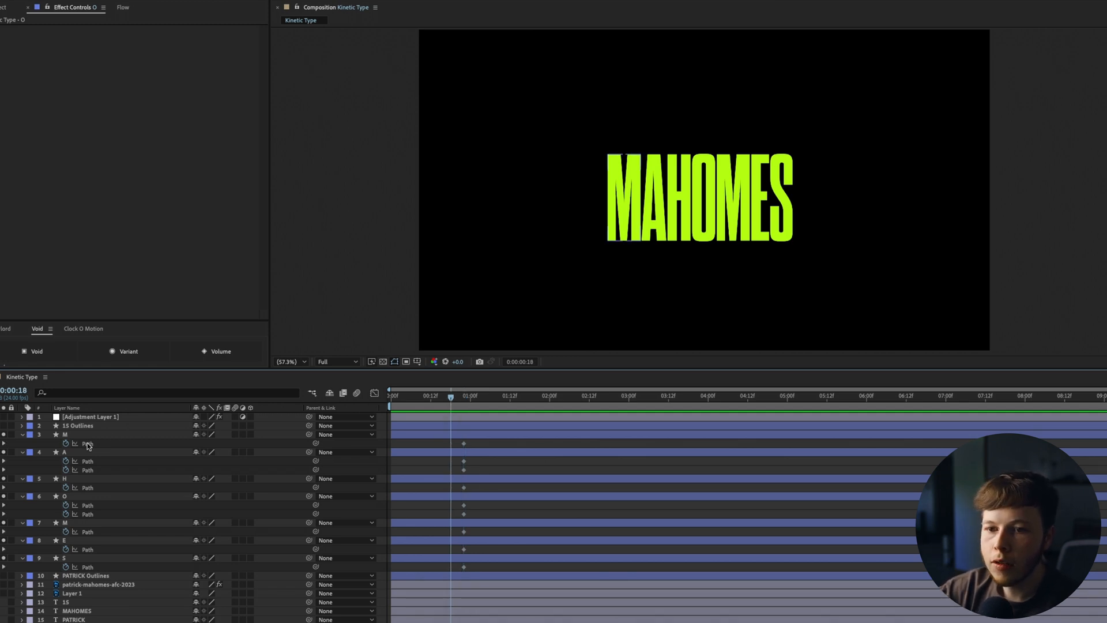
{"action": "left_click", "coordinate": [64, 434]}
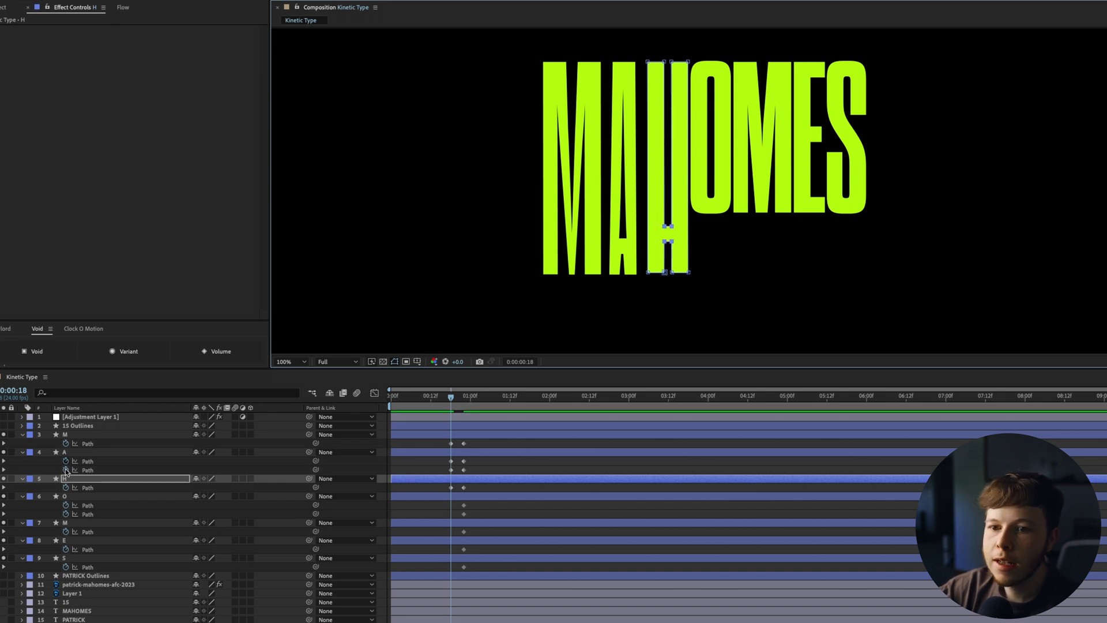
{"action": "left_click", "coordinate": [64, 496]}
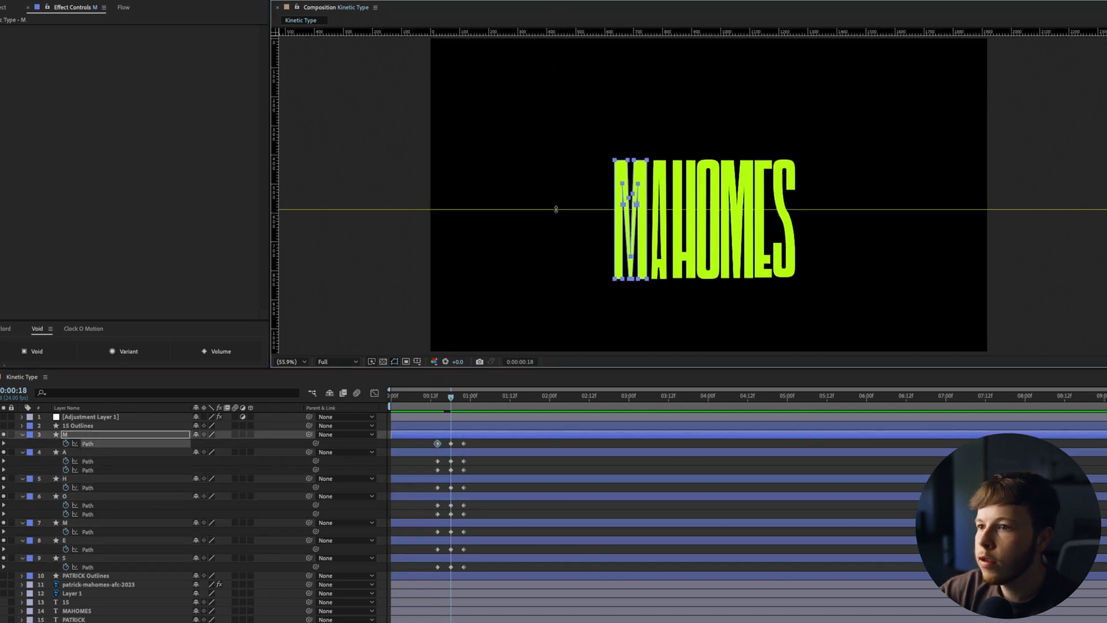
Add early path keyframes collapsing the M and other letters into thin slivers
{"action": "left_click", "coordinate": [284, 361]}
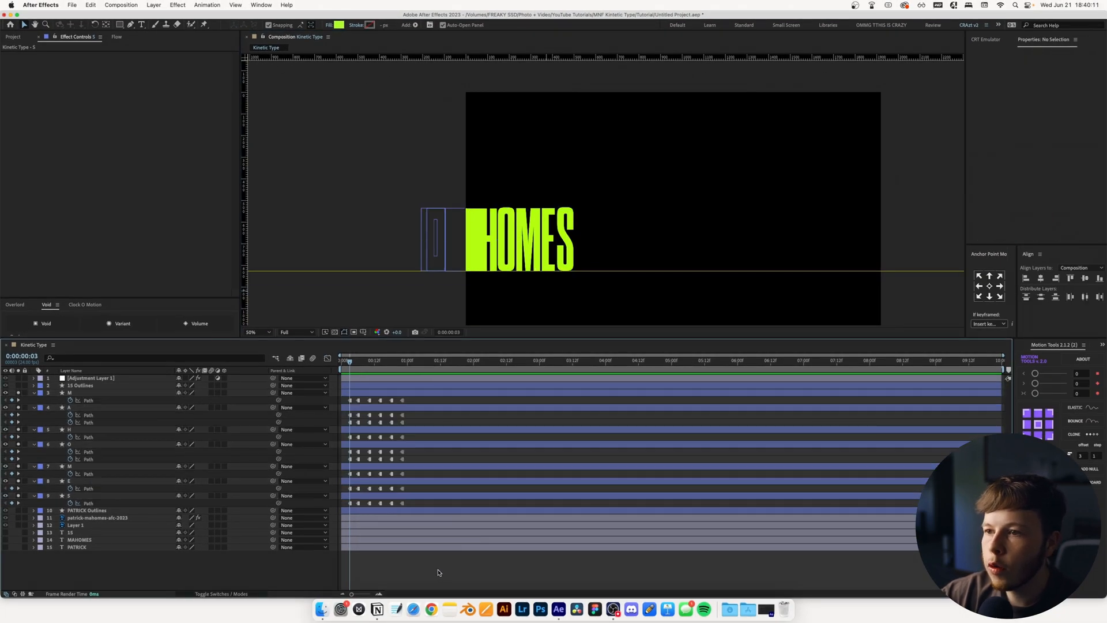
Easy Ease all letter keyframes, return to the start, and open the PATRICK outline layer
{"action": "left_click", "coordinate": [441, 360]}
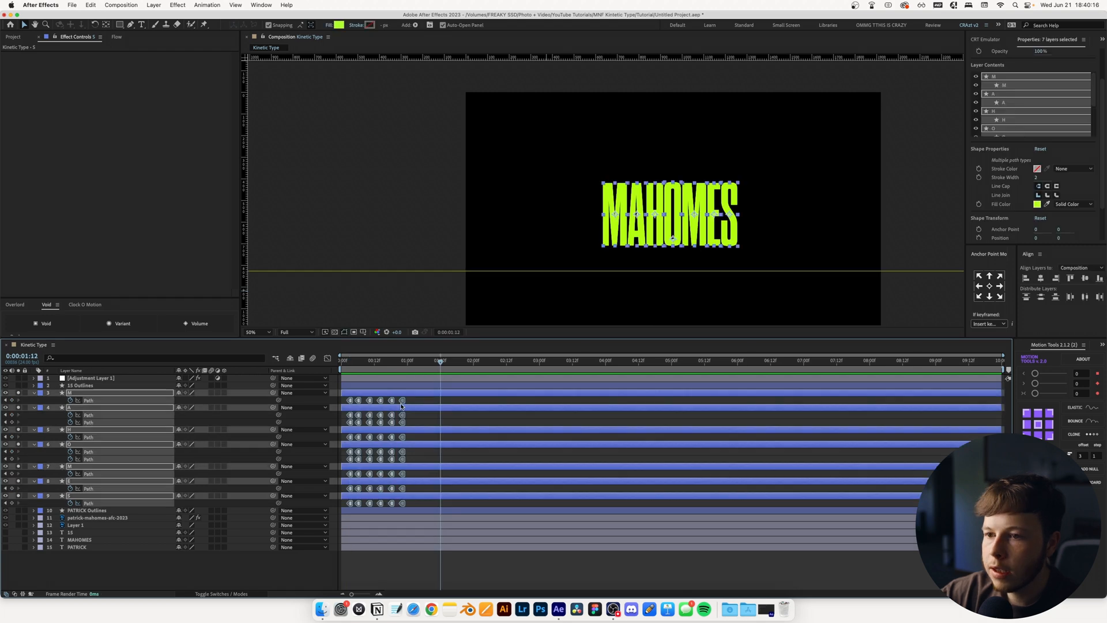
{"action": "left_click", "coordinate": [341, 360]}
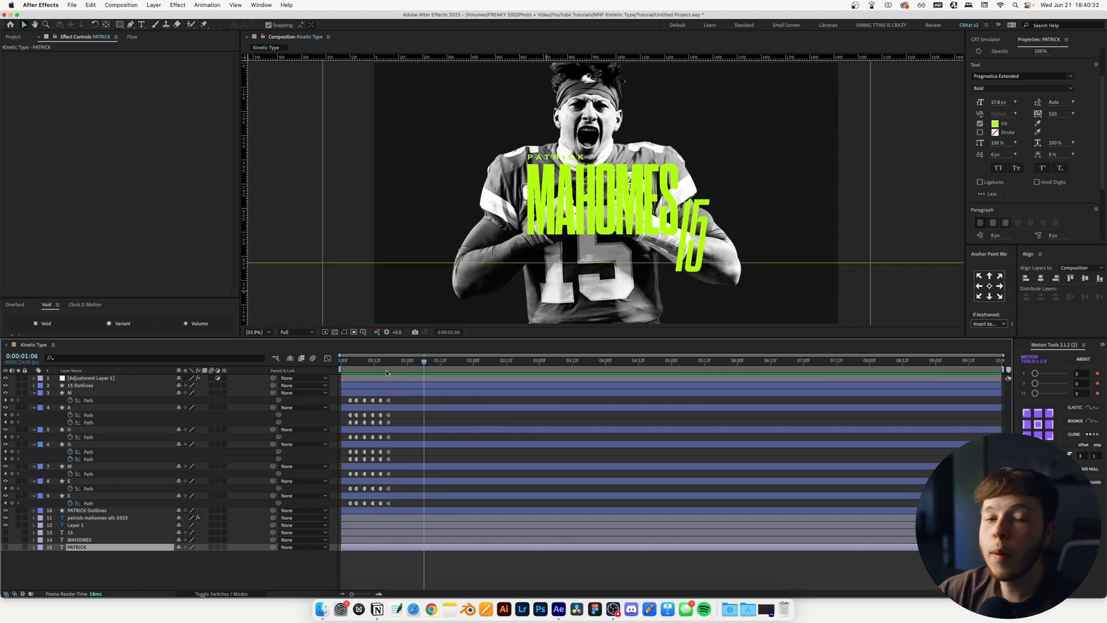
{"action": "left_click", "coordinate": [340, 360]}
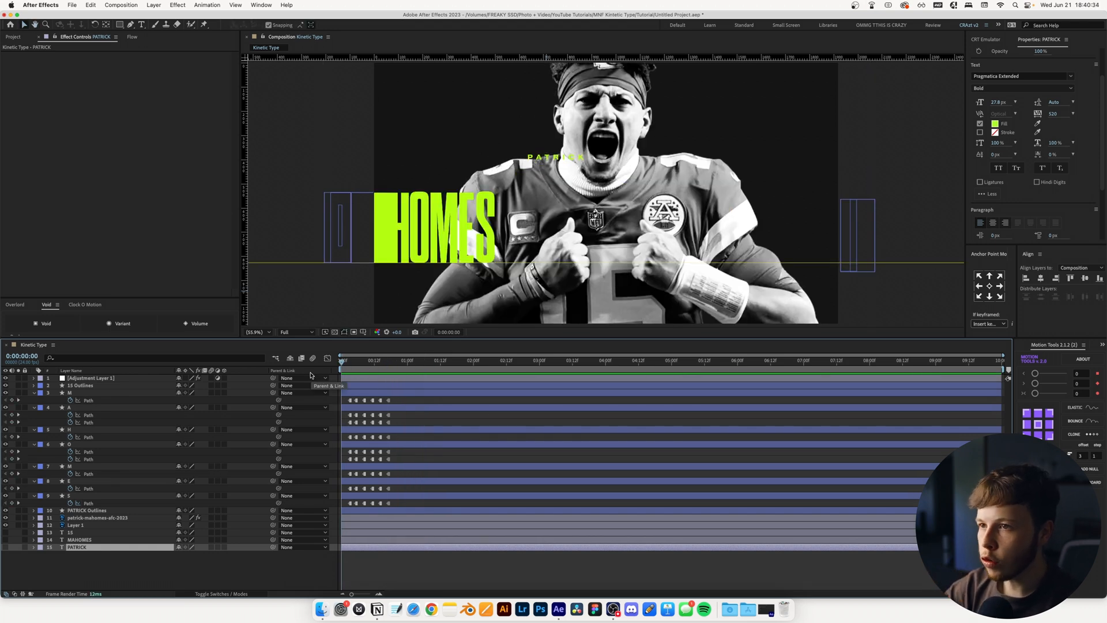
{"action": "left_click", "coordinate": [87, 510]}
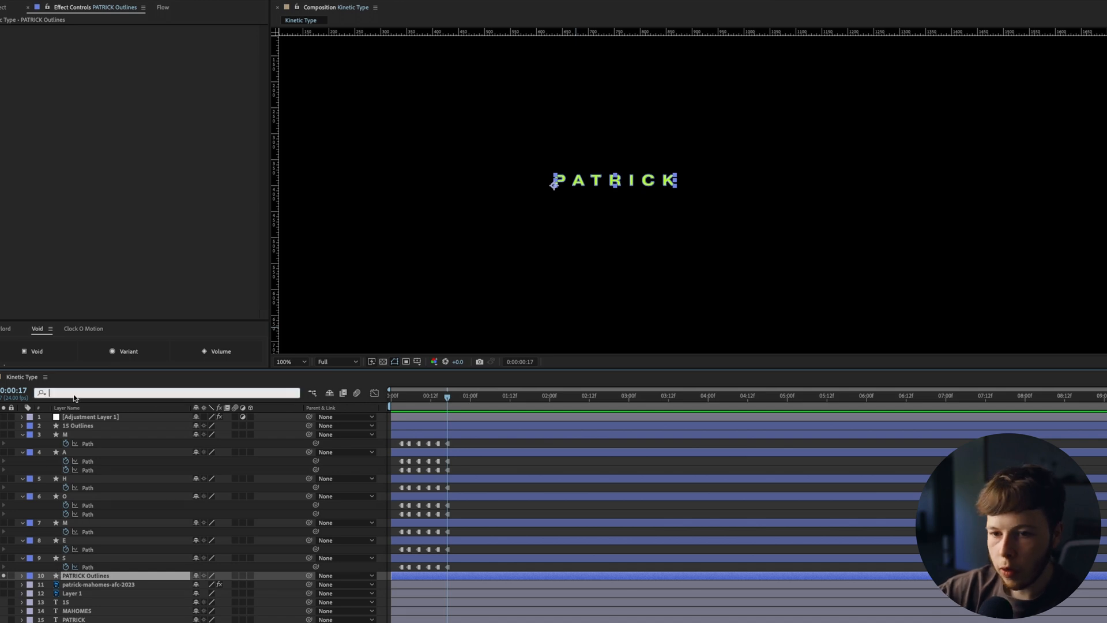
Filter PATRICK Outlines with 'pat' and keyframe each letter's path shape
{"action": "type", "text": "pat"}
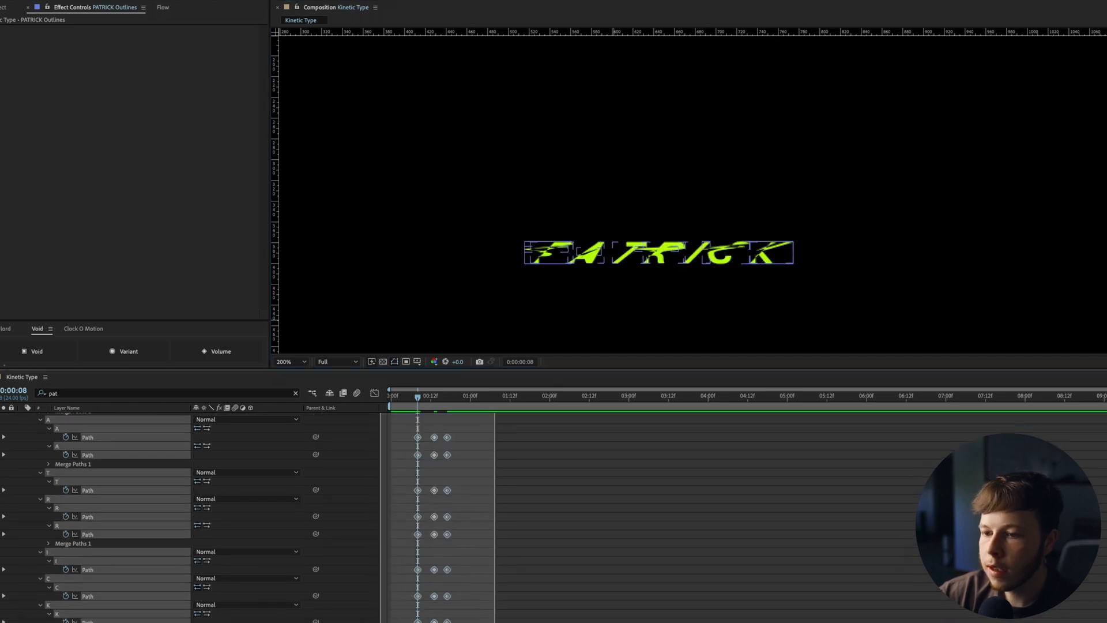
{"action": "right_click", "coordinate": [434, 535]}
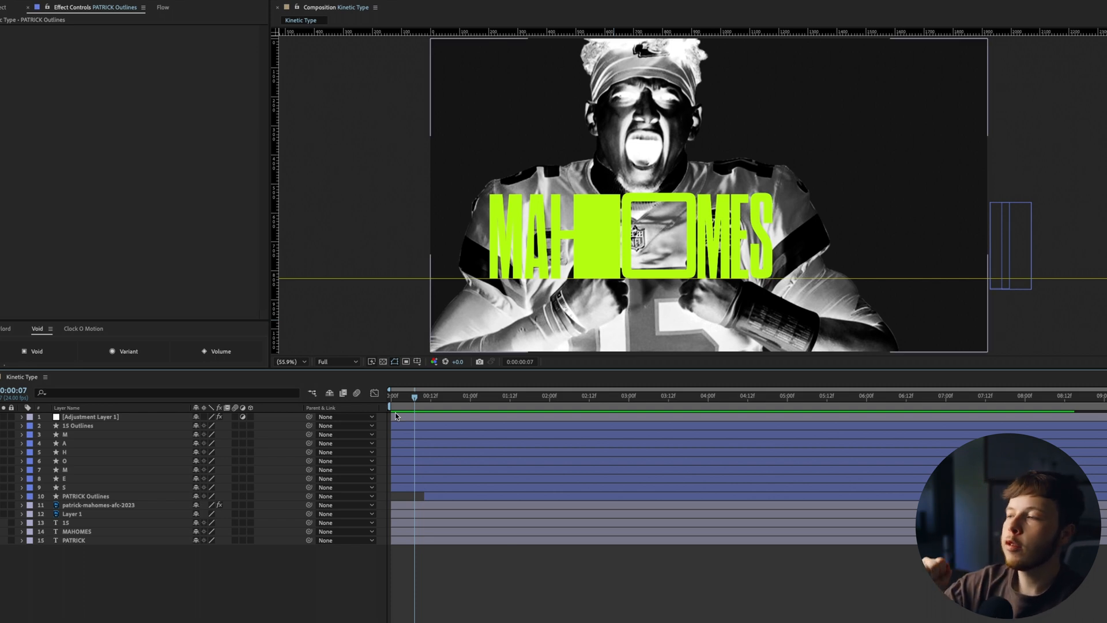
Keyframe the 15 outline's Fill Color and eyedrop MAHOMES' lime for its Stroke Color
{"action": "left_click", "coordinate": [78, 425]}
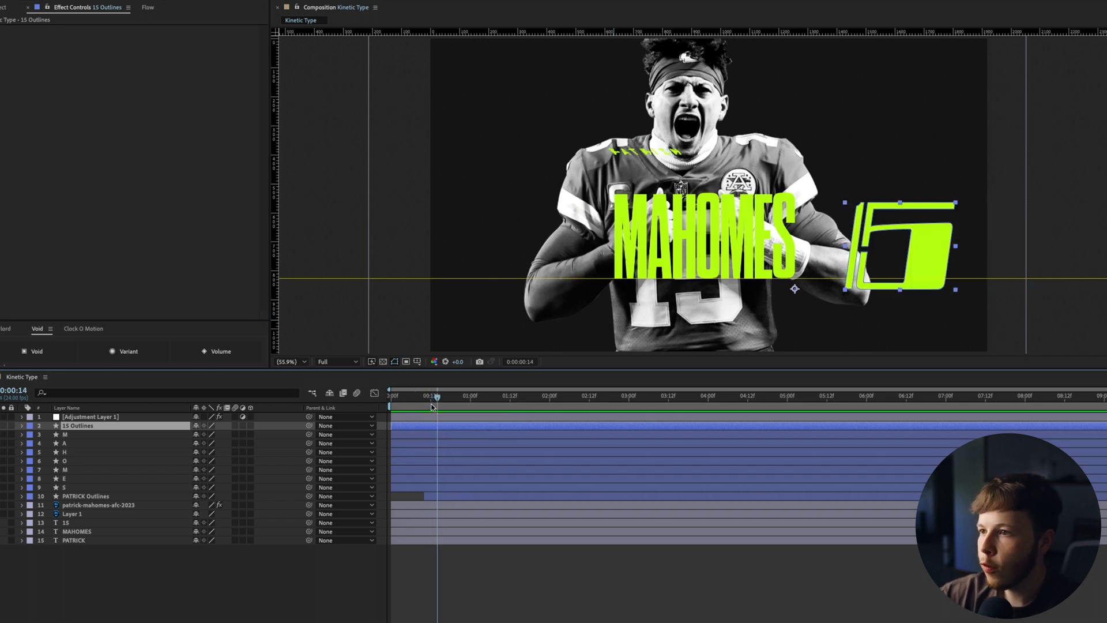
{"action": "left_click", "coordinate": [22, 426]}
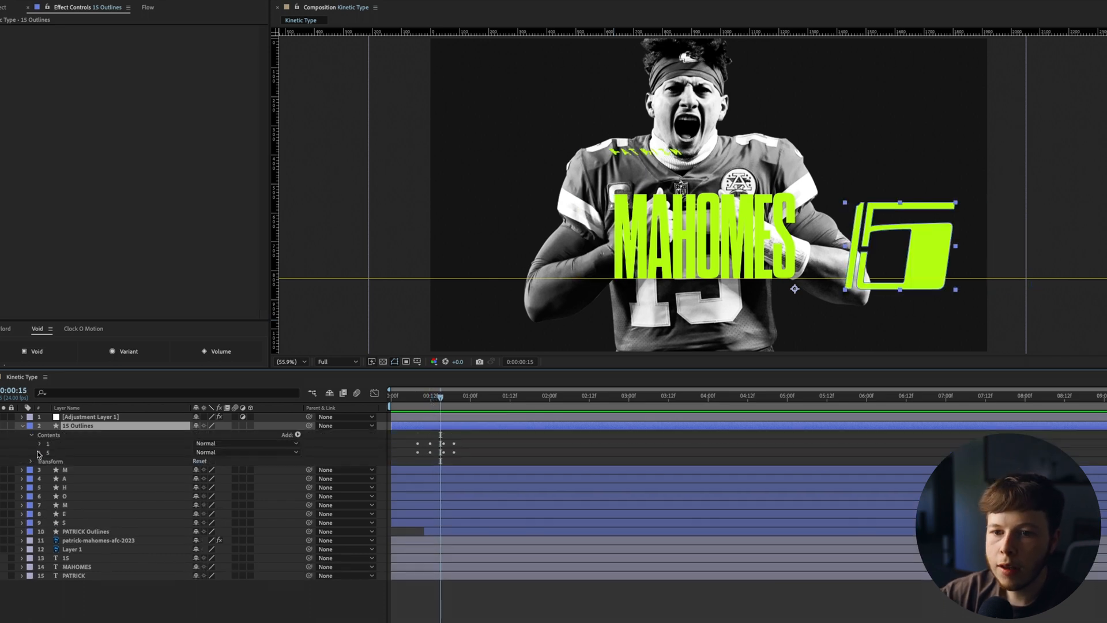
{"action": "left_click", "coordinate": [162, 393]}
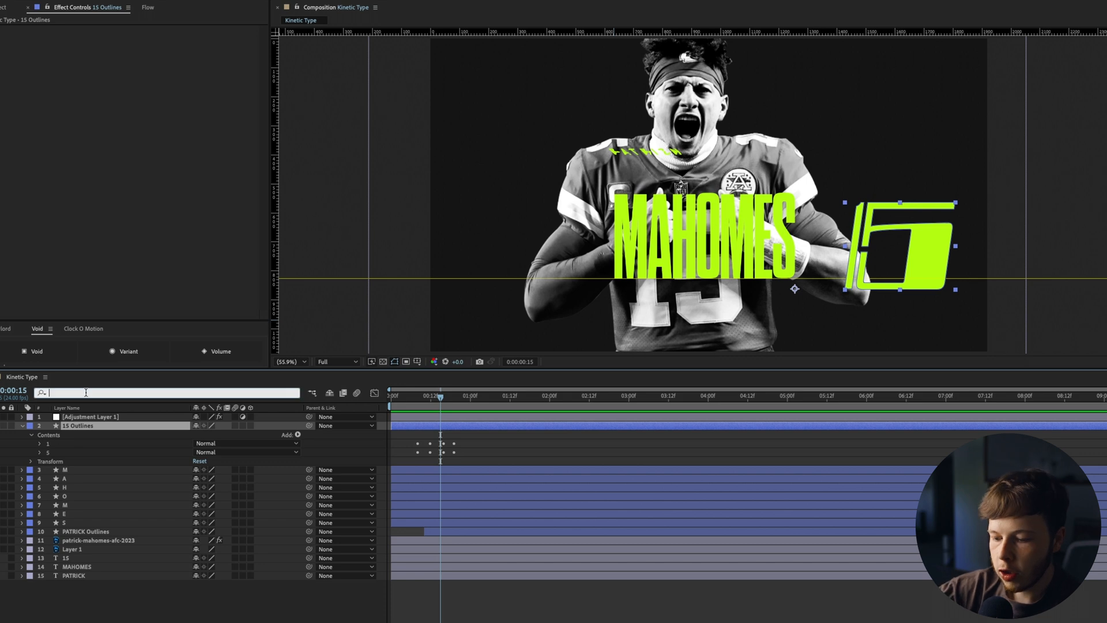
{"action": "type", "text": "col"}
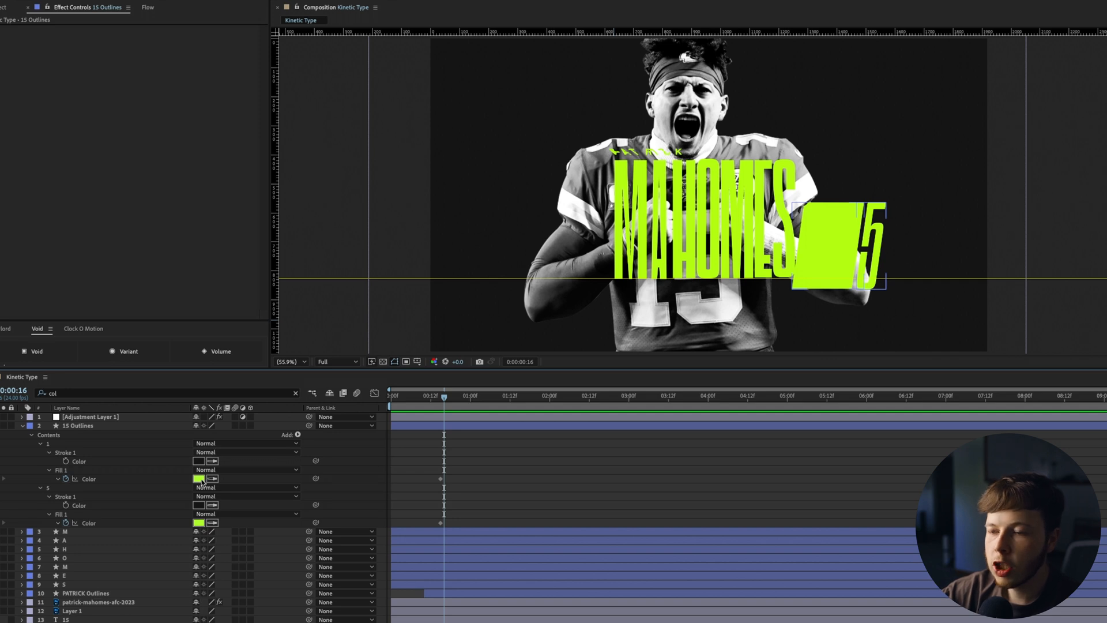
{"action": "left_click", "coordinate": [205, 479]}
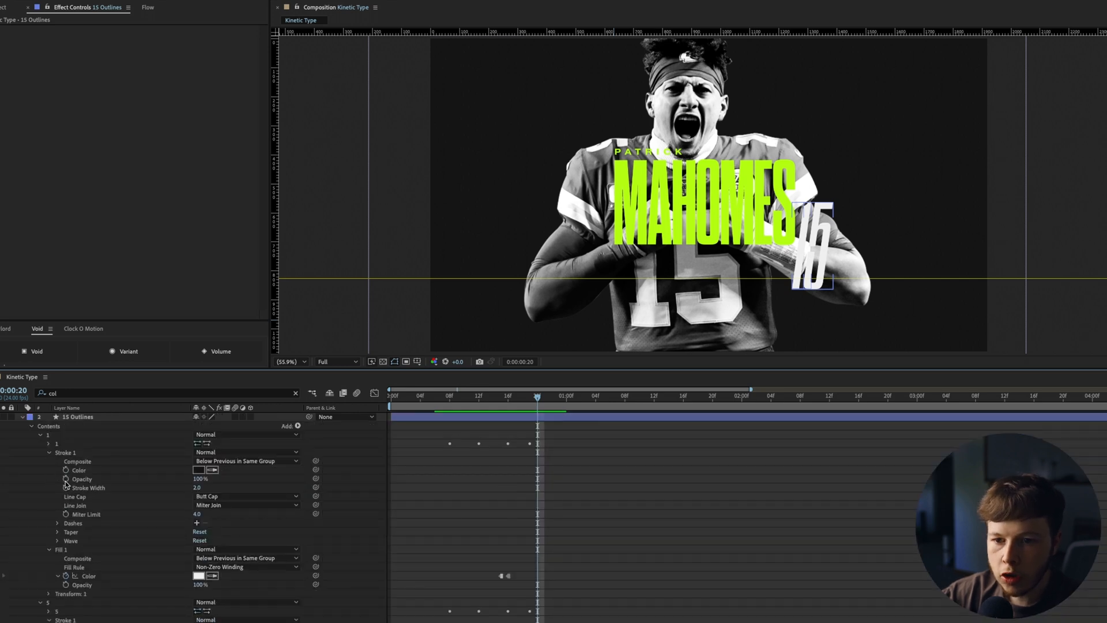
{"action": "left_click", "coordinate": [199, 470]}
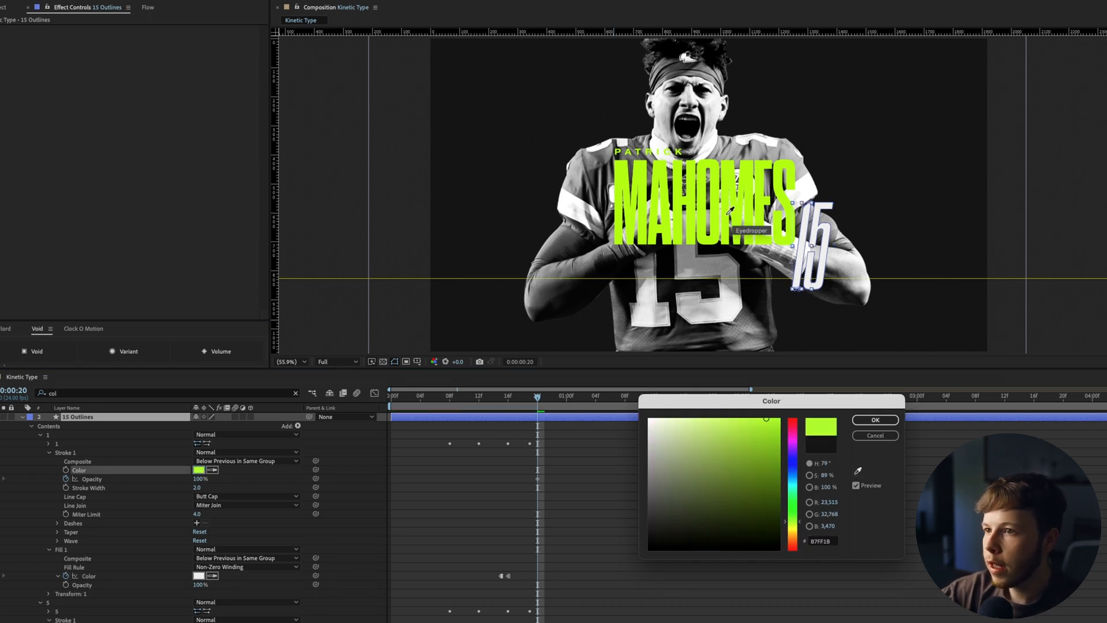
{"action": "left_click", "coordinate": [874, 419]}
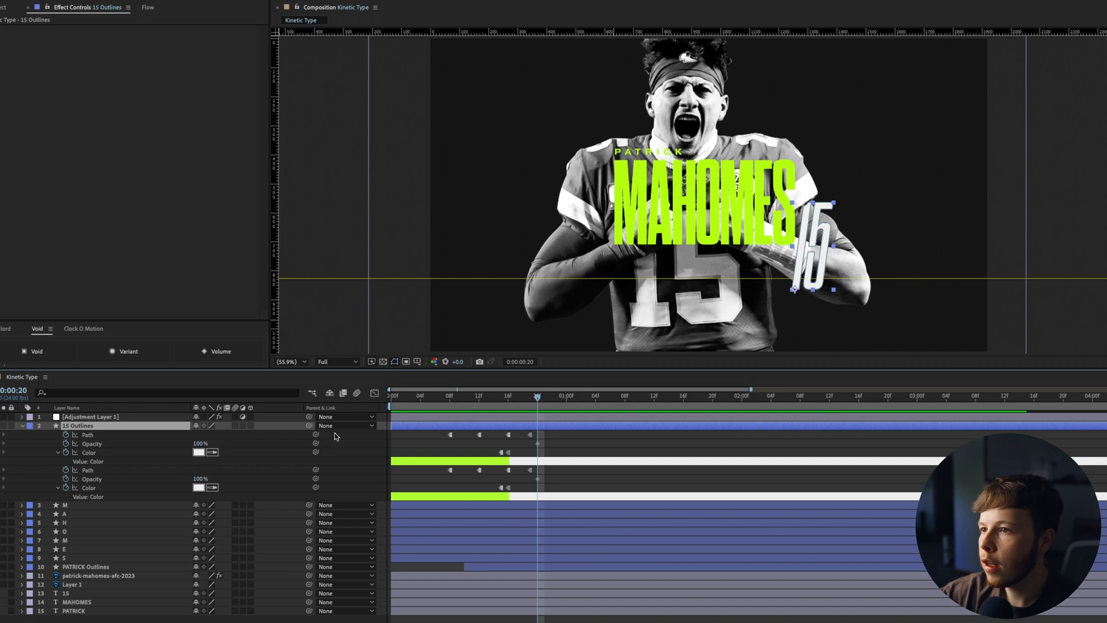
Reveal 15 Outlines' keyframed properties for Stroke Opacity keyframes from 0% to 100%
{"action": "key", "text": "Left"}
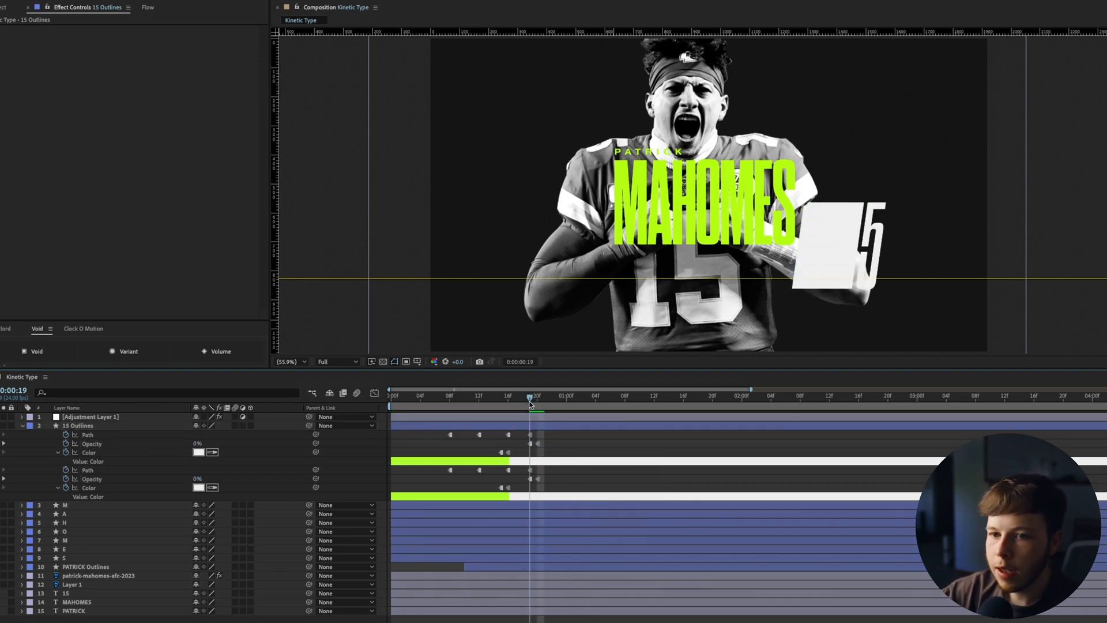
{"action": "left_click", "coordinate": [22, 427]}
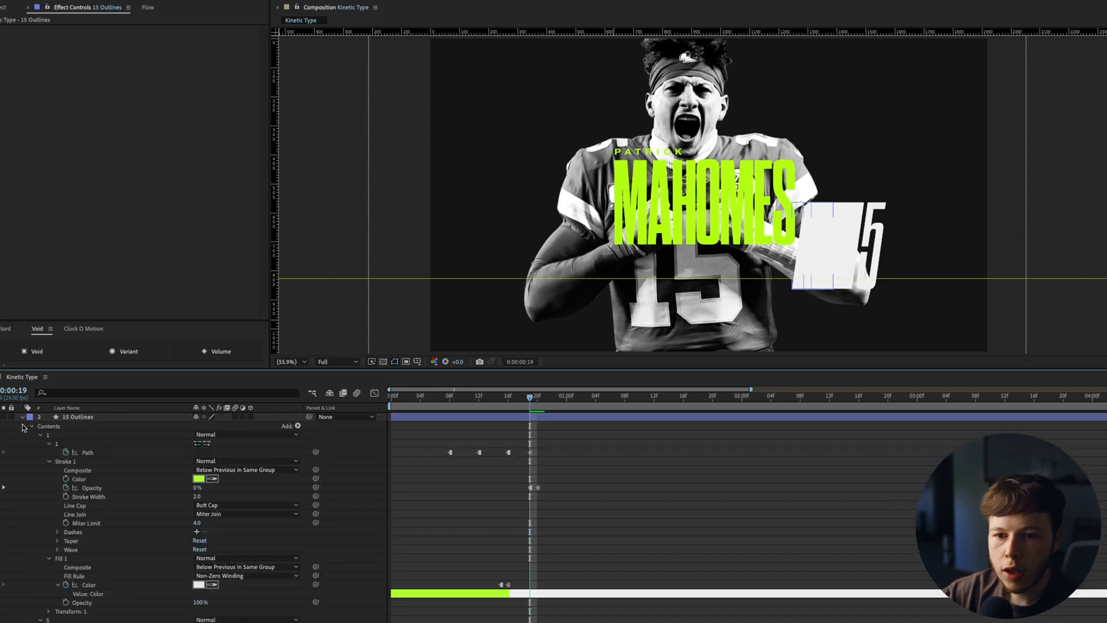
{"action": "mouse_move", "coordinate": [79, 478]}
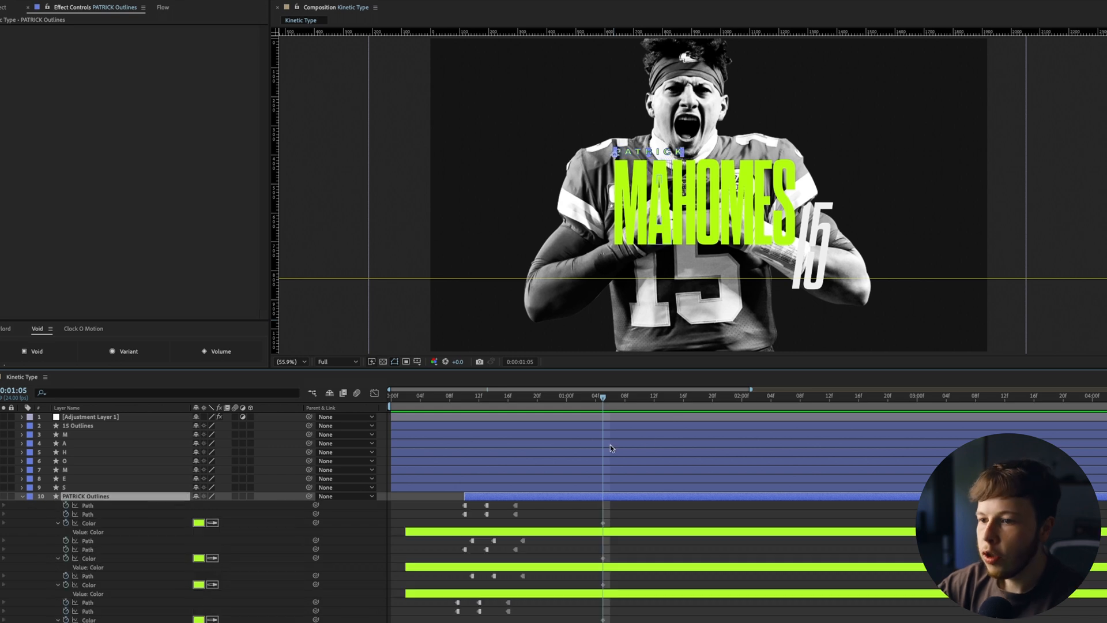
{"action": "mouse_move", "coordinate": [598, 493]}
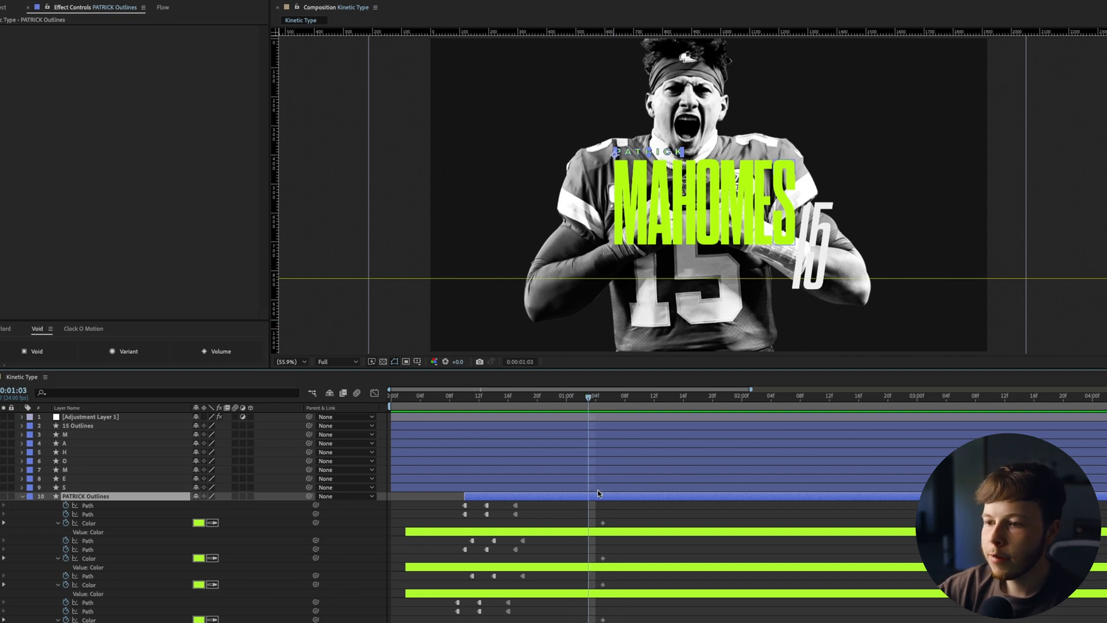
Set PATRICK colour keyframes at 1:03 to #F0F0F0, copy them to all letters, and ease them
{"action": "left_click", "coordinate": [199, 523]}
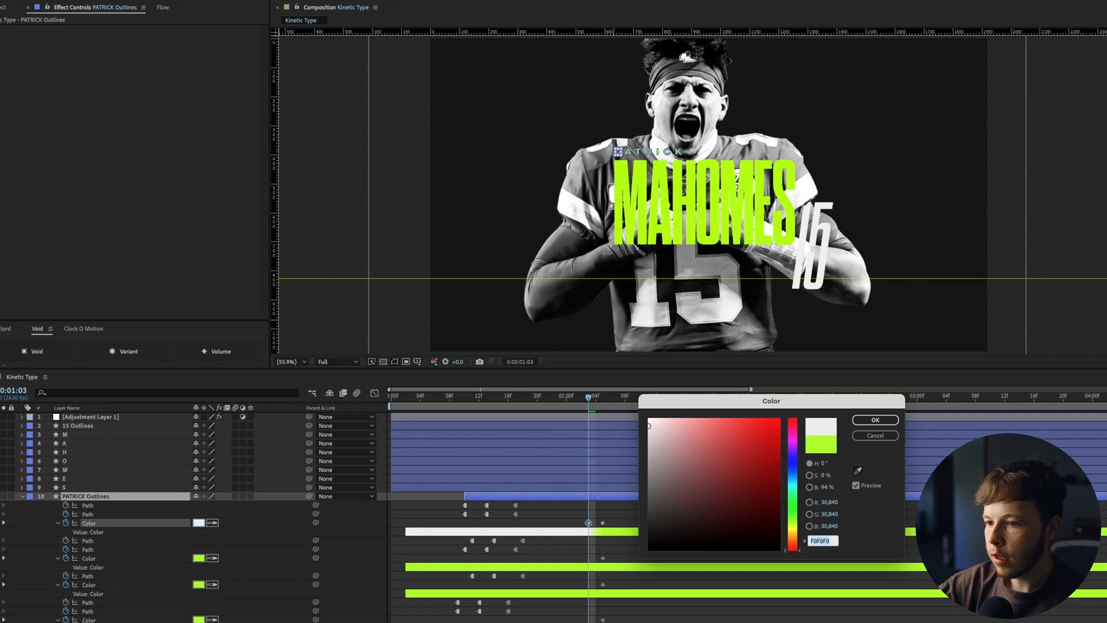
{"action": "left_click", "coordinate": [874, 420]}
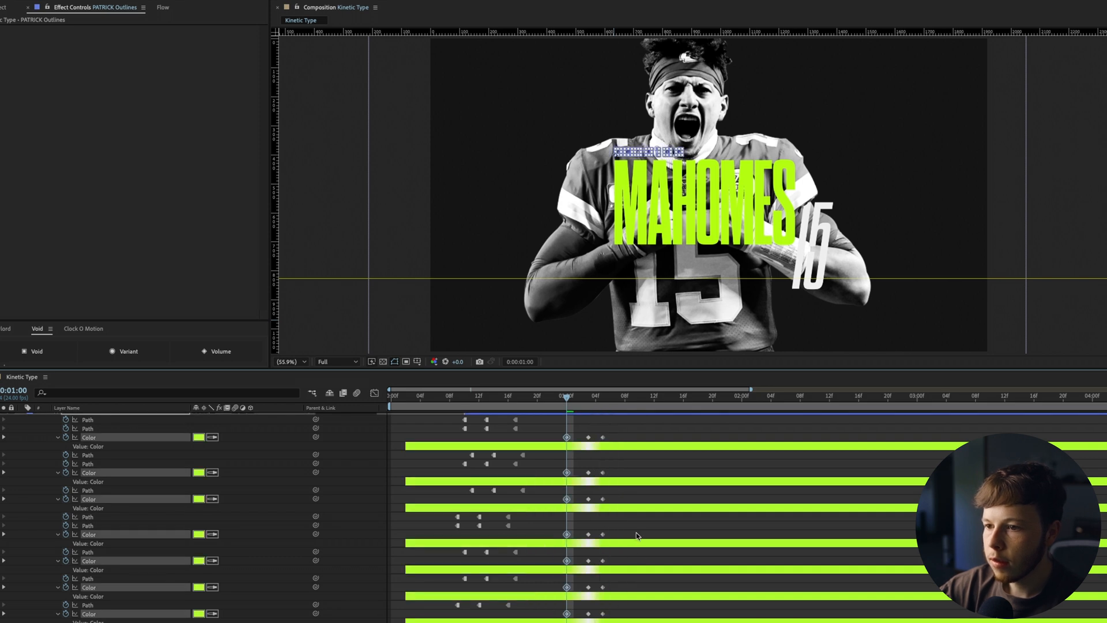
{"action": "left_click", "coordinate": [85, 419]}
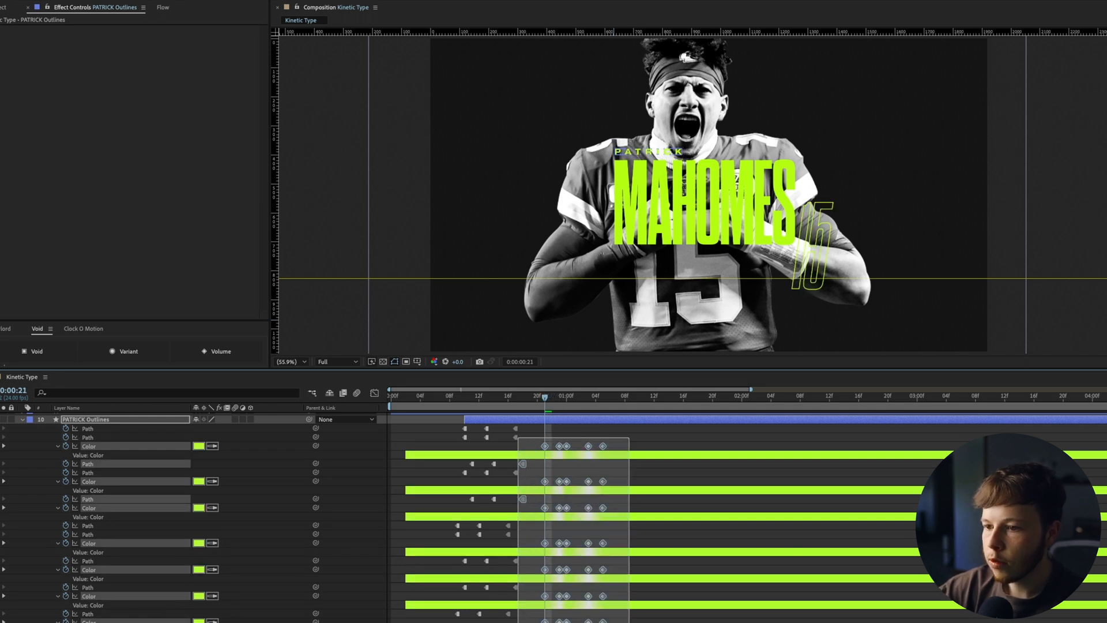
{"action": "right_click", "coordinate": [544, 481]}
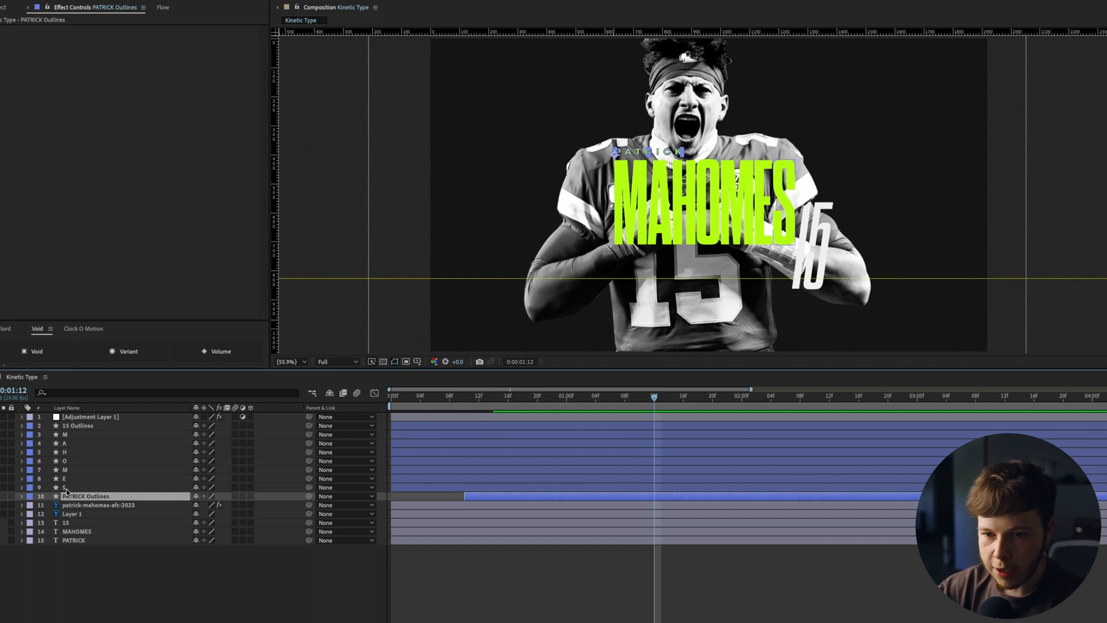
Keyframe Fill Color on all MAHOMES letter layers, turning white into lime green
{"action": "left_click", "coordinate": [63, 488]}
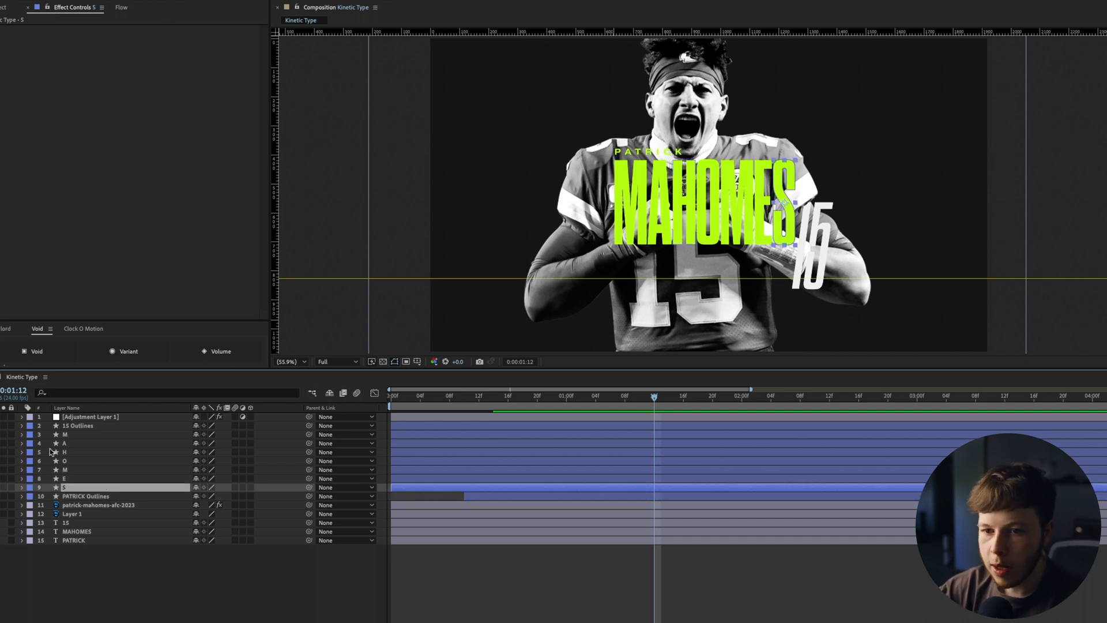
{"action": "left_click", "coordinate": [493, 393]}
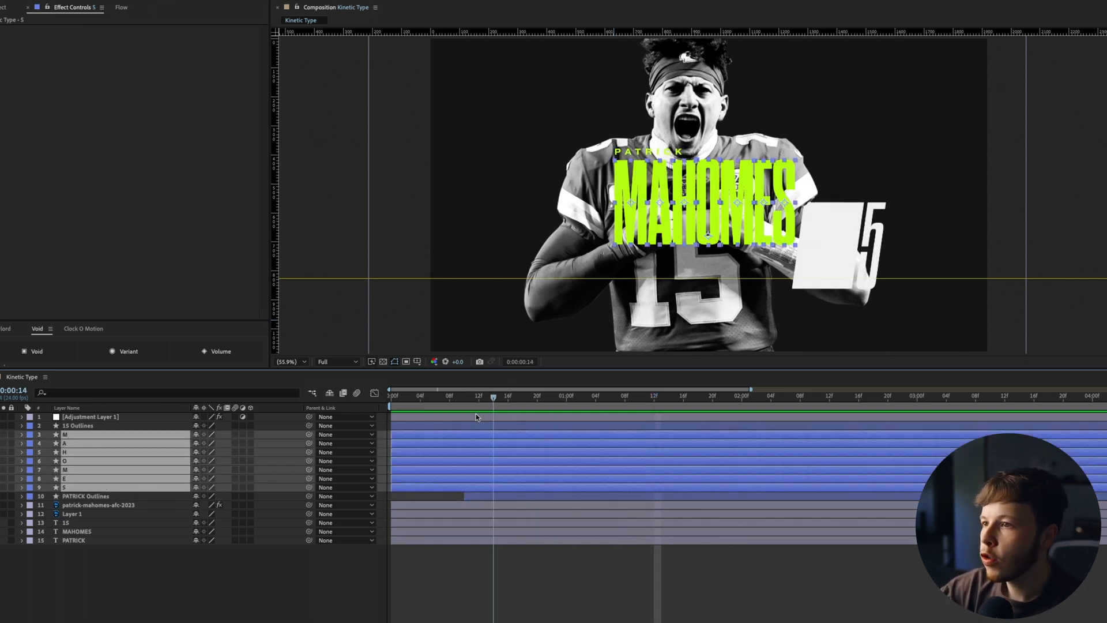
{"action": "left_click", "coordinate": [450, 395]}
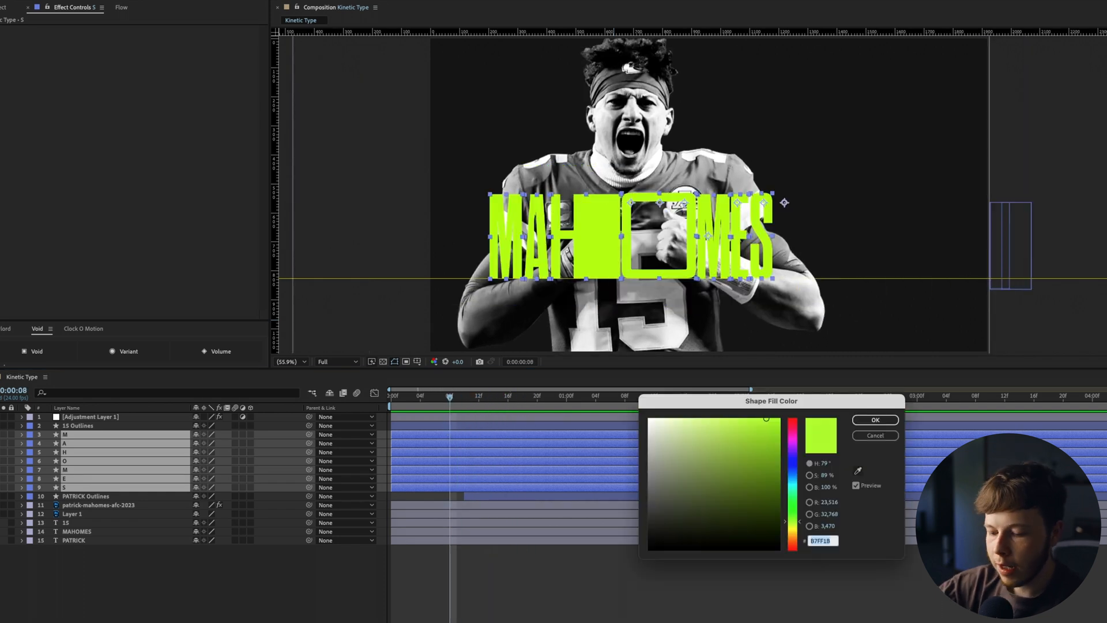
{"action": "left_click", "coordinate": [874, 436]}
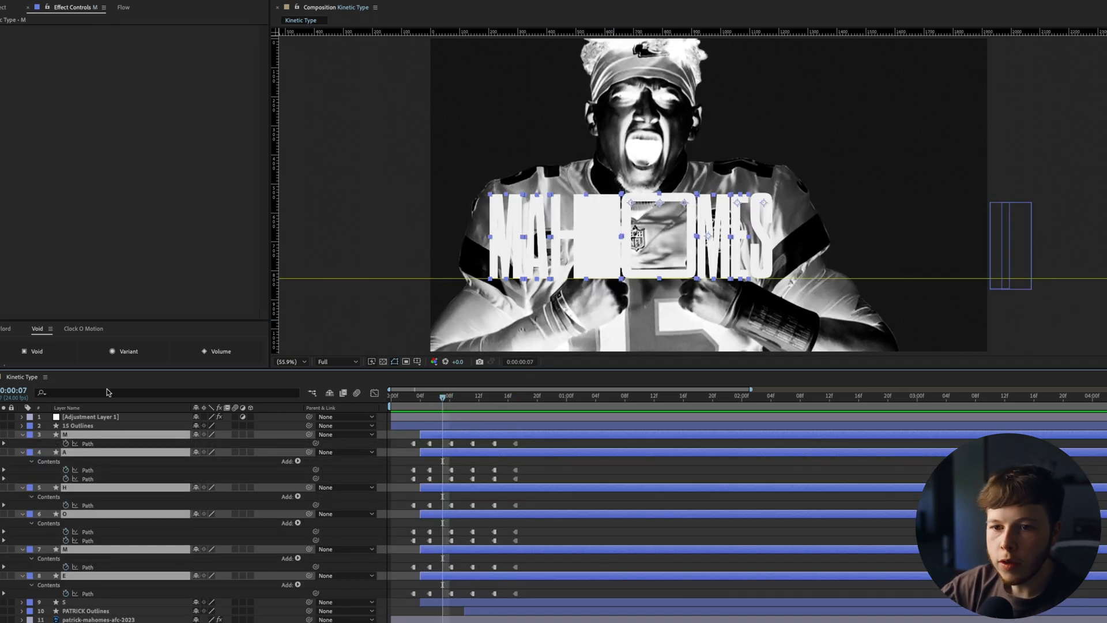
{"action": "type", "text": "colo"}
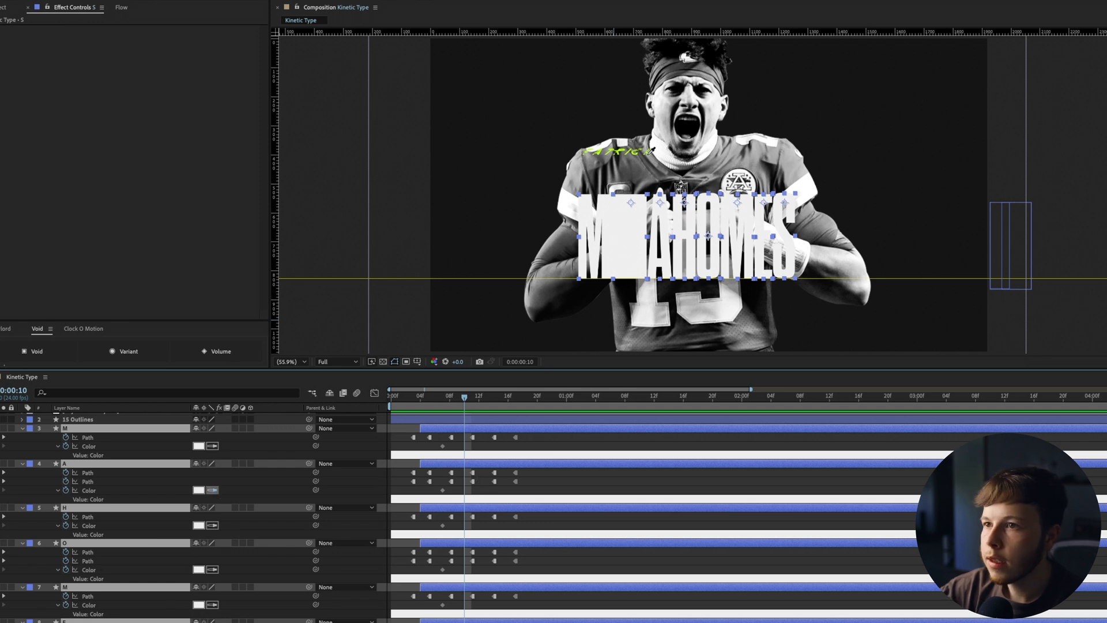
{"action": "left_click", "coordinate": [434, 402]}
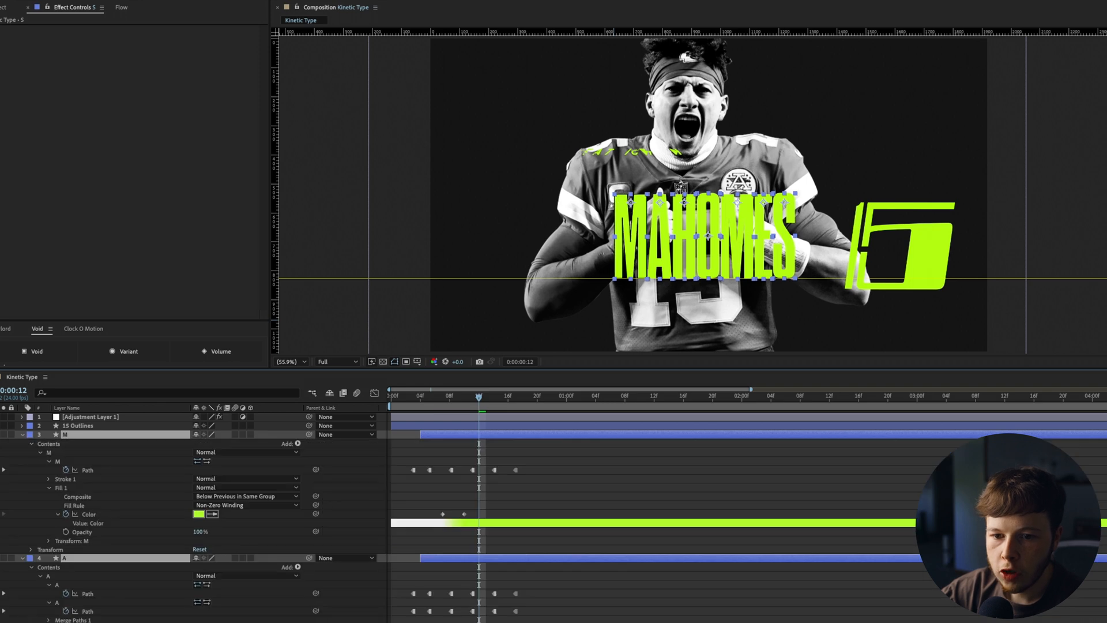
Keyframe the MAHOMES letters' Stroke 1 Color from white to lime and check a later frame
{"action": "scroll", "scroll_direction": "down", "scroll_amount": 3}
{"action": "type", "text": "col"}
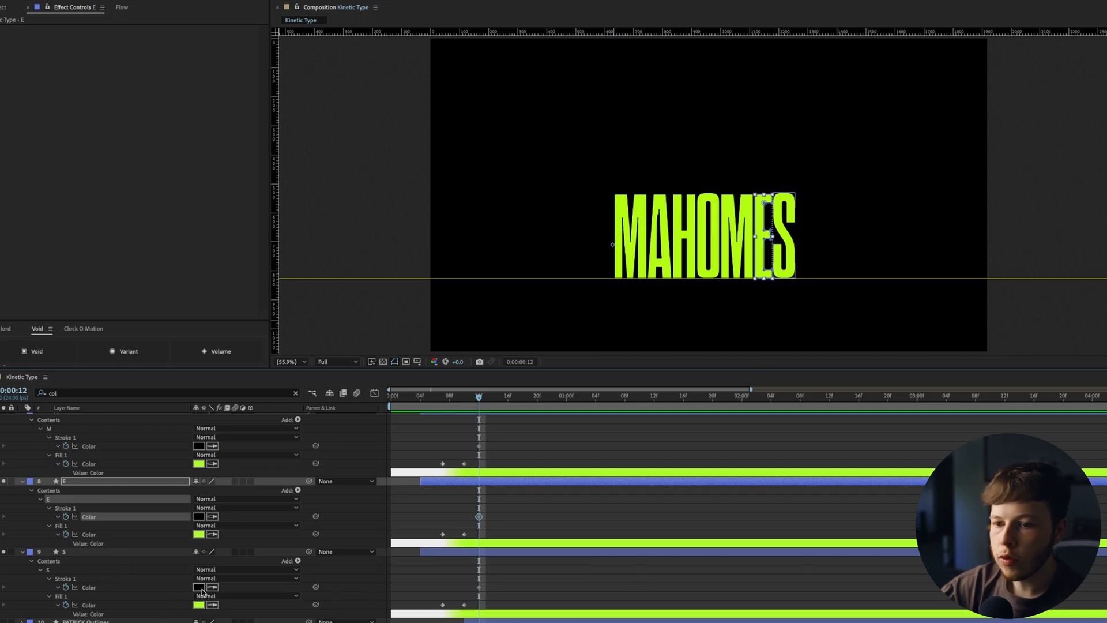
{"action": "left_click", "coordinate": [198, 587]}
{"action": "type", "text": "F0F0F0"}
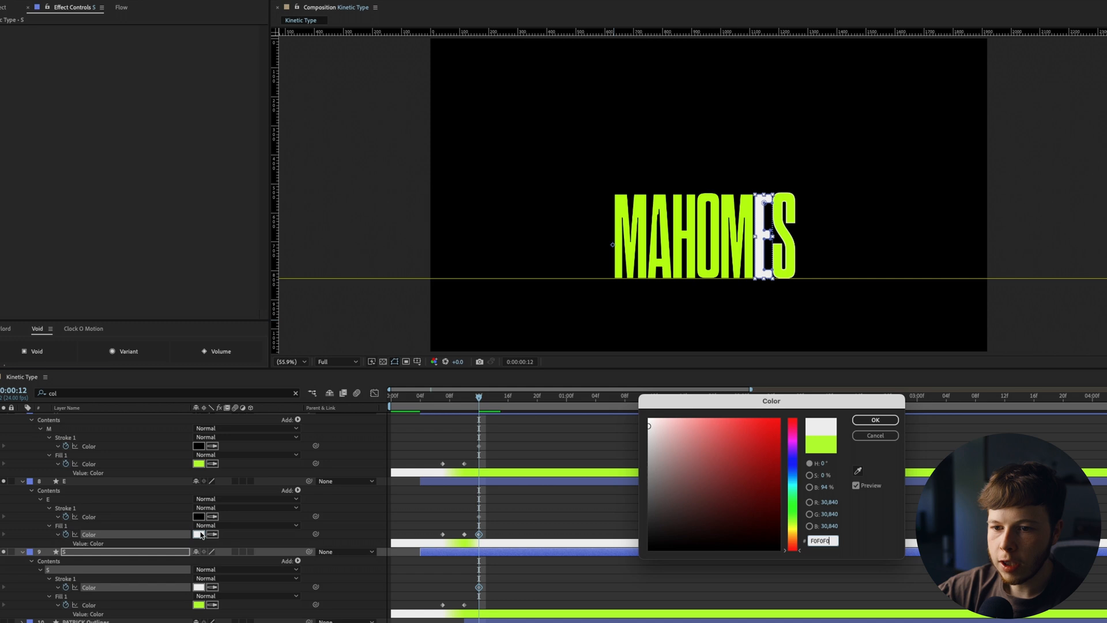
{"action": "left_click", "coordinate": [874, 419]}
{"action": "type", "text": "F0"}
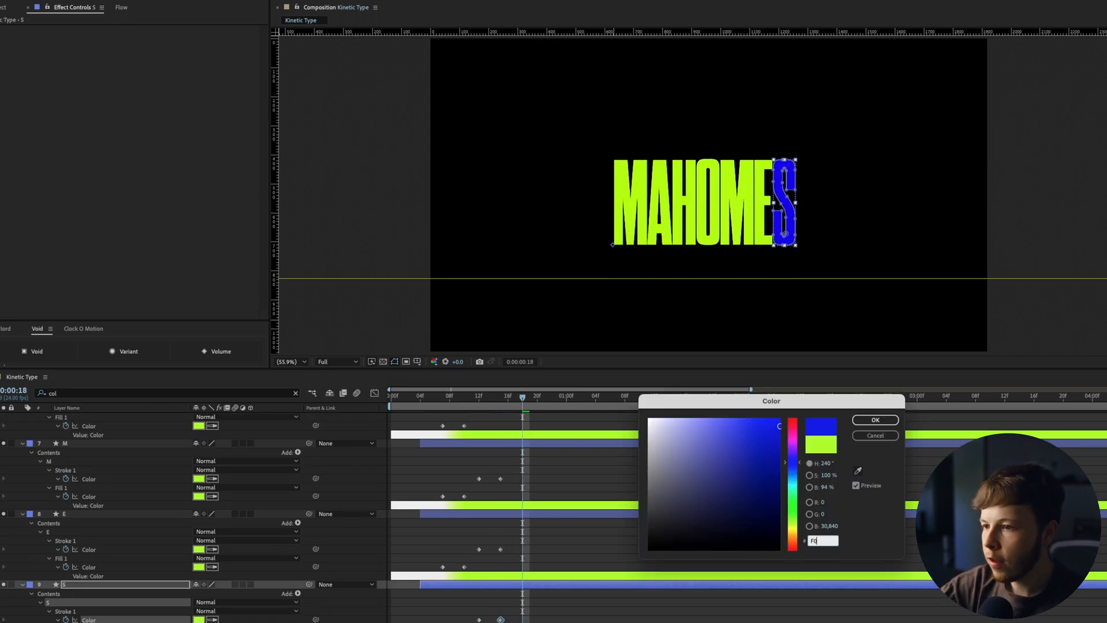
{"action": "left_click", "coordinate": [875, 419]}
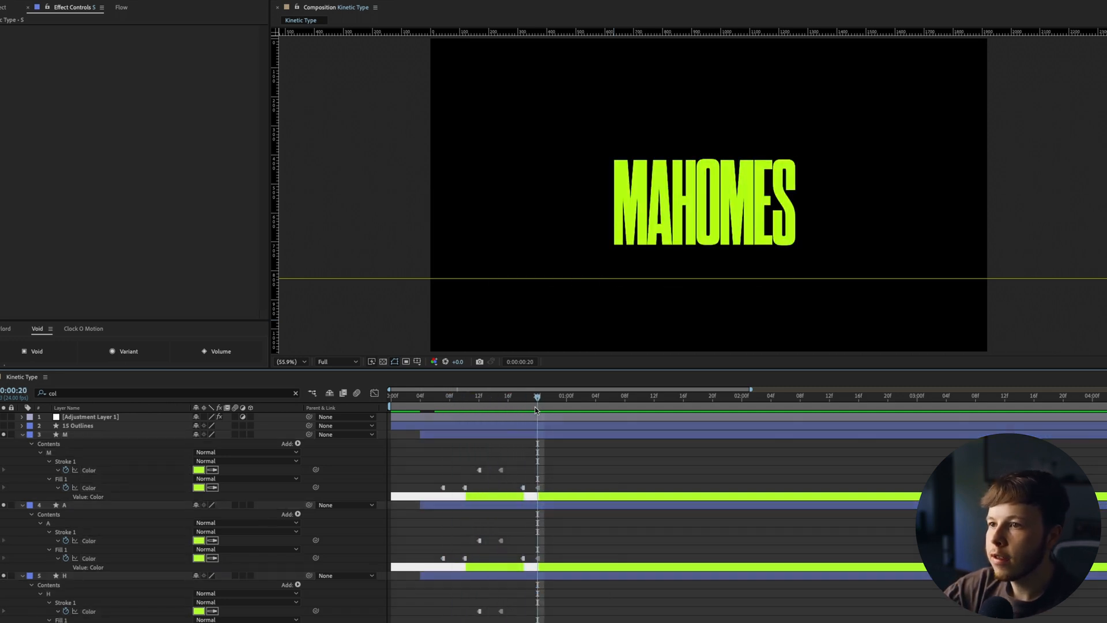
{"action": "left_click", "coordinate": [463, 394]}
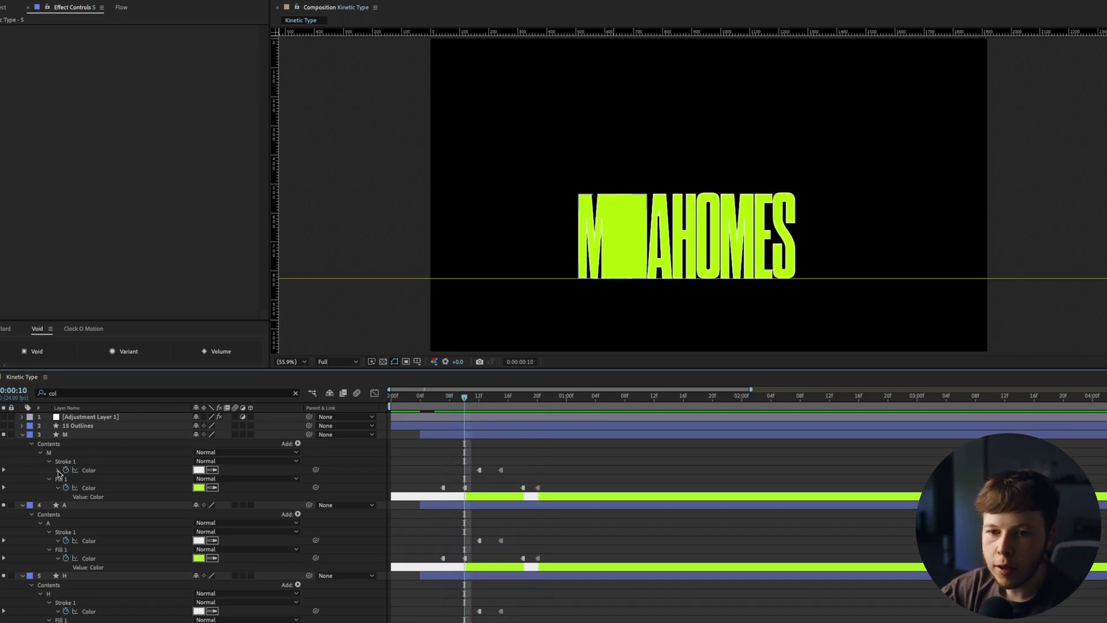
{"action": "left_click", "coordinate": [48, 462]}
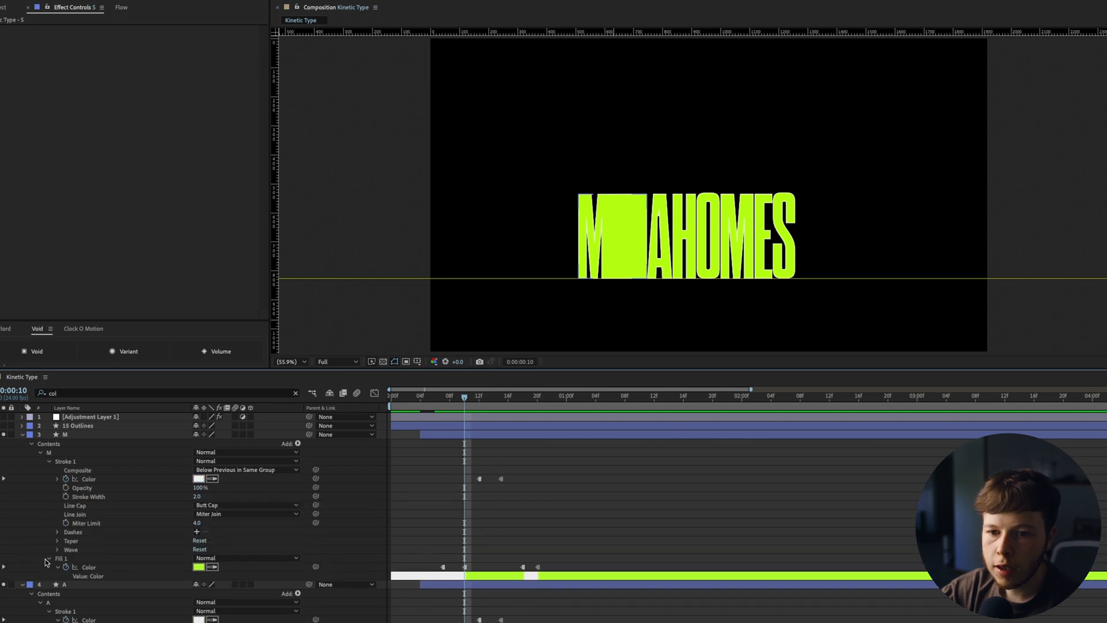
{"action": "left_click", "coordinate": [47, 557]}
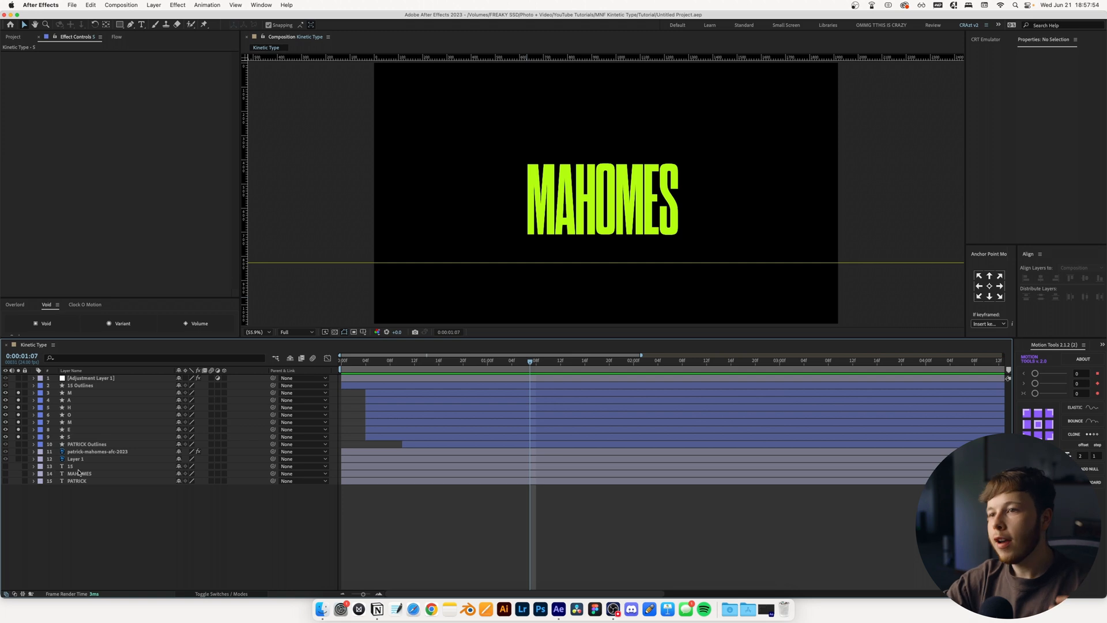
Unhide the photo, PATRICK and 15 layers, deselect all, and scrub to mid-animation
{"action": "left_click", "coordinate": [18, 393]}
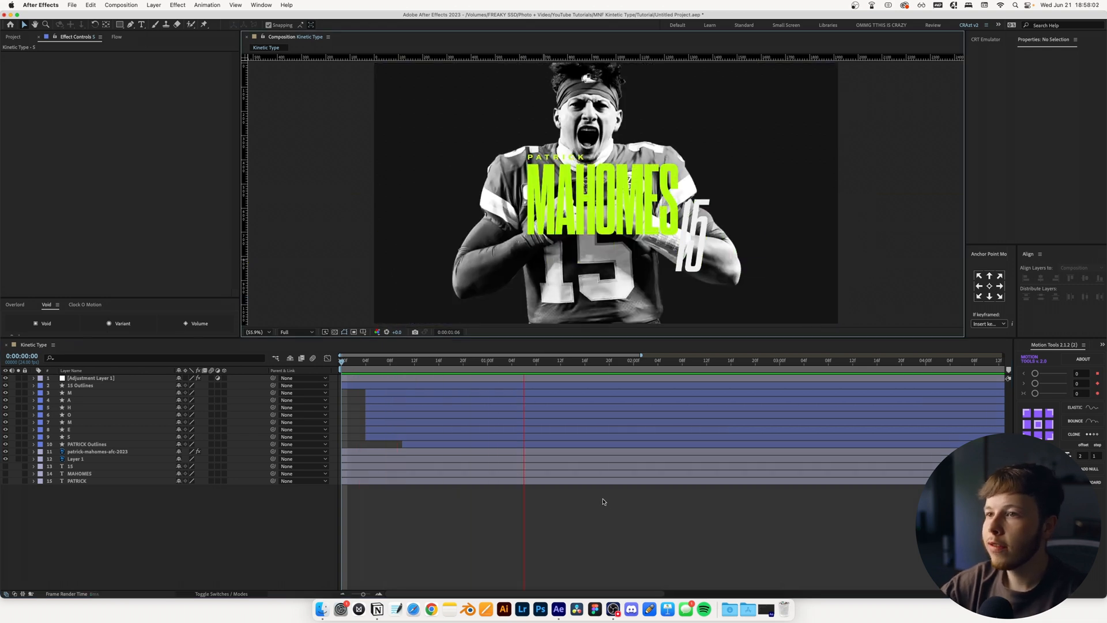
{"action": "left_click", "coordinate": [445, 360]}
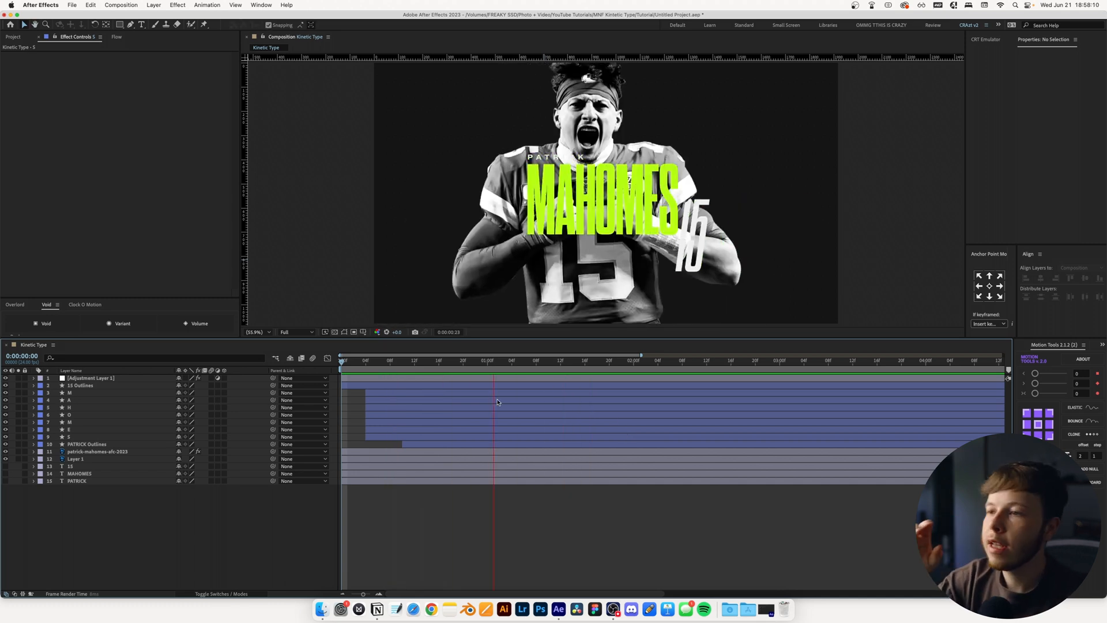
{"action": "left_click", "coordinate": [353, 361]}
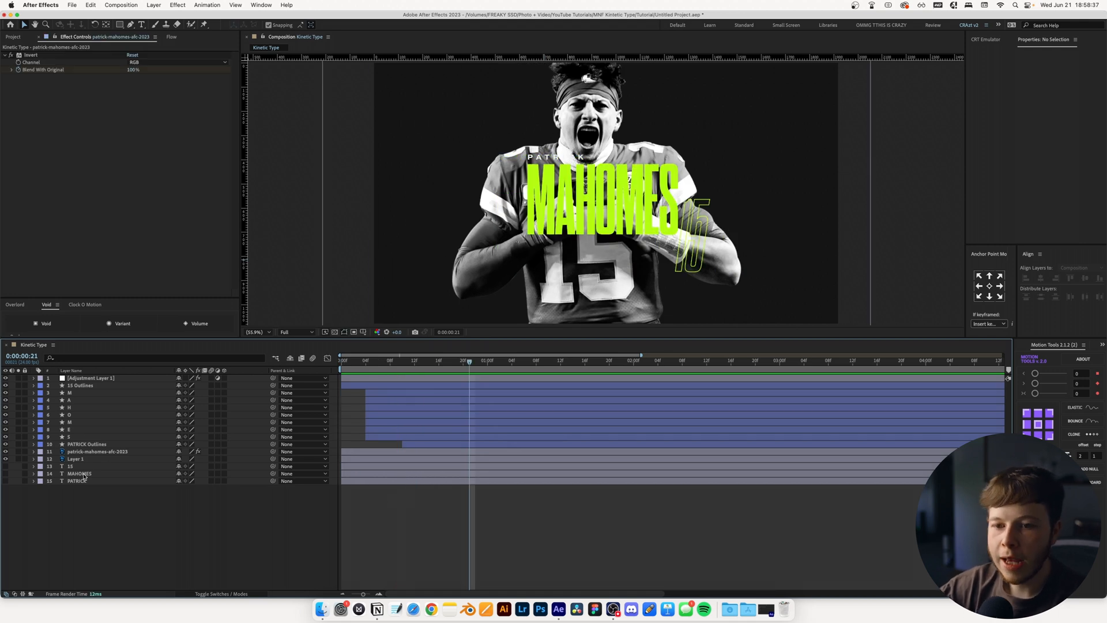
Add Noise HLS Auto to the Mahomes photo as Grain with lower Lightness and Grain Size
{"action": "left_click", "coordinate": [97, 451]}
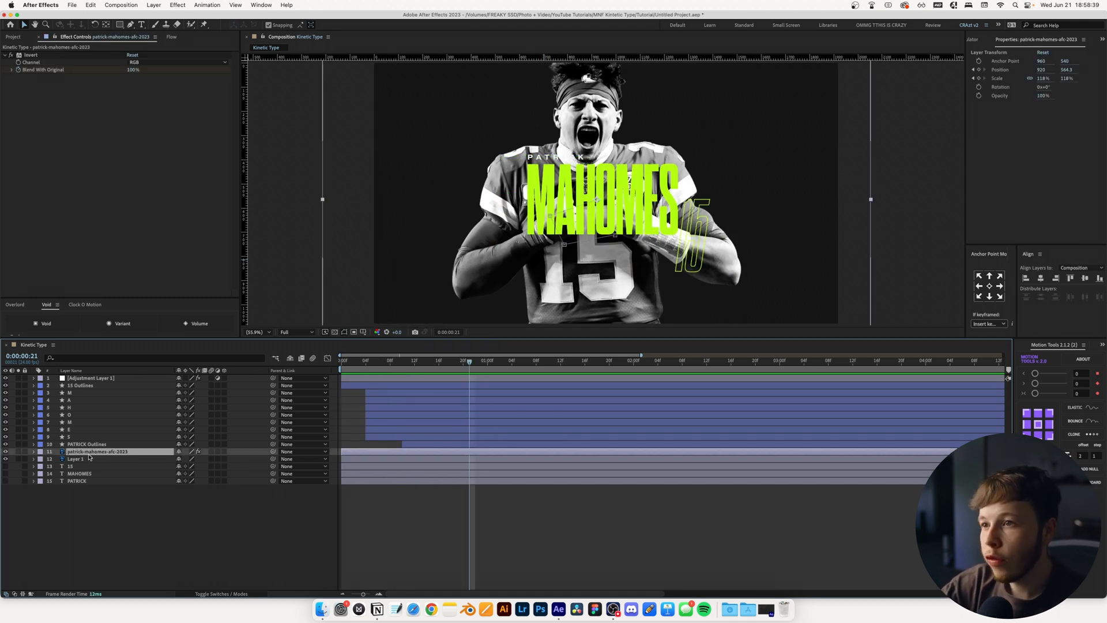
{"action": "type", "text": "no"}
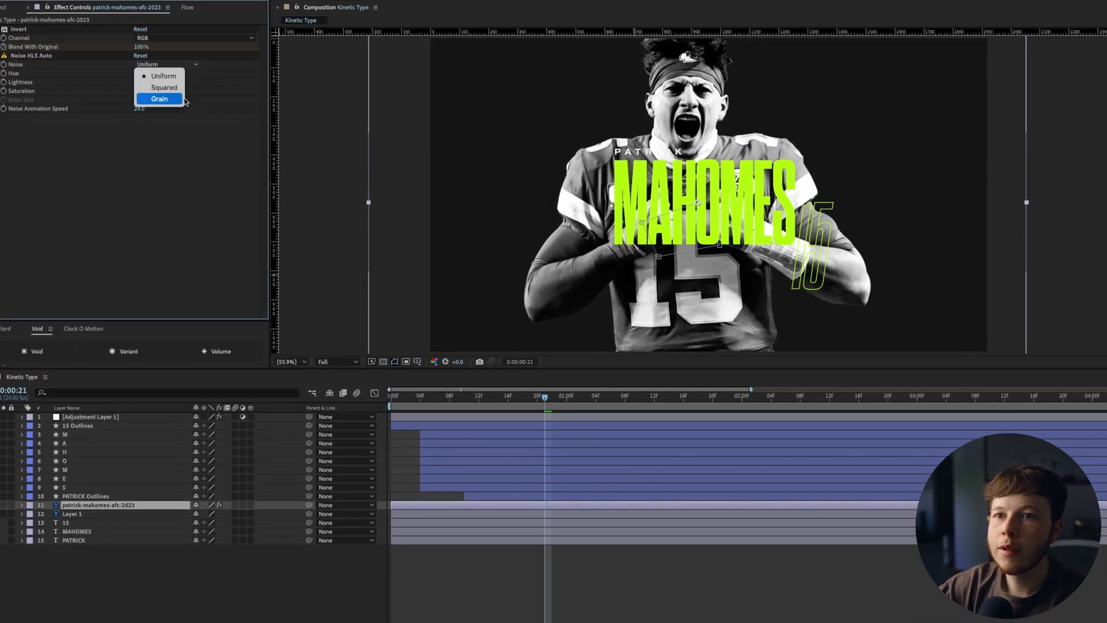
{"action": "left_click", "coordinate": [160, 98]}
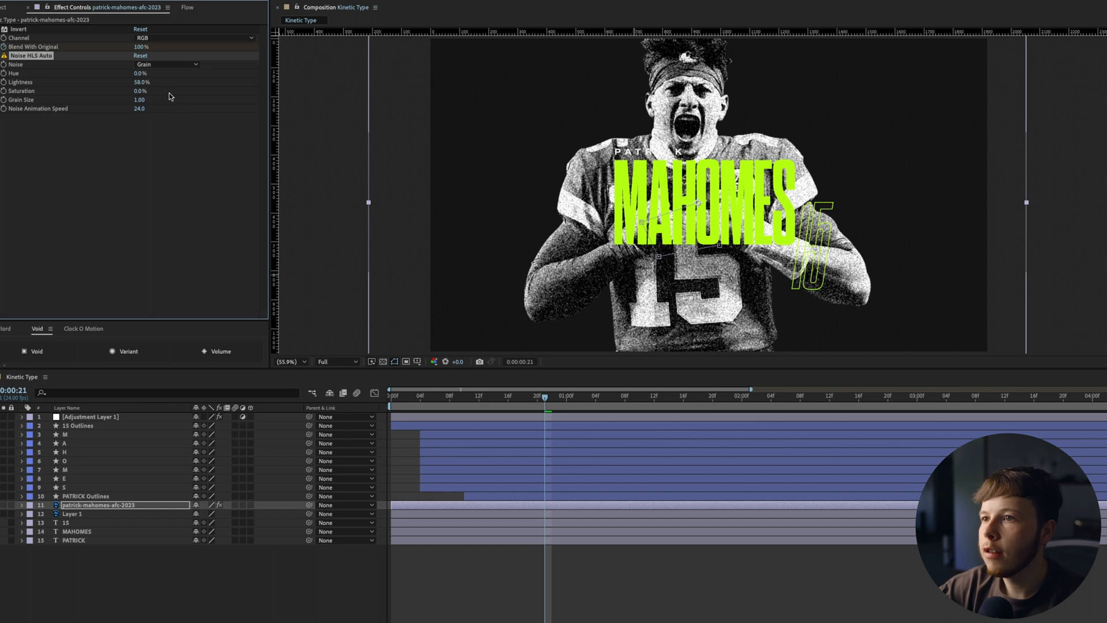
{"action": "double_click", "coordinate": [140, 108]}
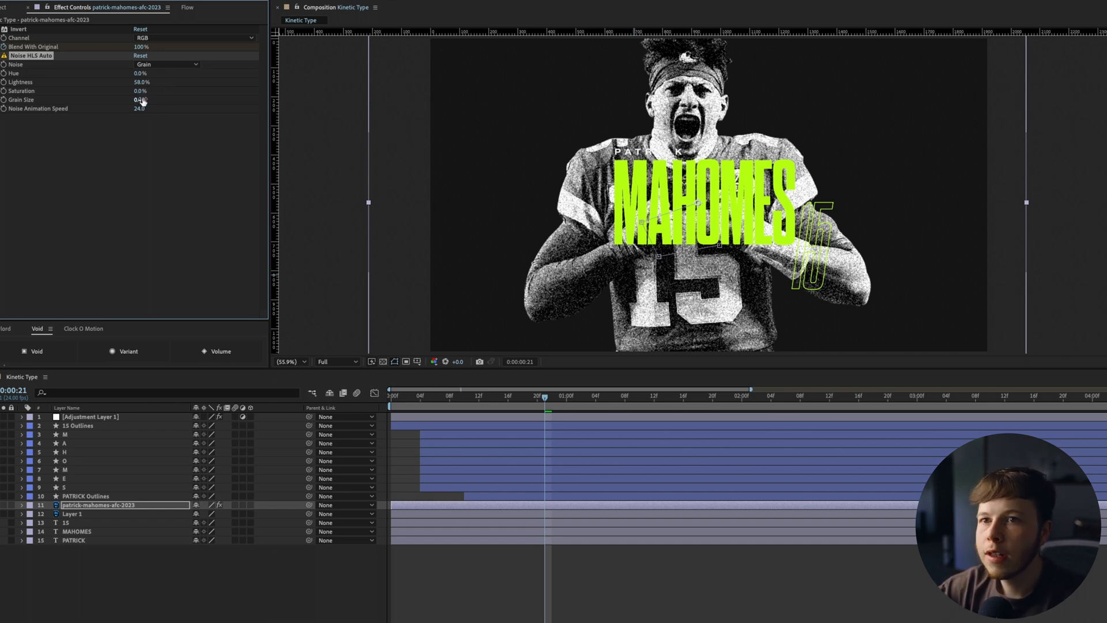
{"action": "left_click_drag", "start_coordinate": [141, 81], "coordinate": [120, 81]}
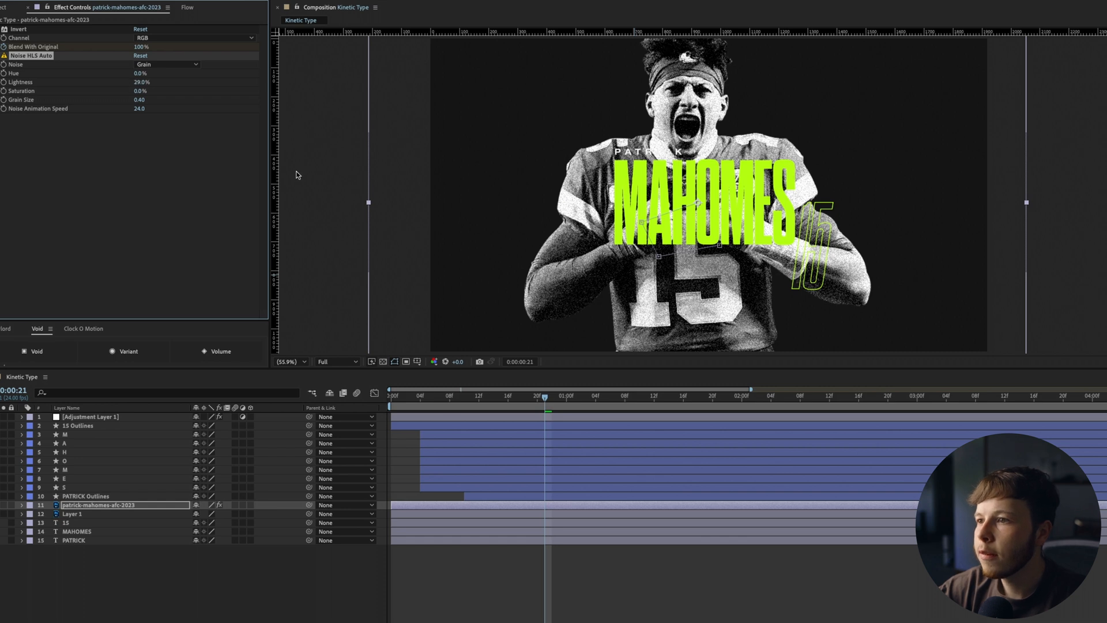
{"action": "left_click", "coordinate": [395, 395]}
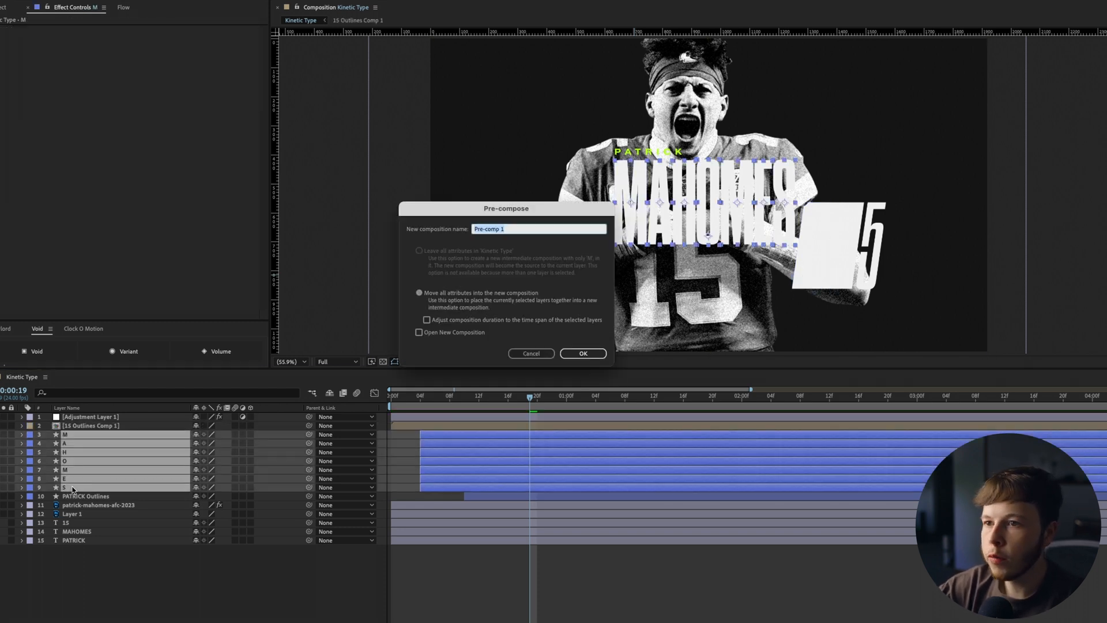
Confirm pre-composing the MAHOMES letter layers into a new comp
{"action": "left_click", "coordinate": [582, 353]}
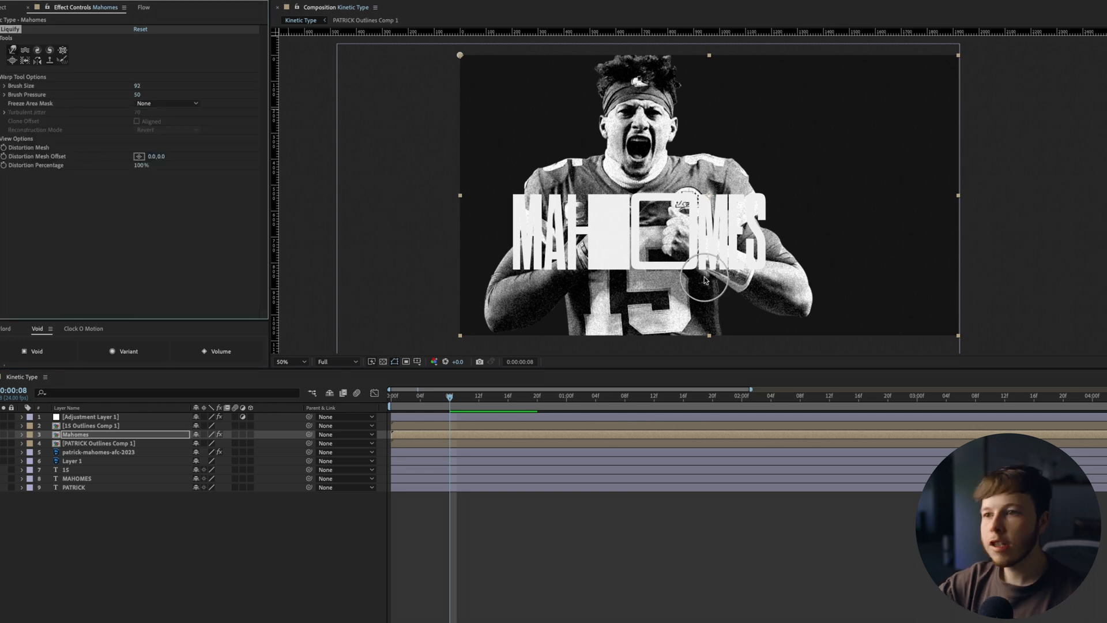
{"action": "mouse_move", "coordinate": [678, 272]}
{"action": "type", "text": "a"}
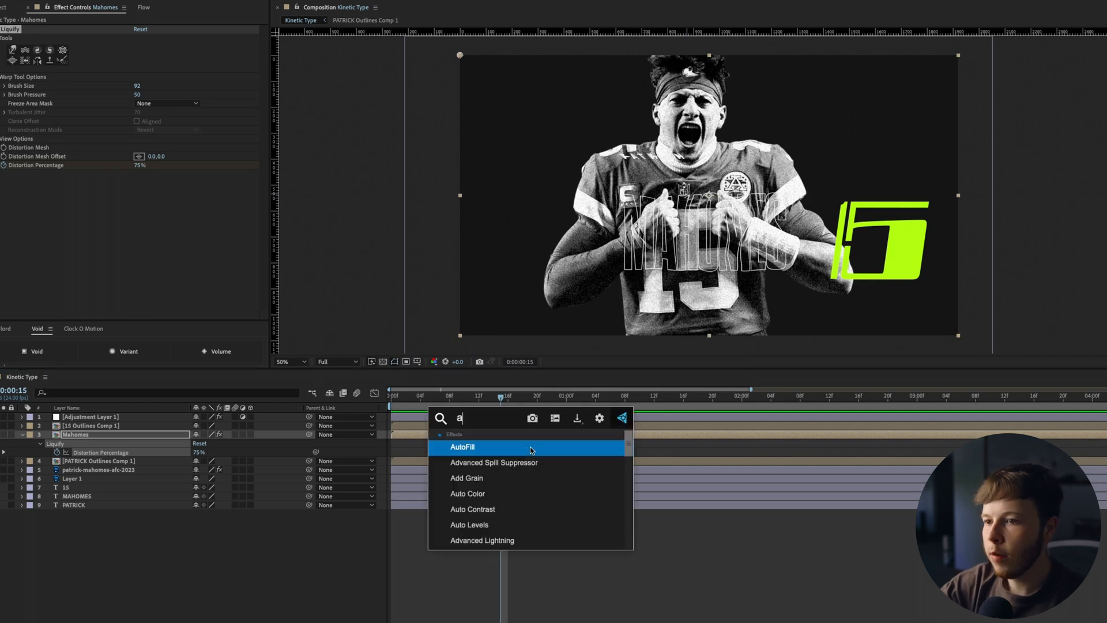
Apply Wave Warp to the Mahomes precomp, widening Wave Width and changing Direction
{"action": "type", "text": "wave"}
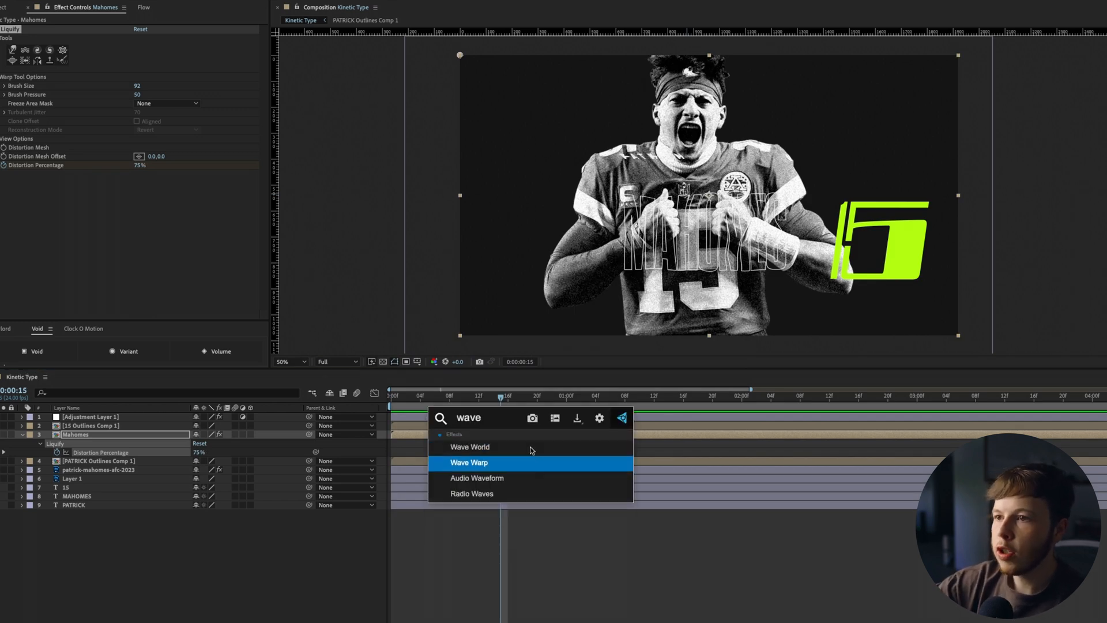
{"action": "double_click", "coordinate": [470, 462]}
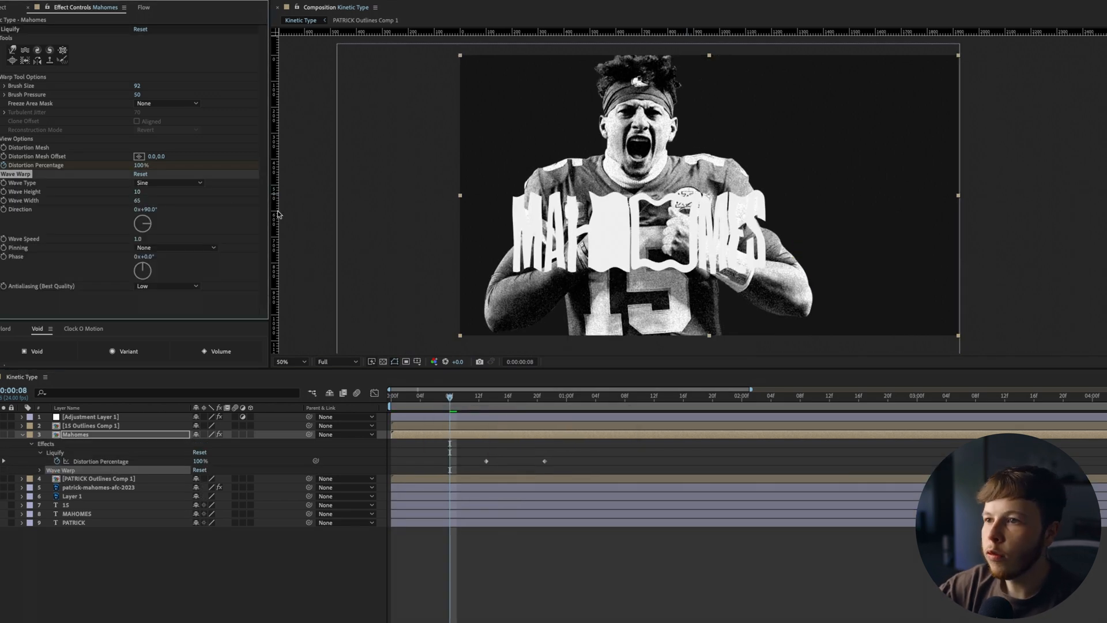
{"action": "left_click_drag", "start_coordinate": [138, 200], "coordinate": [166, 200]}
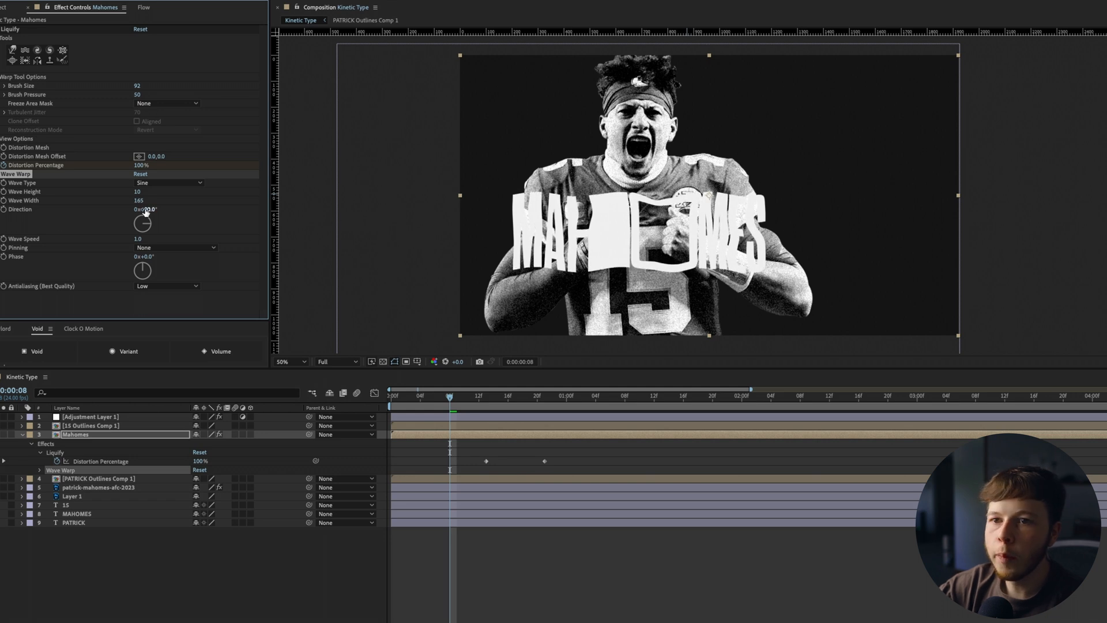
{"action": "left_click_drag", "start_coordinate": [136, 191], "coordinate": [136, 192]}
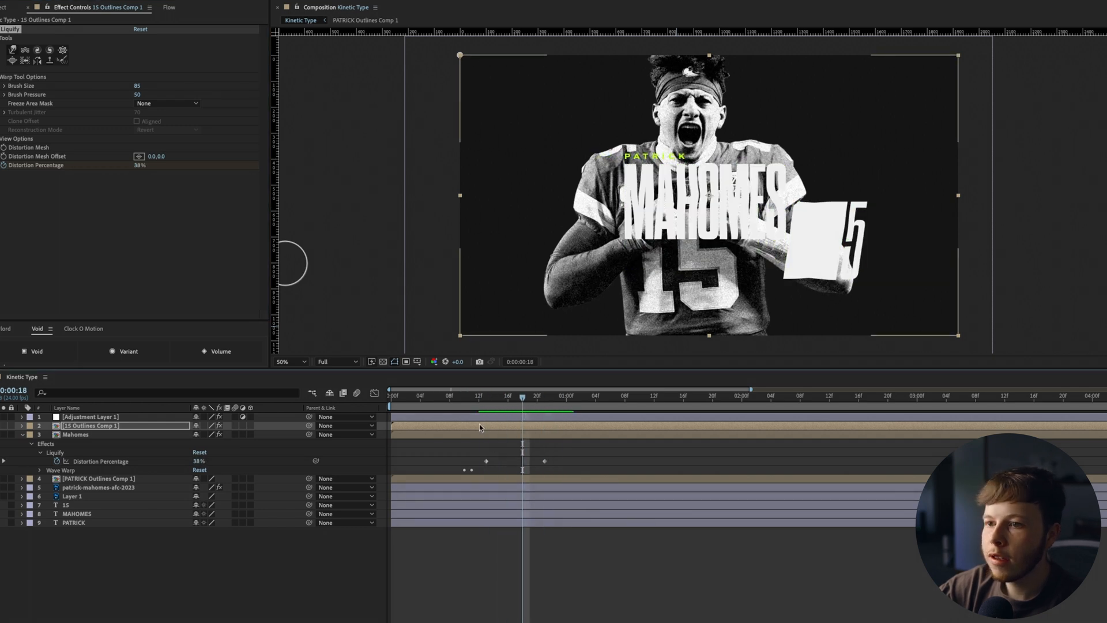
Select 15 Outlines Comp 1 and return to an earlier frame for pasting the effects
{"action": "left_click", "coordinate": [457, 396]}
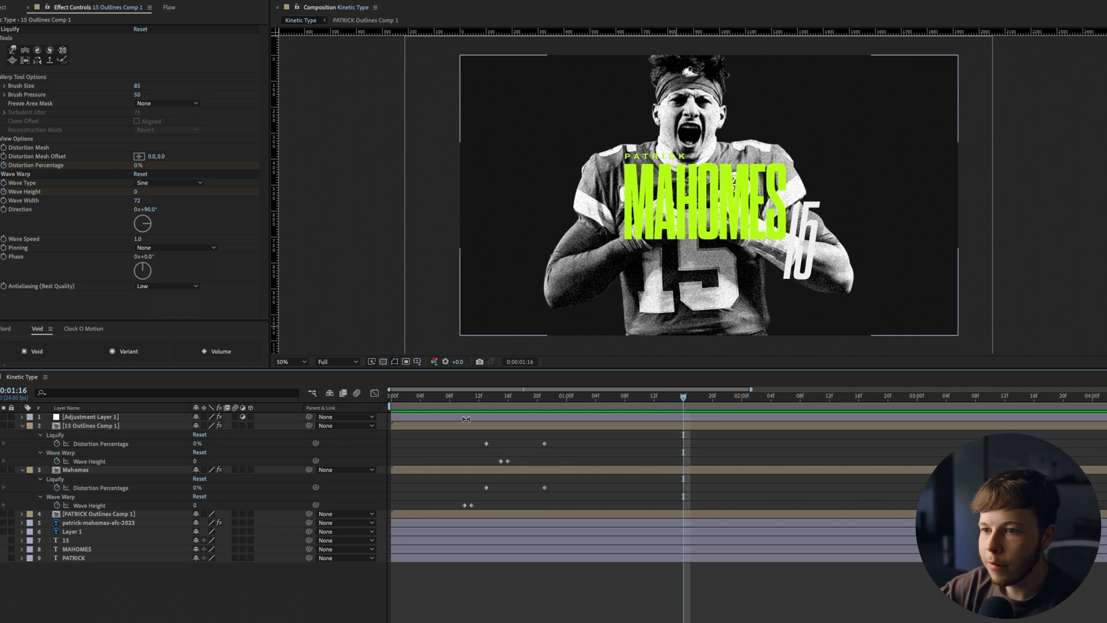
{"action": "left_click", "coordinate": [486, 396]}
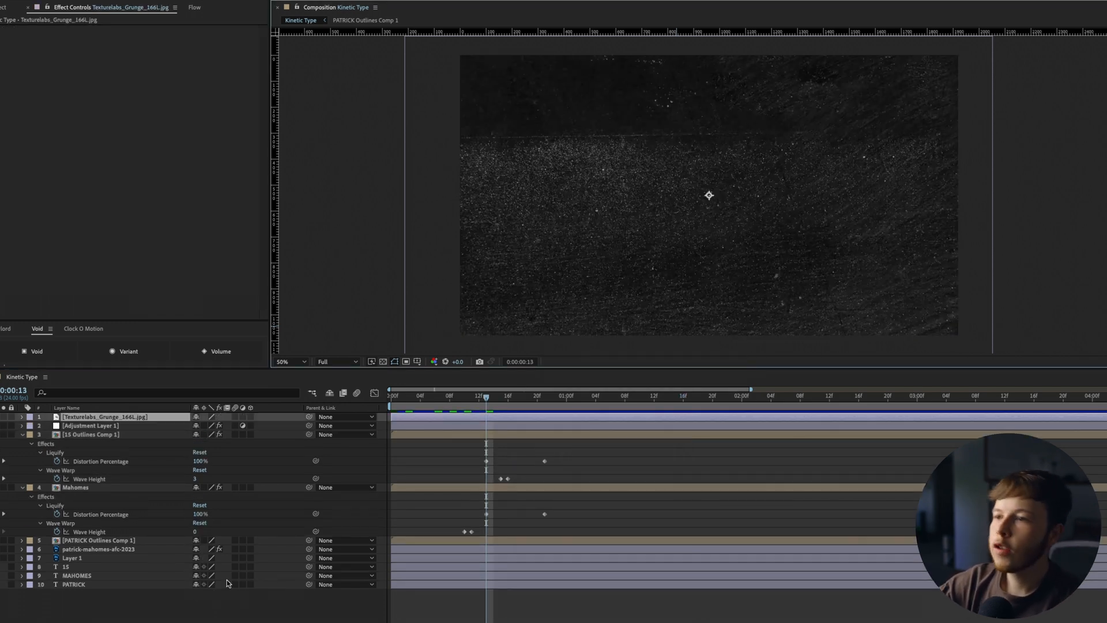
Add Time Displacement to 15 Outlines Comp 1, sourcing a grunge texture with Effects & Masks
{"action": "left_click", "coordinate": [21, 416]}
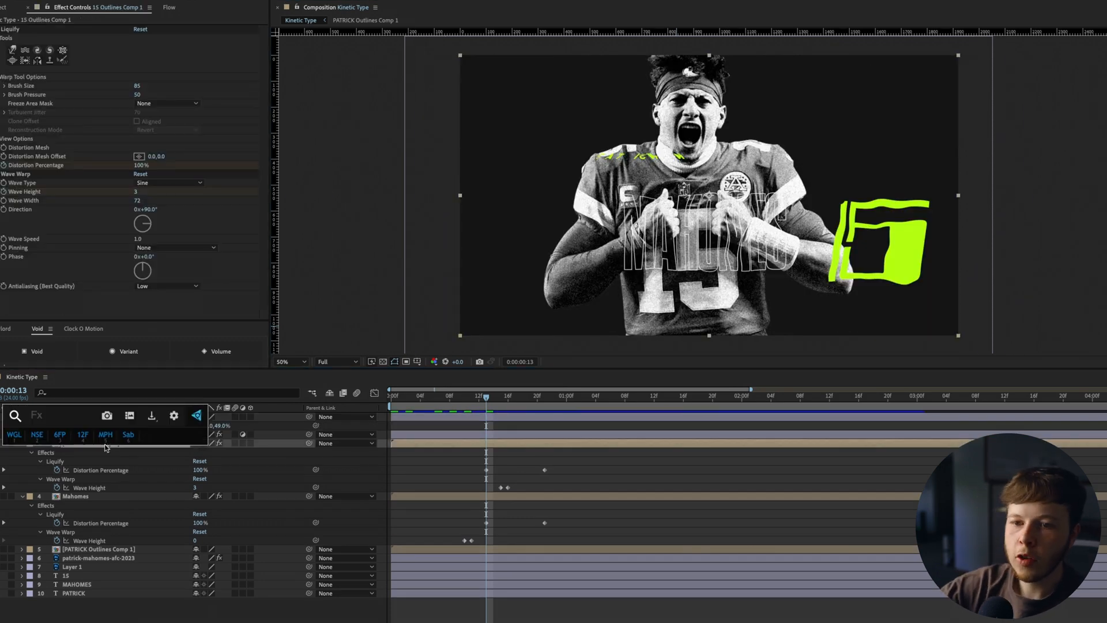
{"action": "type", "text": "time"}
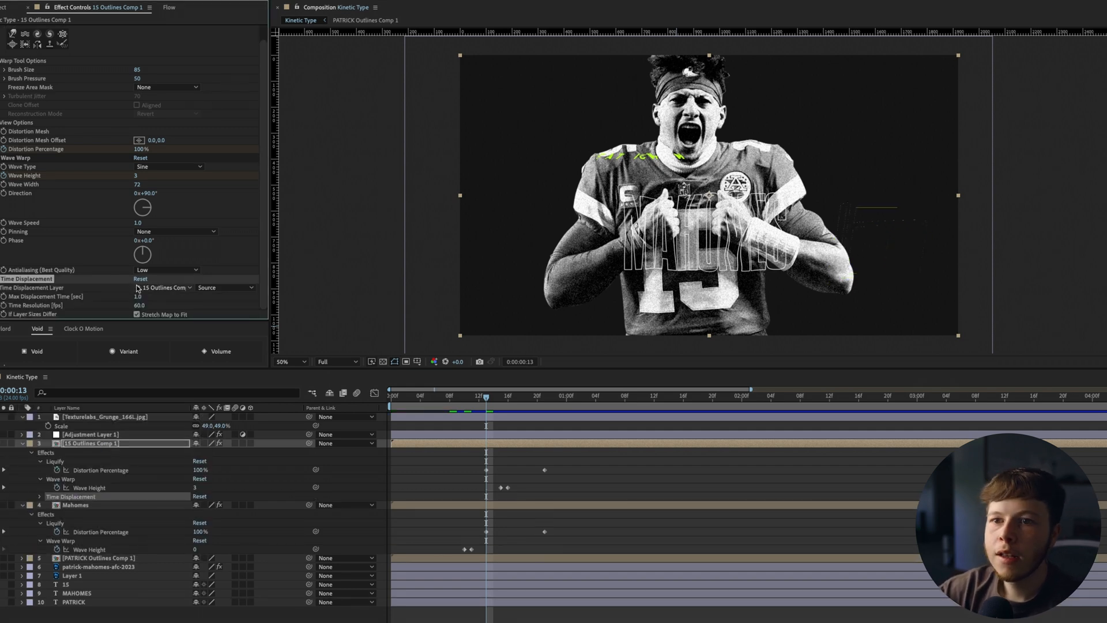
{"action": "left_click", "coordinate": [223, 287]}
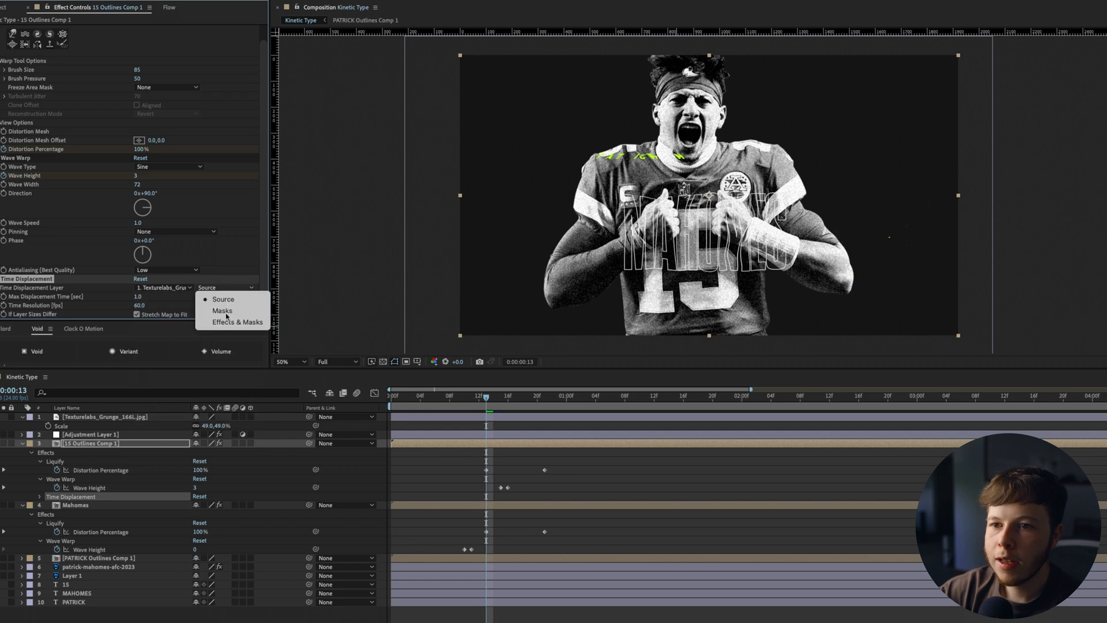
{"action": "left_click", "coordinate": [238, 322]}
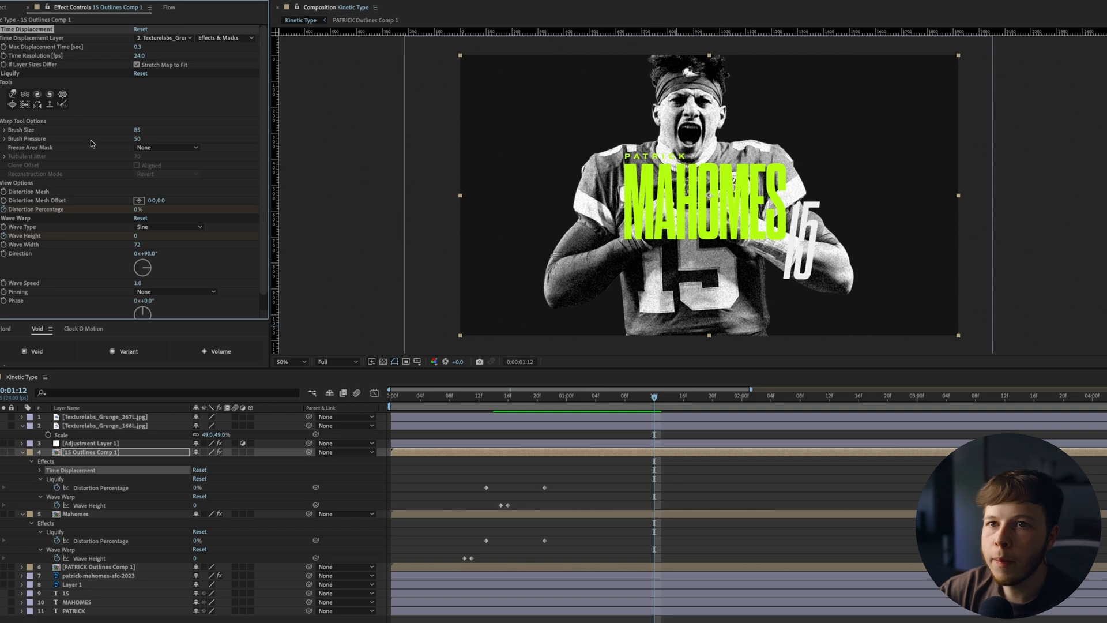
Drive the Mahomes layer's Time Displacement from the first grunge texture and edit Max Displacement Time
{"action": "left_click", "coordinate": [74, 514]}
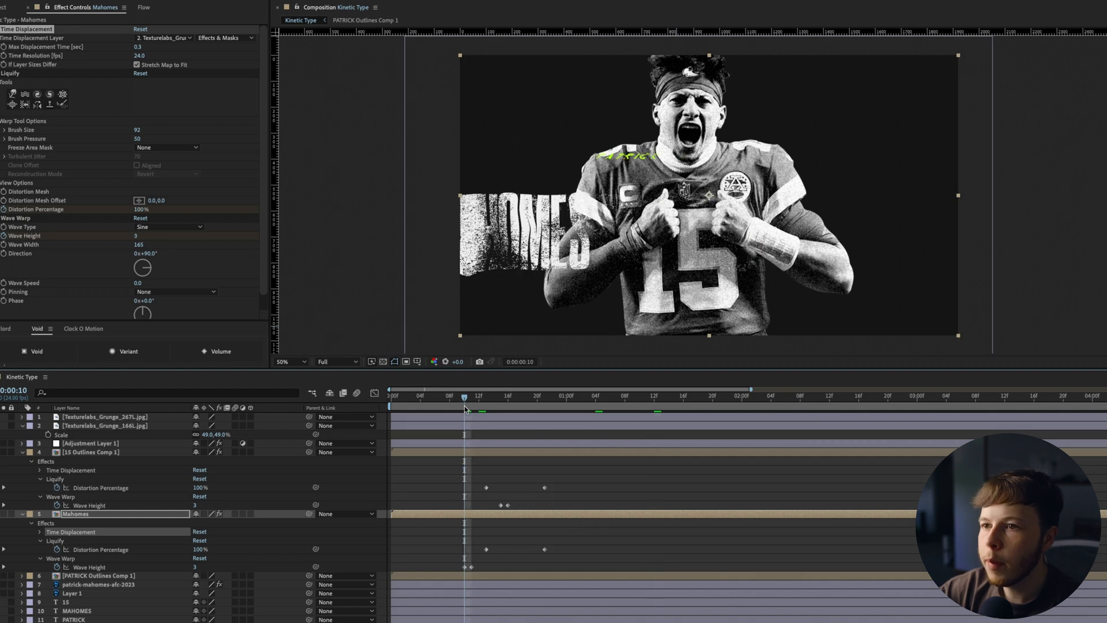
{"action": "left_click", "coordinate": [163, 37]}
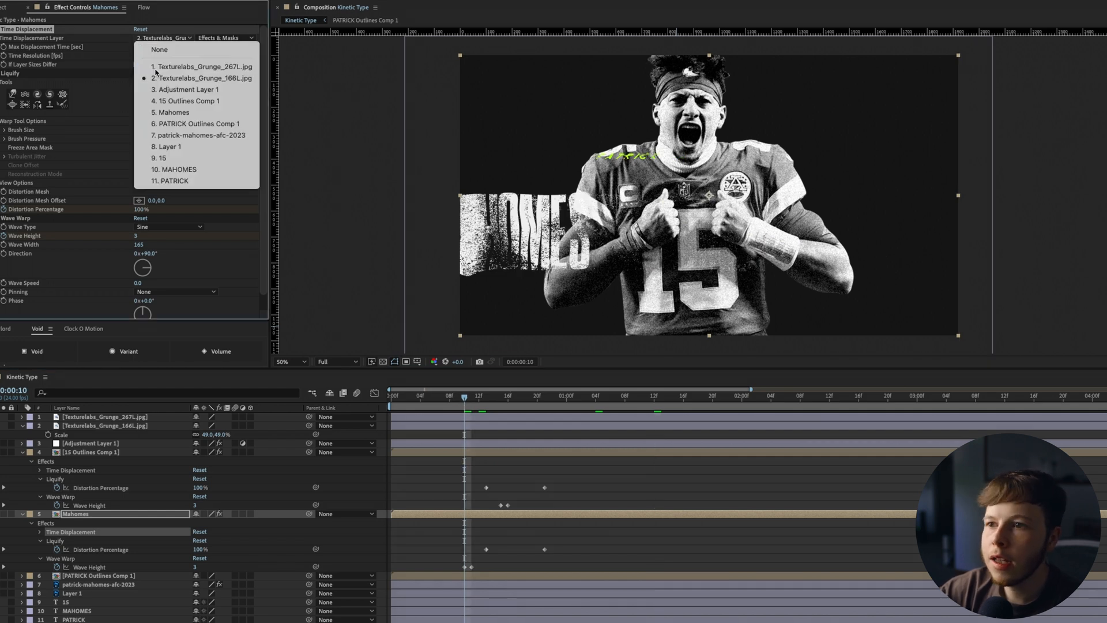
{"action": "left_click", "coordinate": [204, 66]}
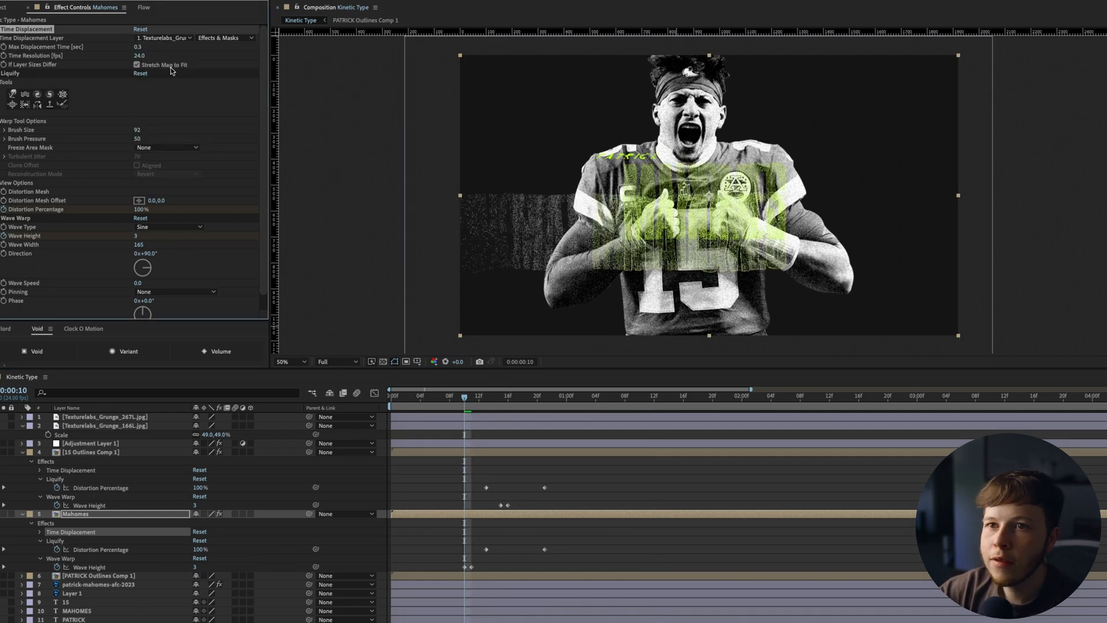
{"action": "left_click", "coordinate": [576, 395]}
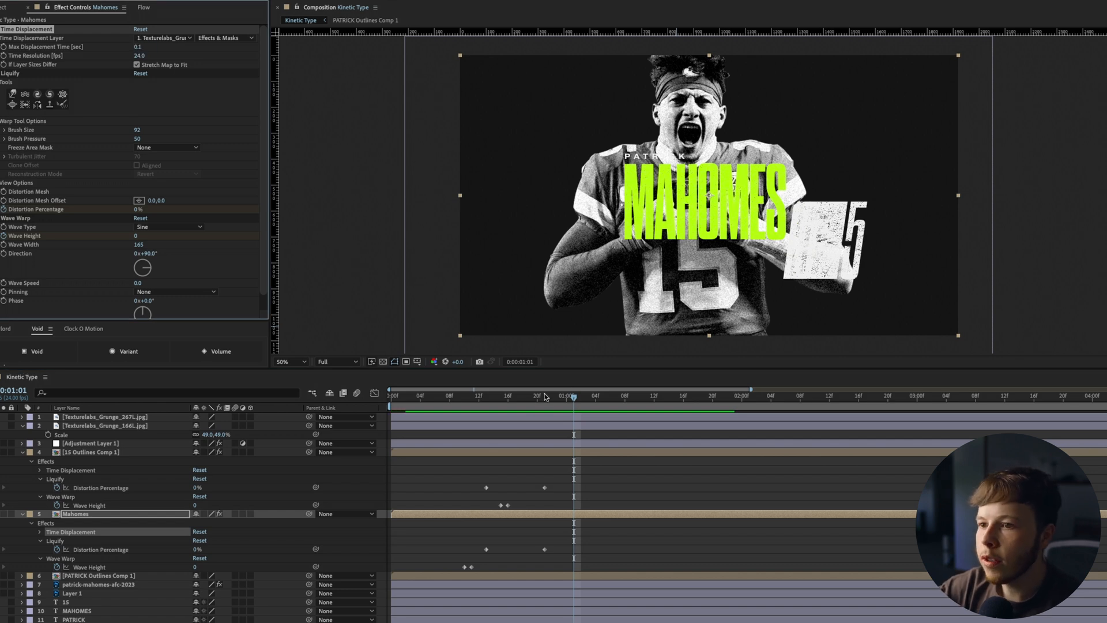
{"action": "left_click", "coordinate": [391, 396]}
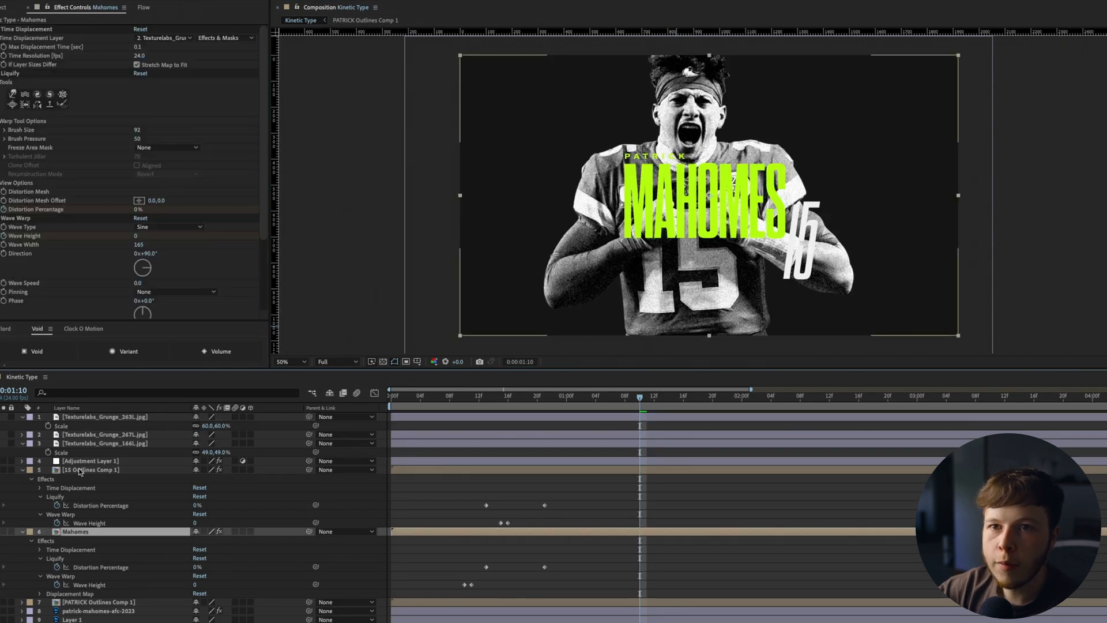
Set the Displacement Map to the grunge texture with Effects & Masks at 1.0, and review
{"action": "left_click", "coordinate": [163, 252]}
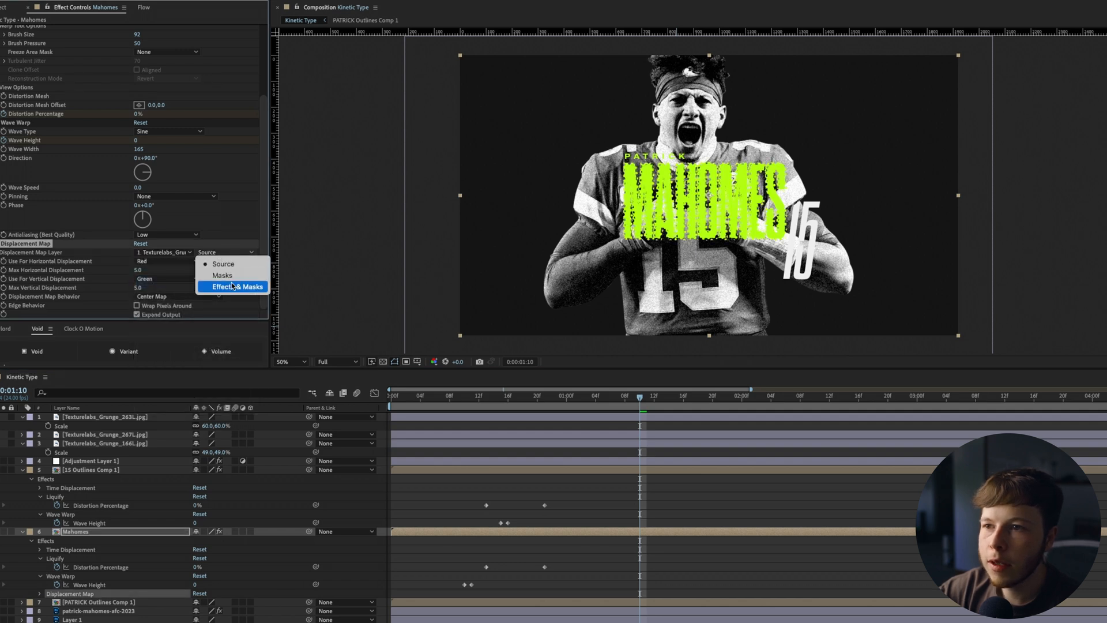
{"action": "left_click", "coordinate": [236, 286]}
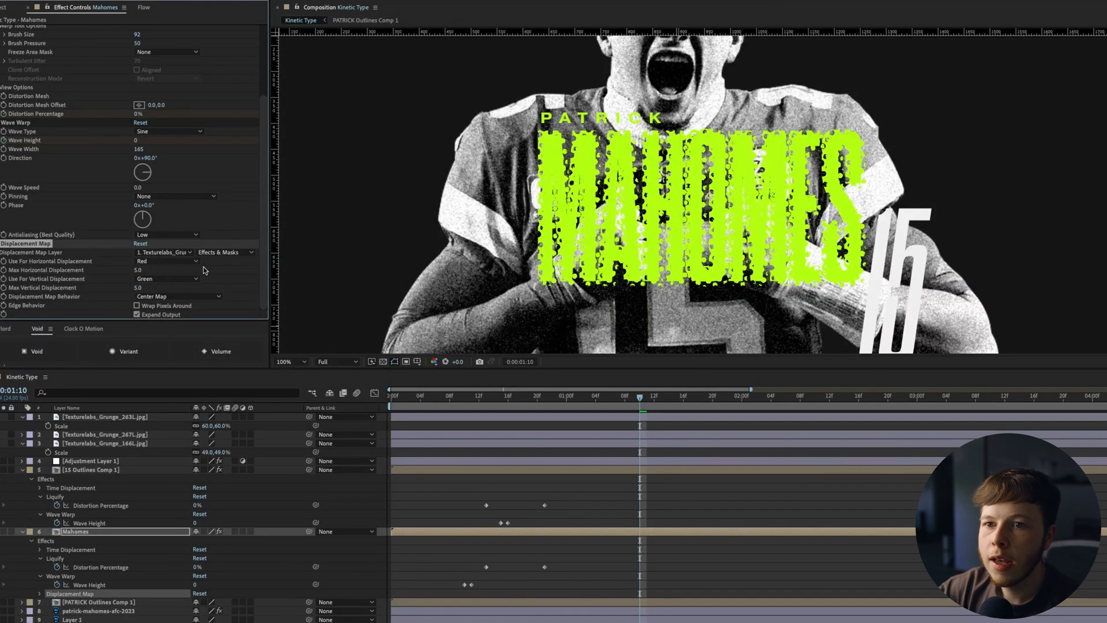
{"action": "type", "text": "1.0"}
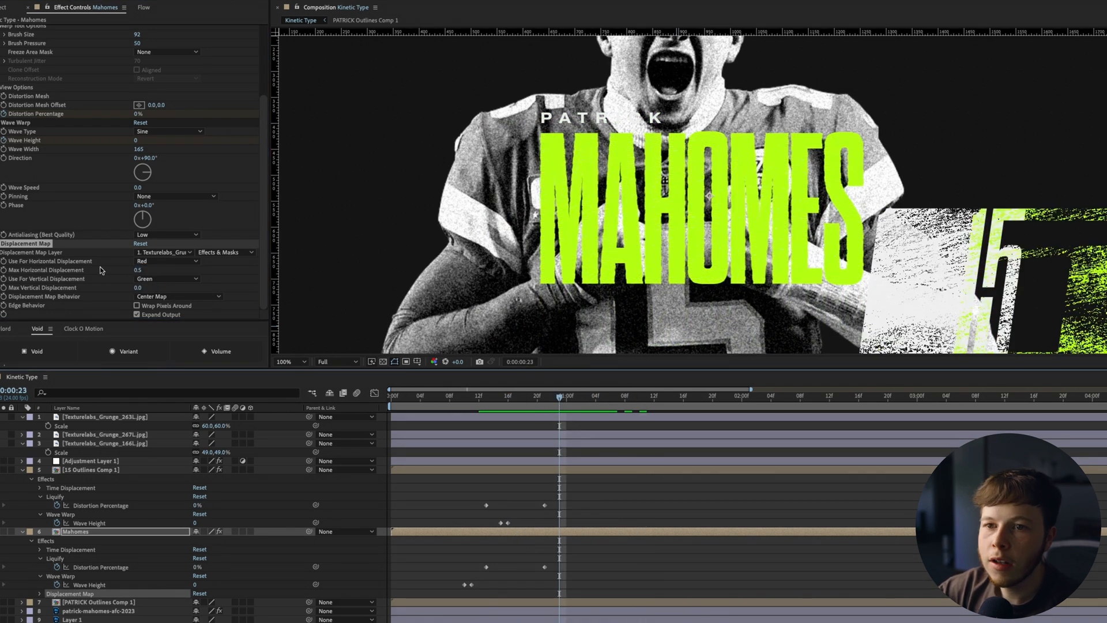
{"action": "left_click", "coordinate": [91, 469]}
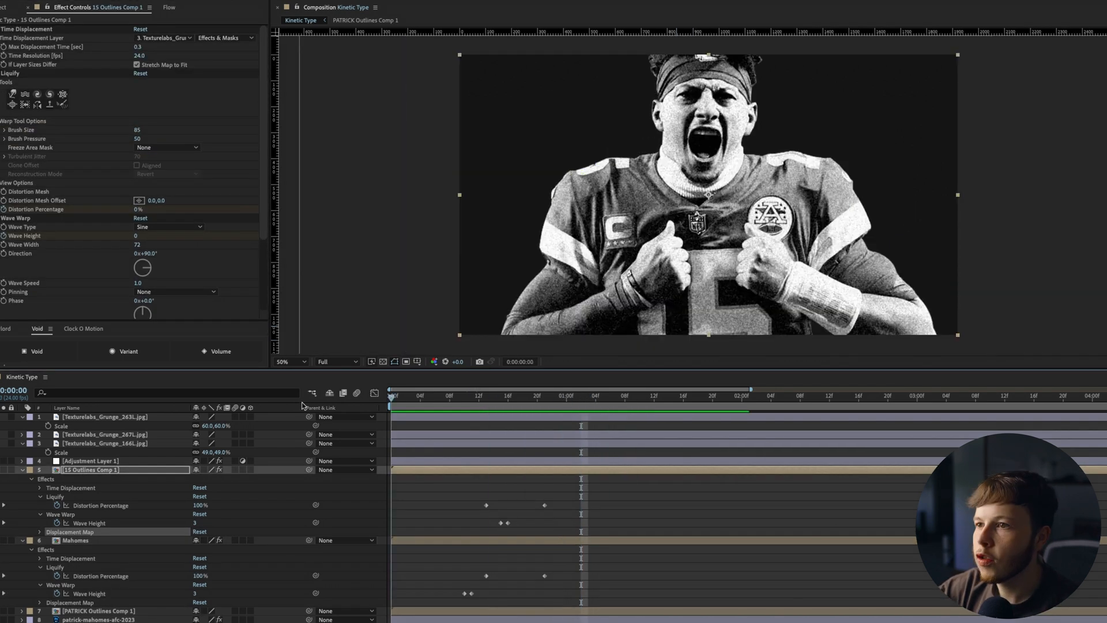
{"action": "left_click", "coordinate": [655, 396]}
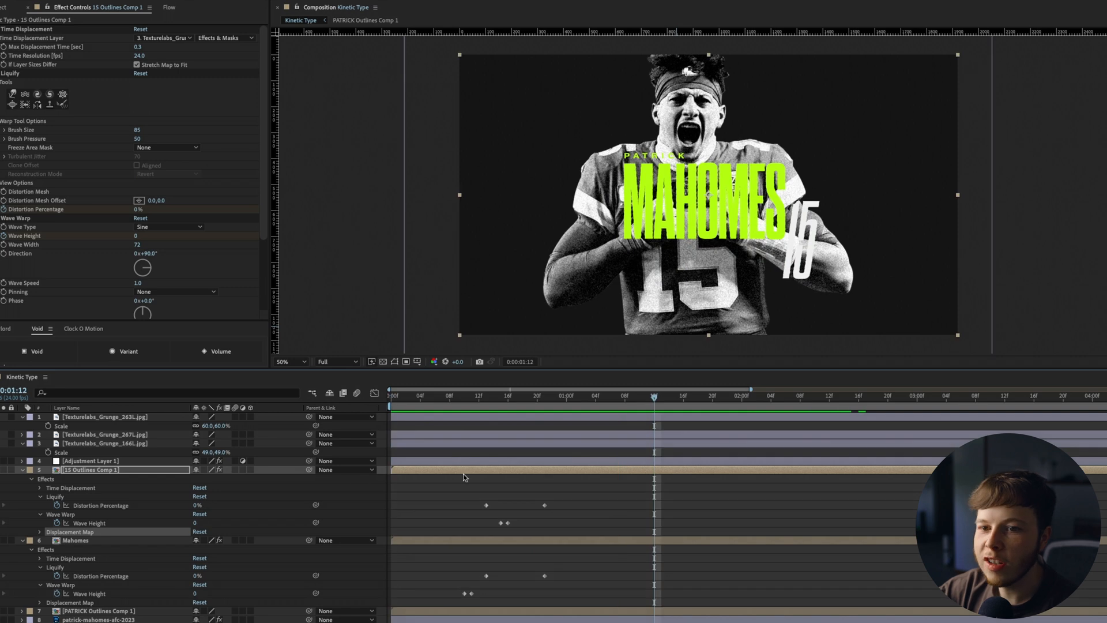
Inspect the posterize time adjustment layer and scrub the animation back and forth
{"action": "left_click", "coordinate": [88, 460]}
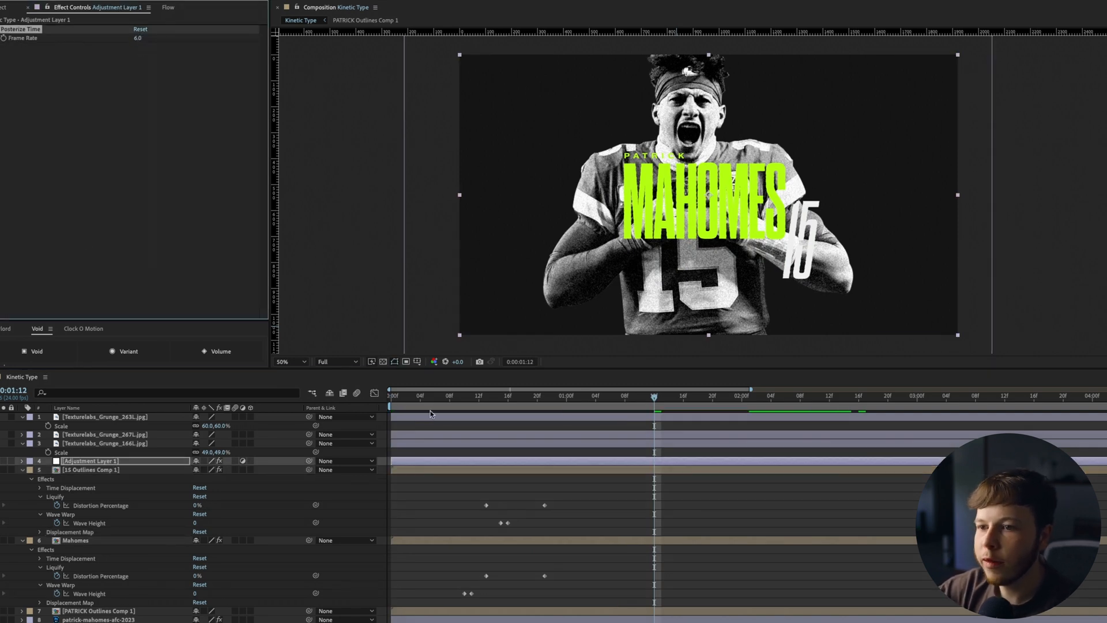
{"action": "left_click", "coordinate": [392, 395]}
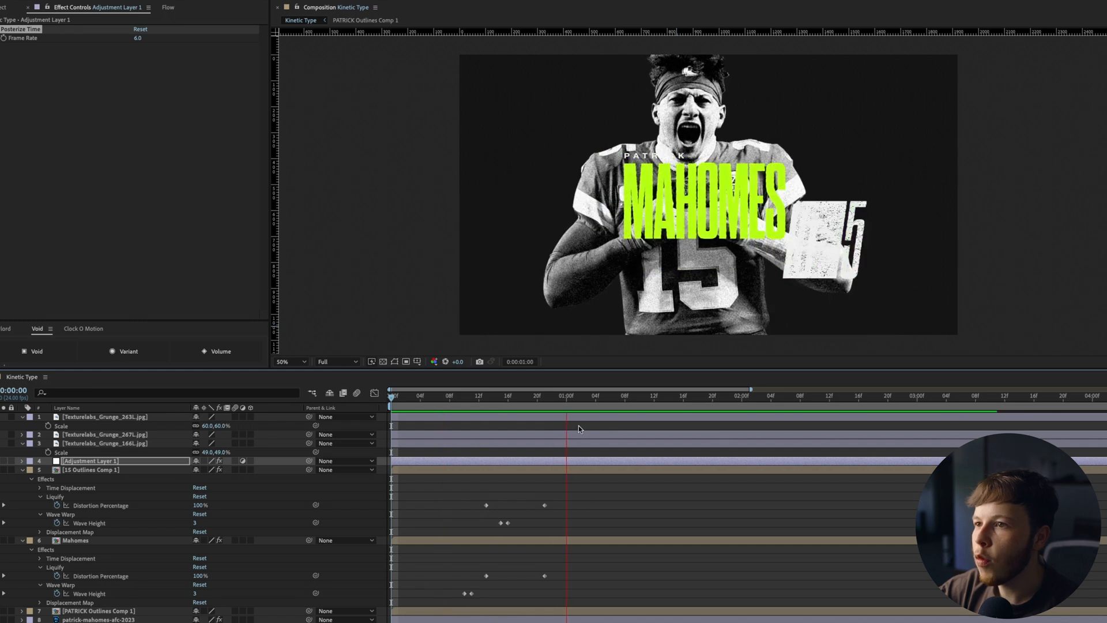
{"action": "left_click", "coordinate": [390, 396]}
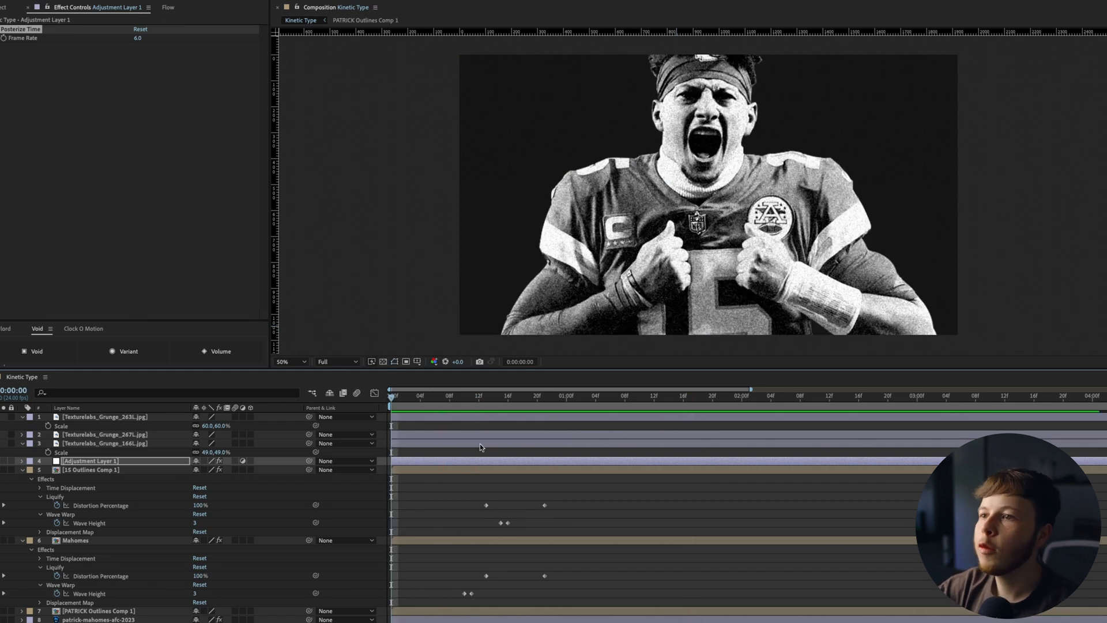
{"action": "left_click", "coordinate": [719, 396]}
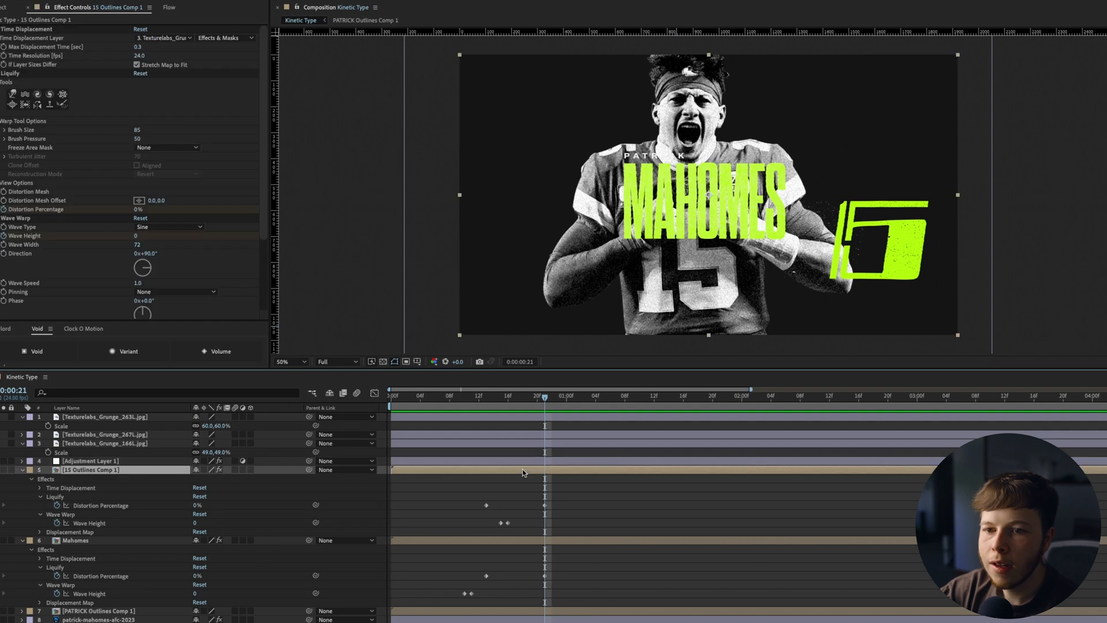
Set 15 Outlines' Time Displacement Layer to Texturelabs_Grunge_267L.jpg with 0.2 max time
{"action": "left_click", "coordinate": [162, 38]}
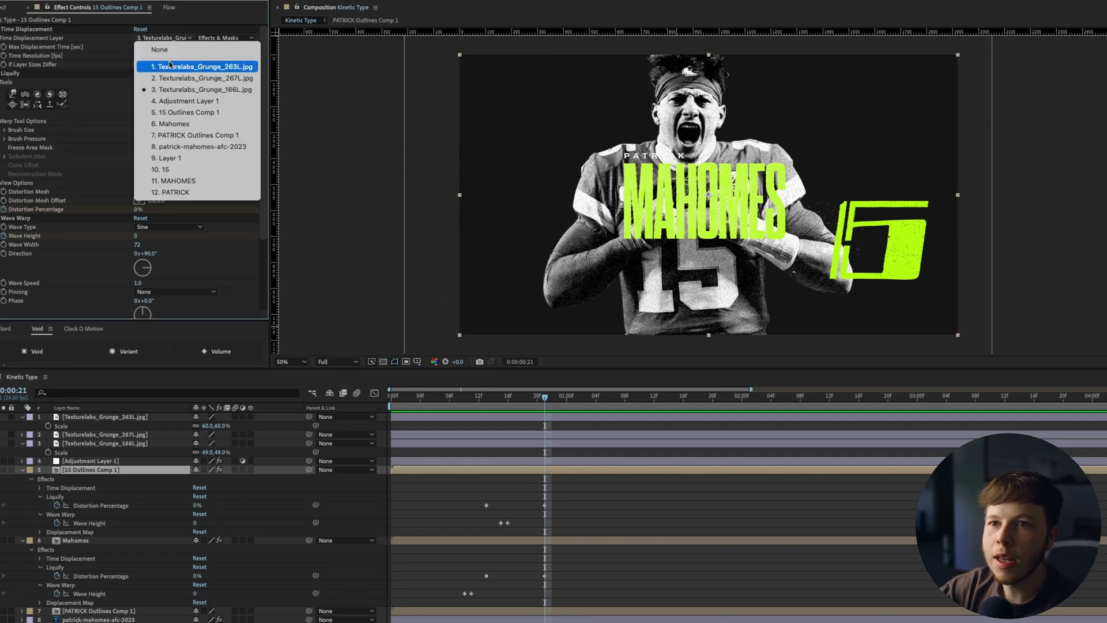
{"action": "left_click", "coordinate": [202, 77]}
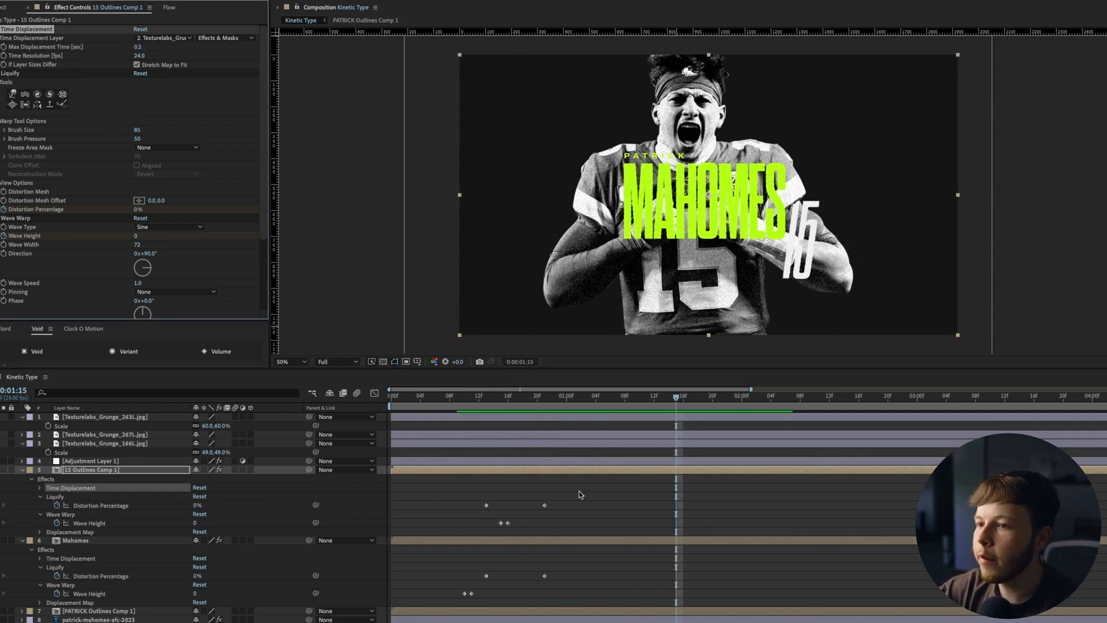
{"action": "left_click", "coordinate": [479, 395]}
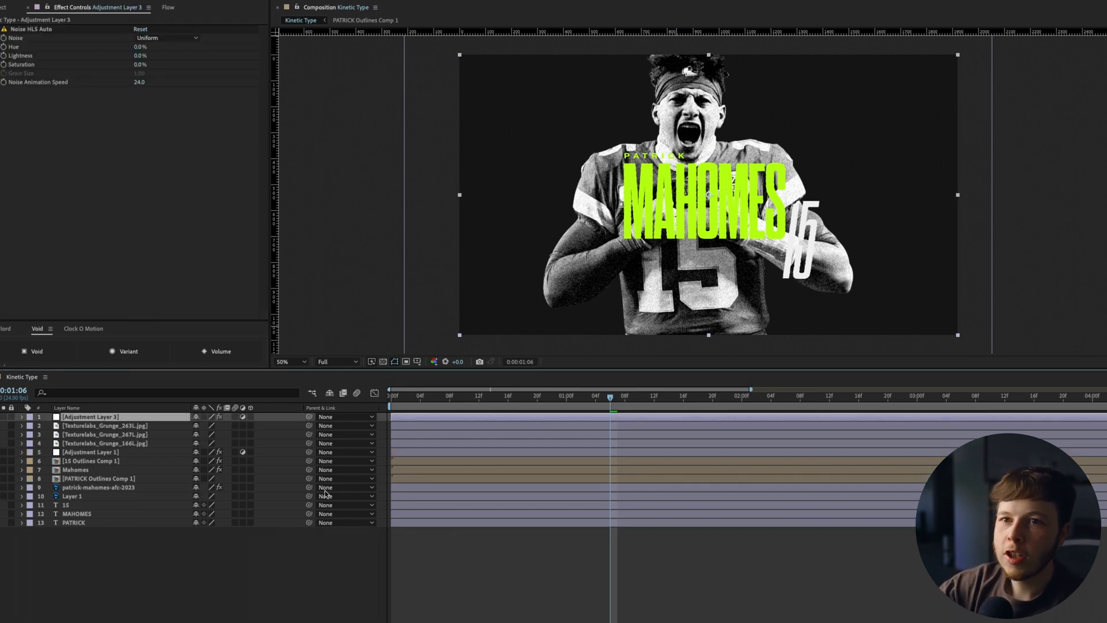
Switch Noise HLS Auto's noise type to Grain and make the grain finer
{"action": "left_click", "coordinate": [166, 37]}
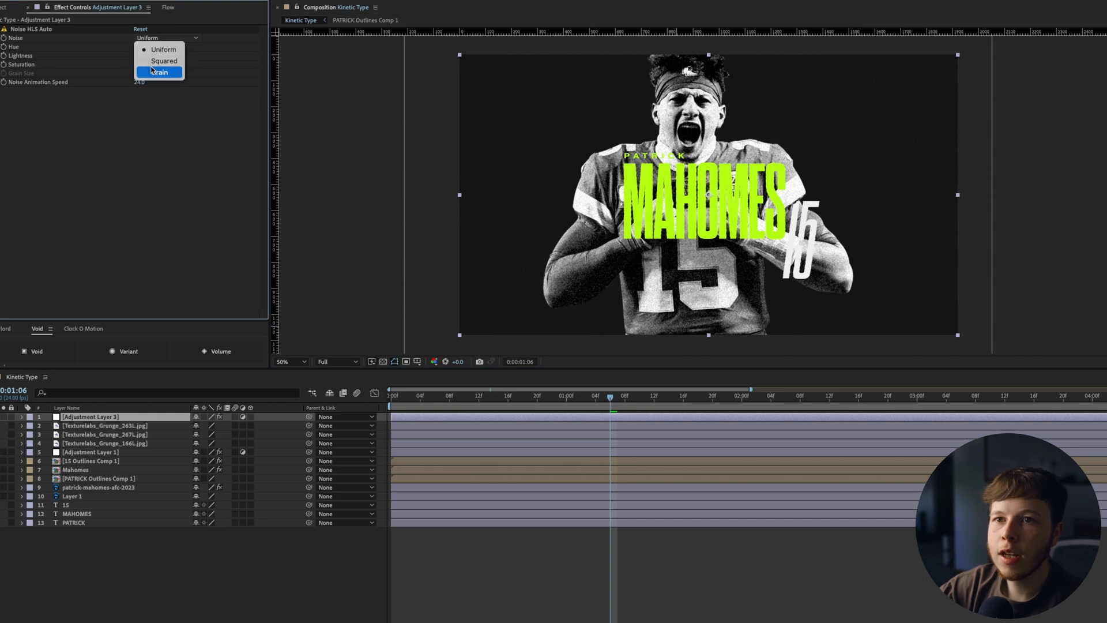
{"action": "left_click", "coordinate": [160, 72]}
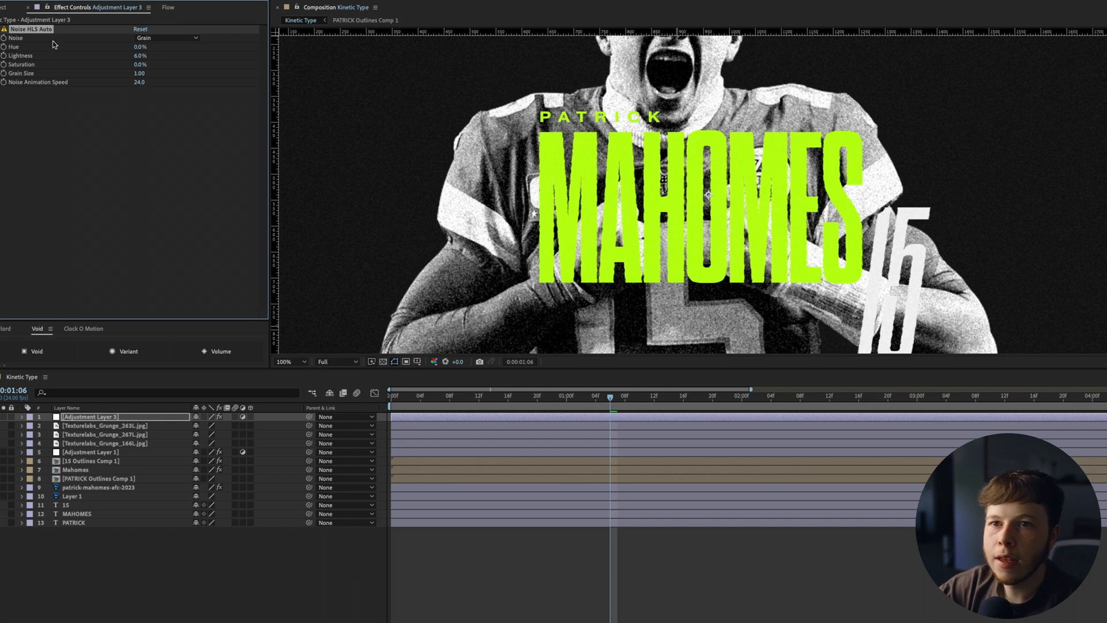
{"action": "left_click_drag", "start_coordinate": [139, 73], "coordinate": [131, 73]}
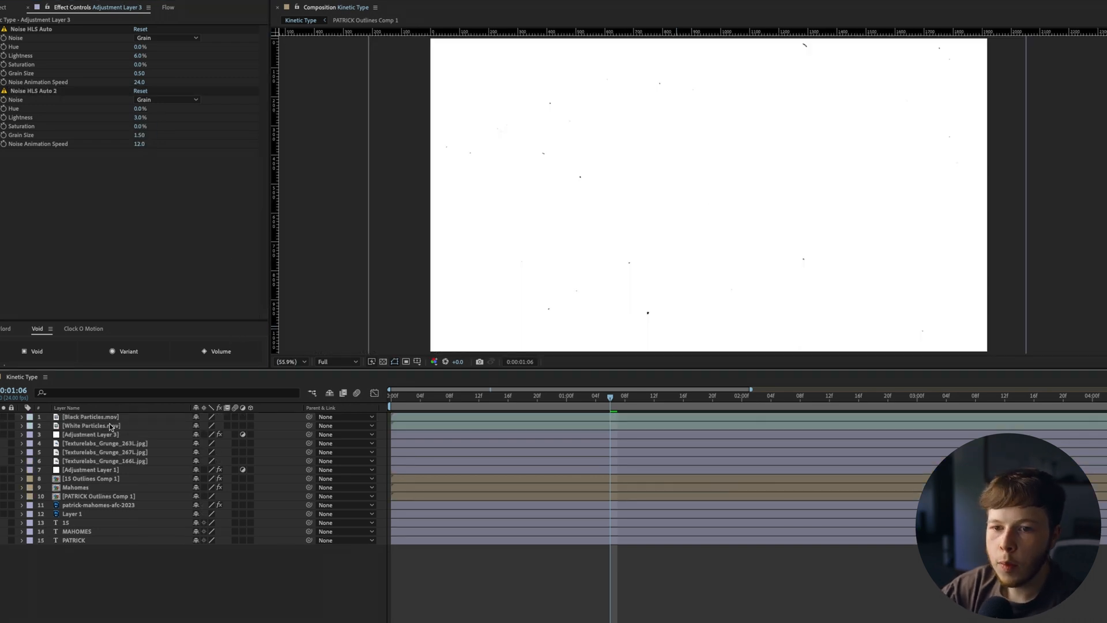
Reveal the particle layers' scale and blend modes, and set Black Particles to Multiply
{"action": "left_click", "coordinate": [91, 426]}
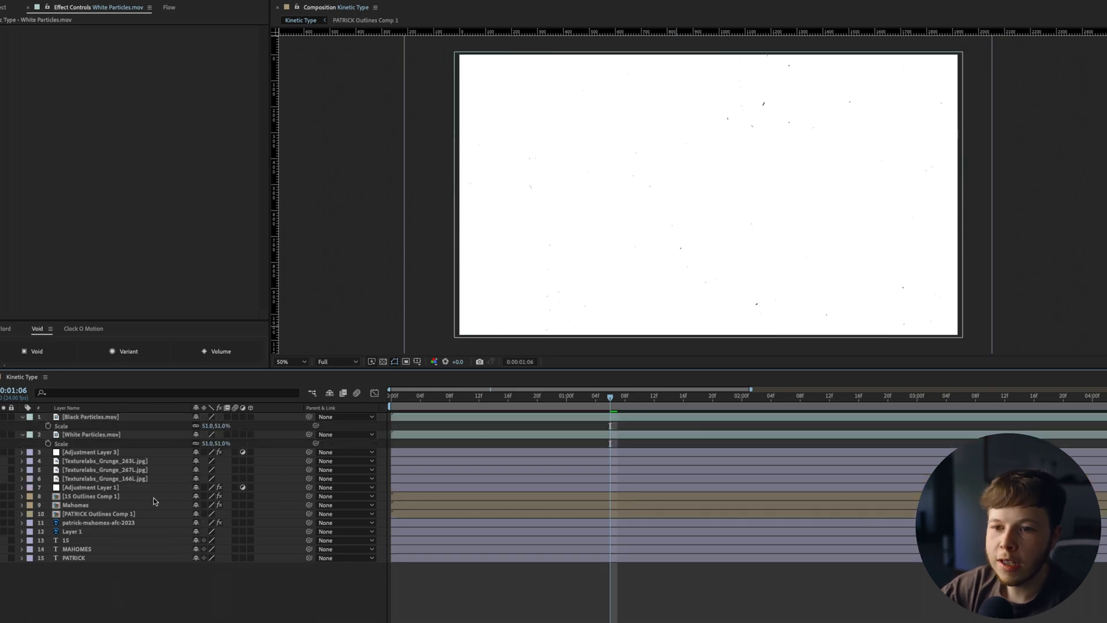
{"action": "left_click", "coordinate": [90, 435]}
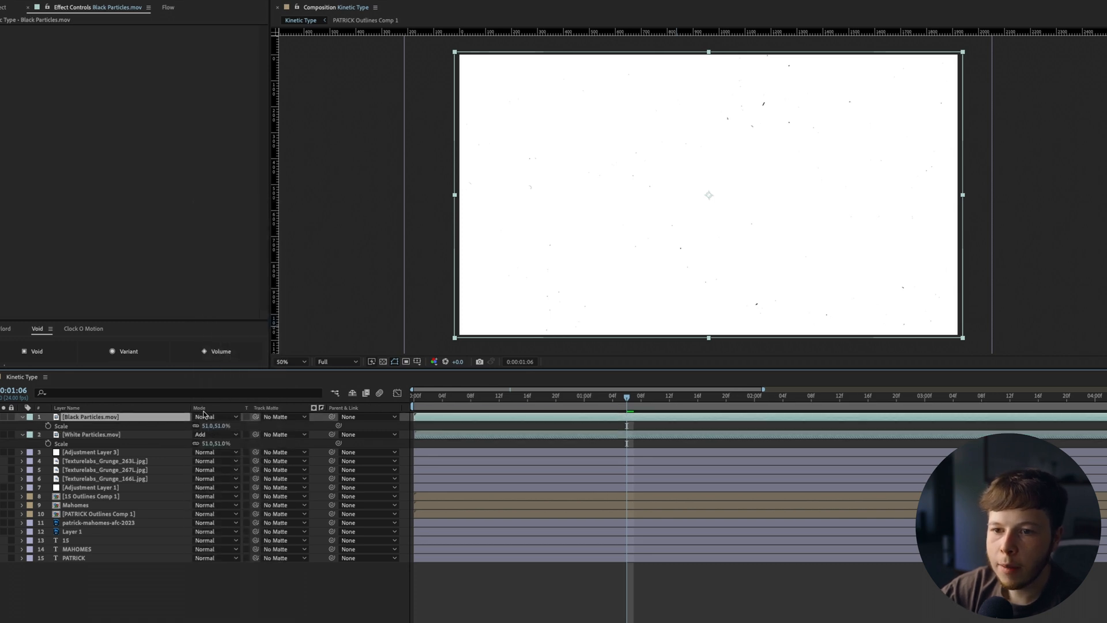
{"action": "left_click", "coordinate": [215, 416]}
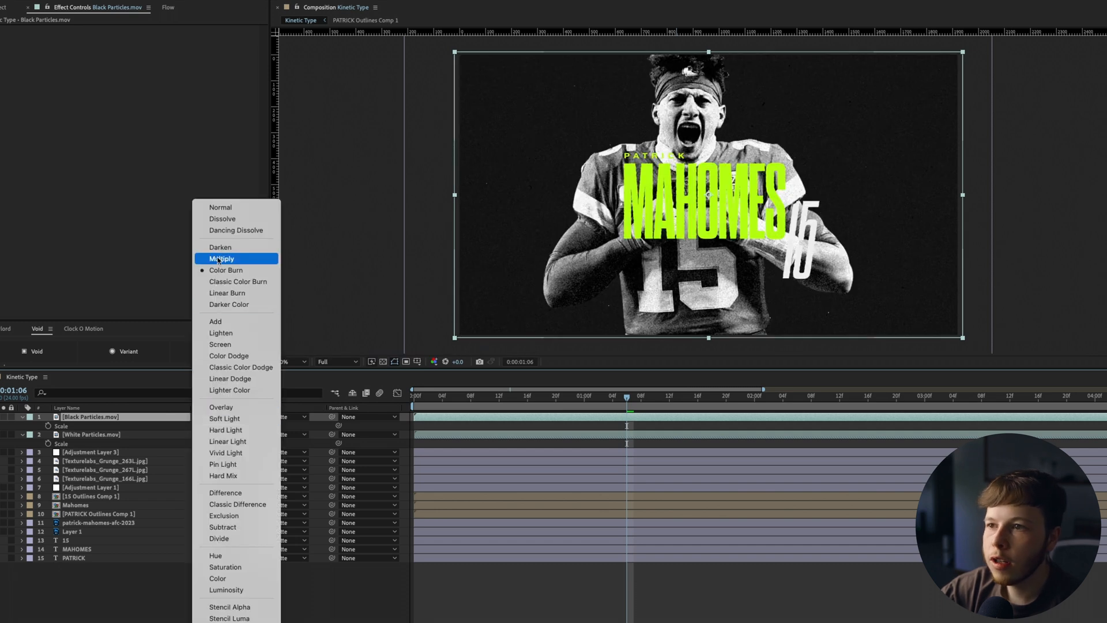
{"action": "left_click", "coordinate": [221, 259]}
{"action": "type", "text": "t"}
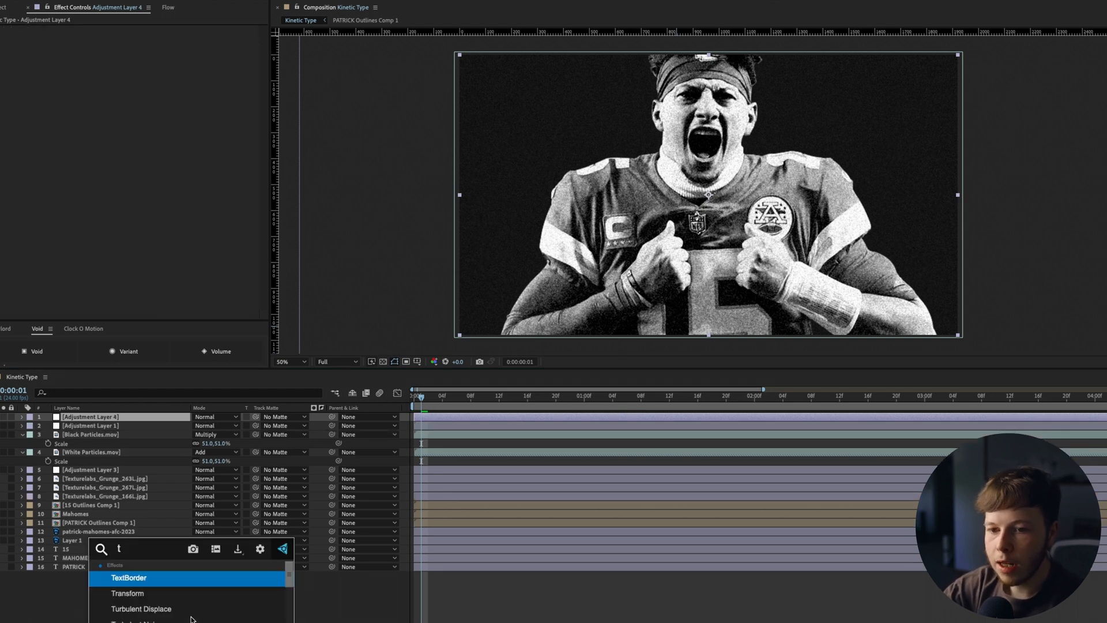
Apply Transform to the adjustment layer and begin typing the wiggle expression
{"action": "left_click", "coordinate": [128, 593]}
{"action": "type", "text": "posterizeTime(4"}
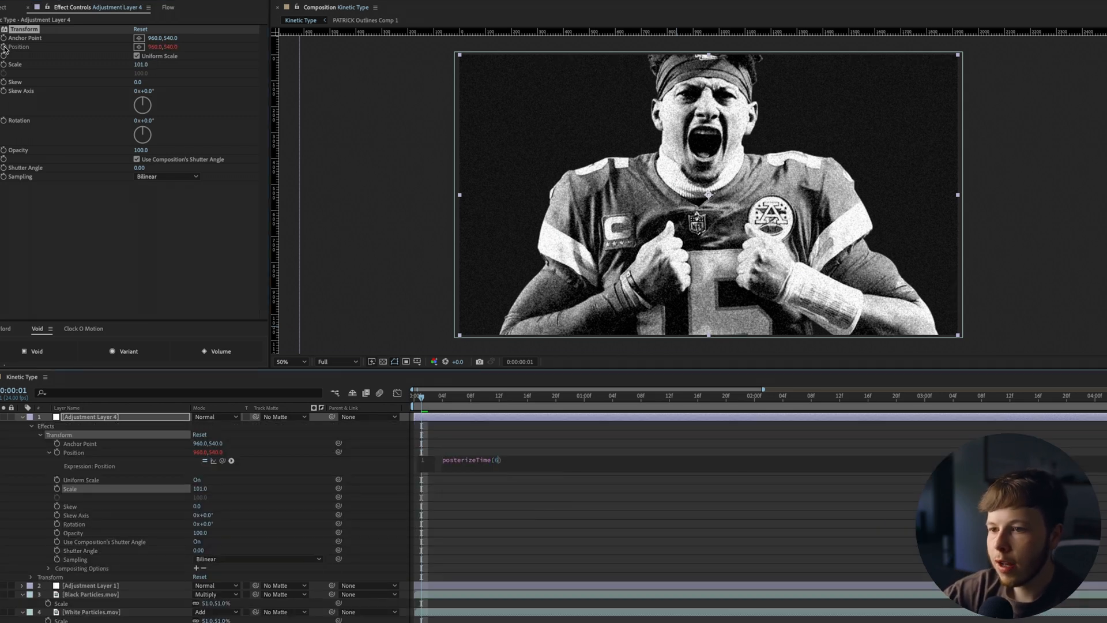
{"action": "type", "text": "wiggl"}
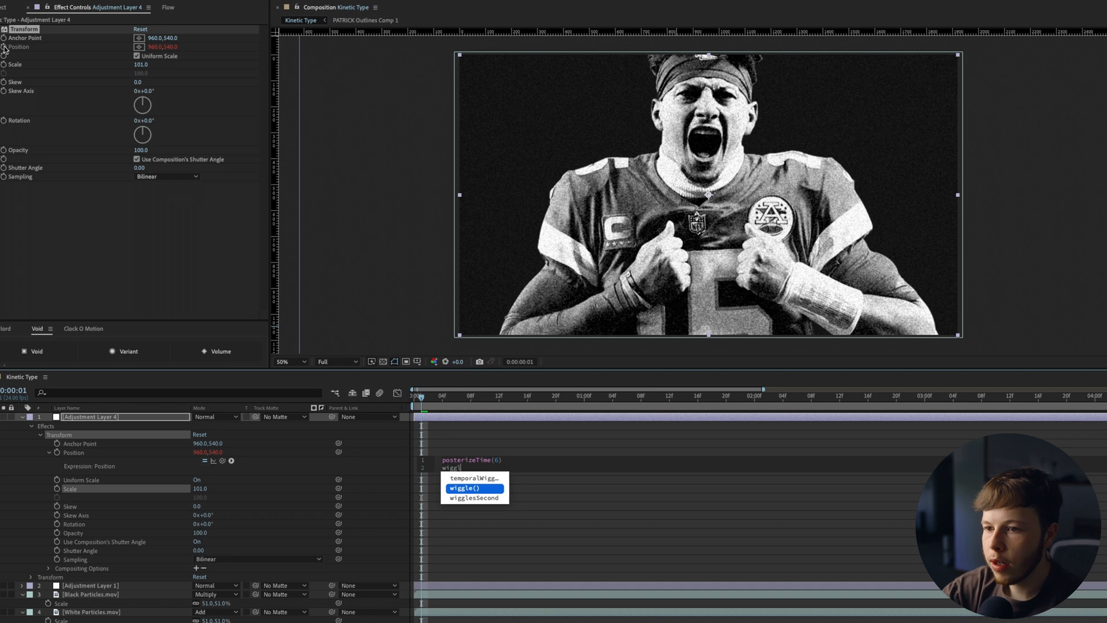